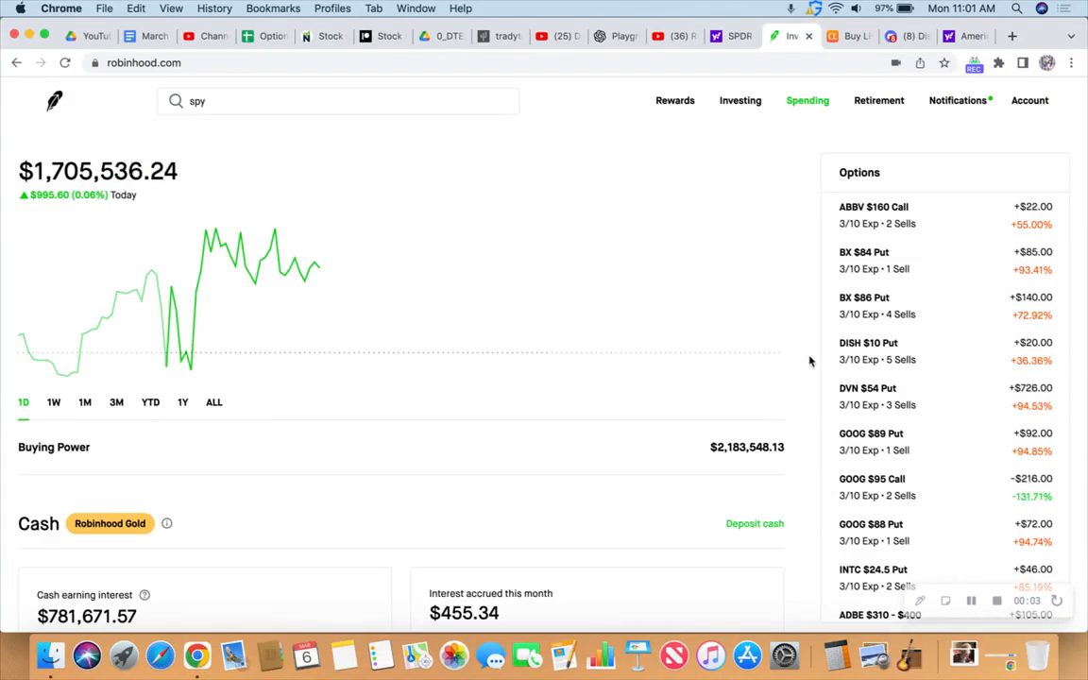
{"action": "mouse_move", "coordinate": [805, 314]}
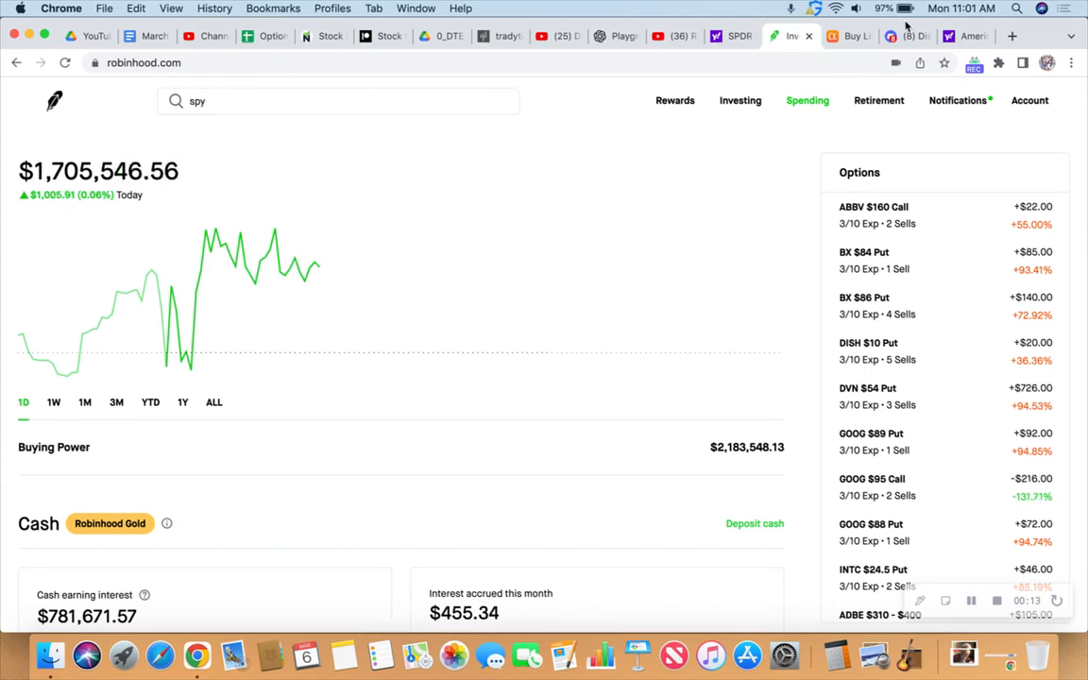
- Review the SPY intraday candle chart on Yahoo Finance, then glance at the AMT chart
{"action": "left_click", "coordinate": [961, 8]}
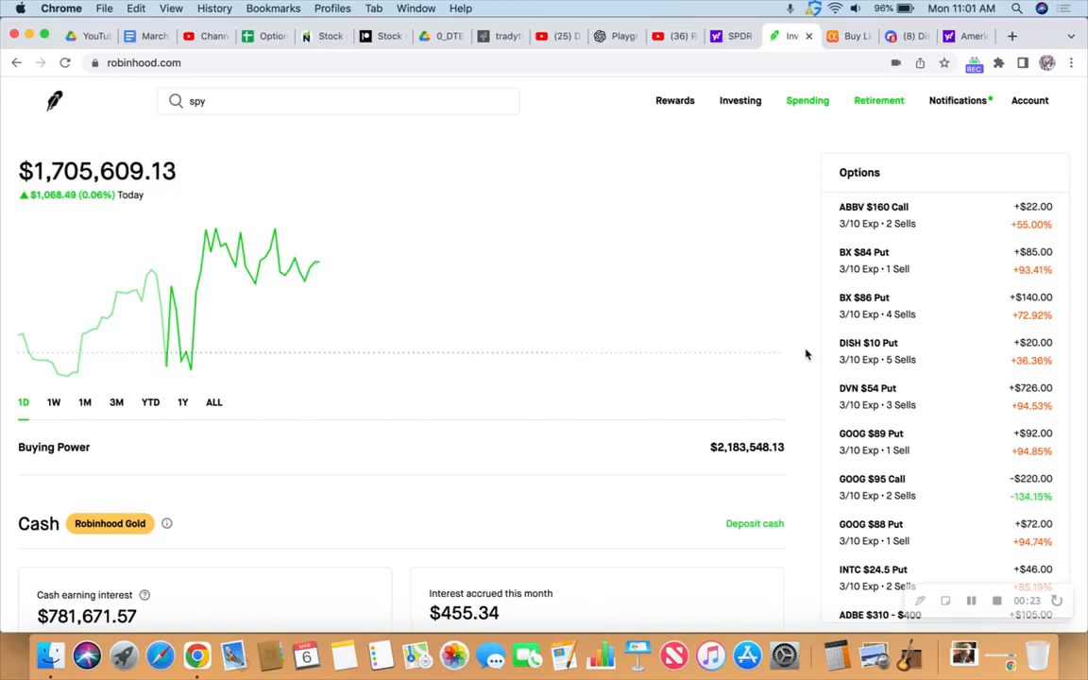
{"action": "mouse_move", "coordinate": [363, 129]}
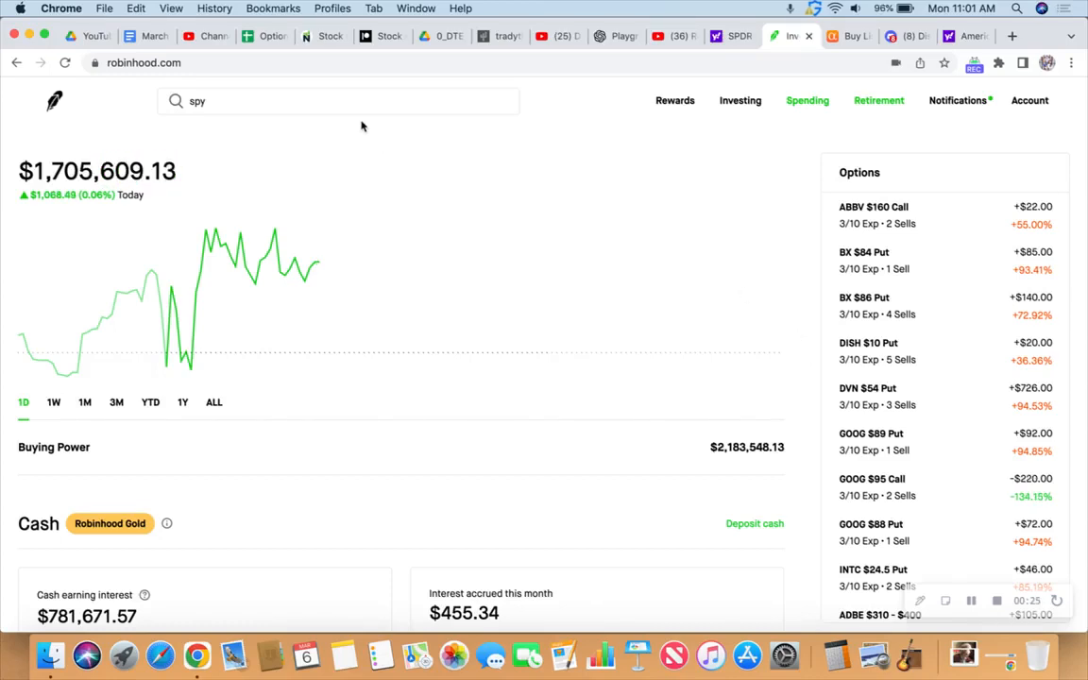
{"action": "left_click", "coordinate": [338, 102]}
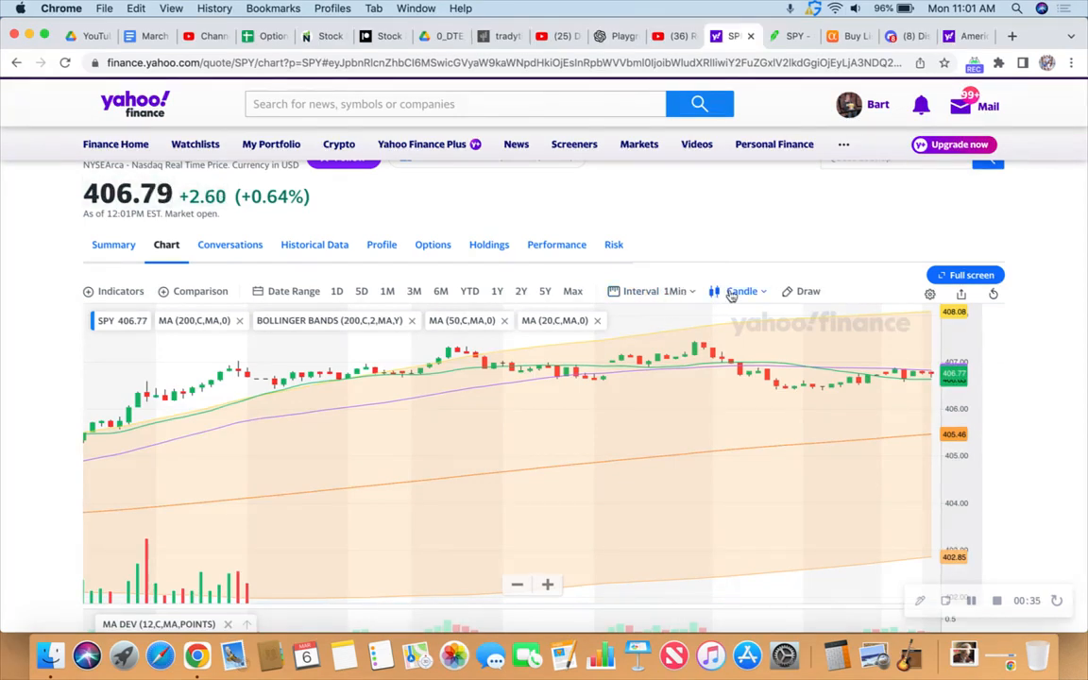
{"action": "mouse_move", "coordinate": [729, 363]}
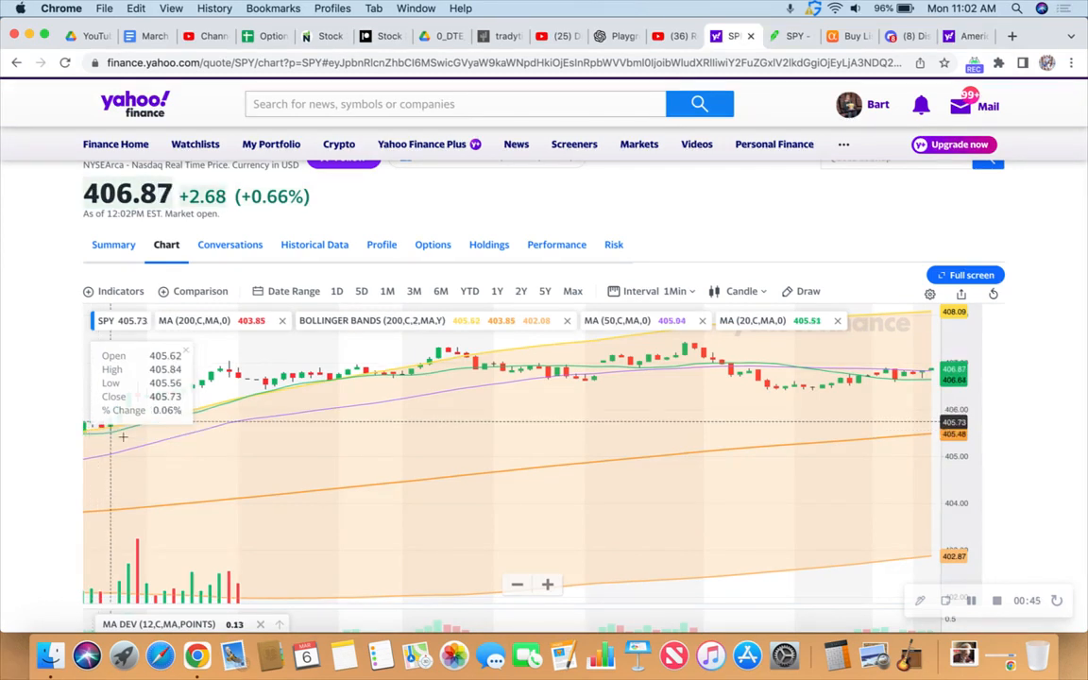
{"action": "mouse_move", "coordinate": [272, 378]}
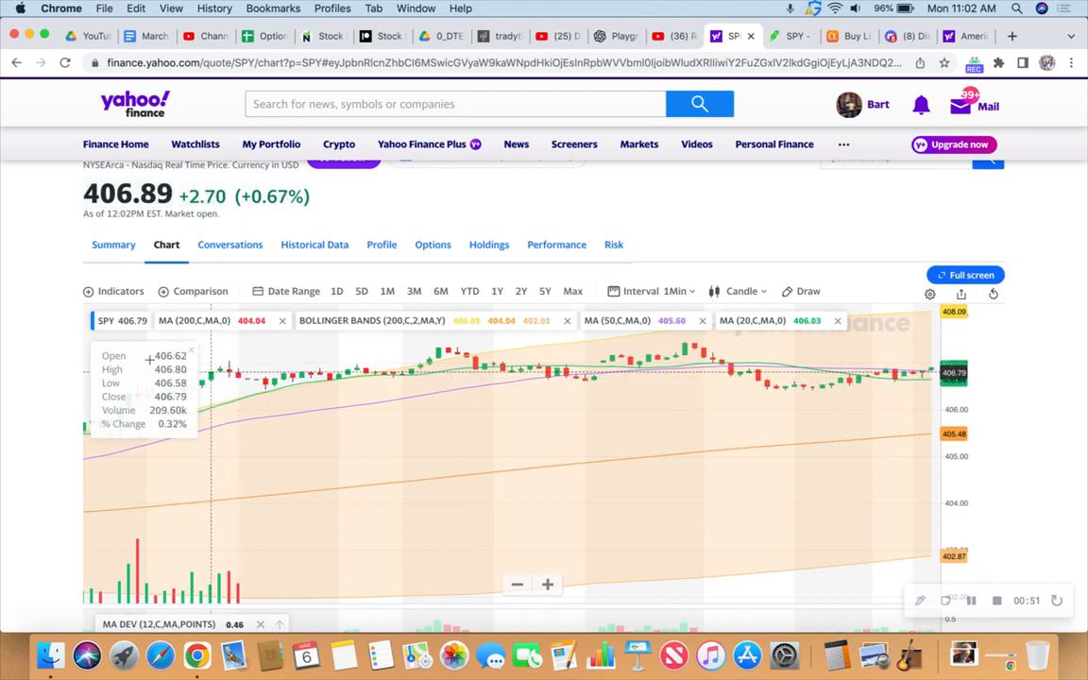
{"action": "scroll", "scroll_direction": "down", "scroll_amount": 3}
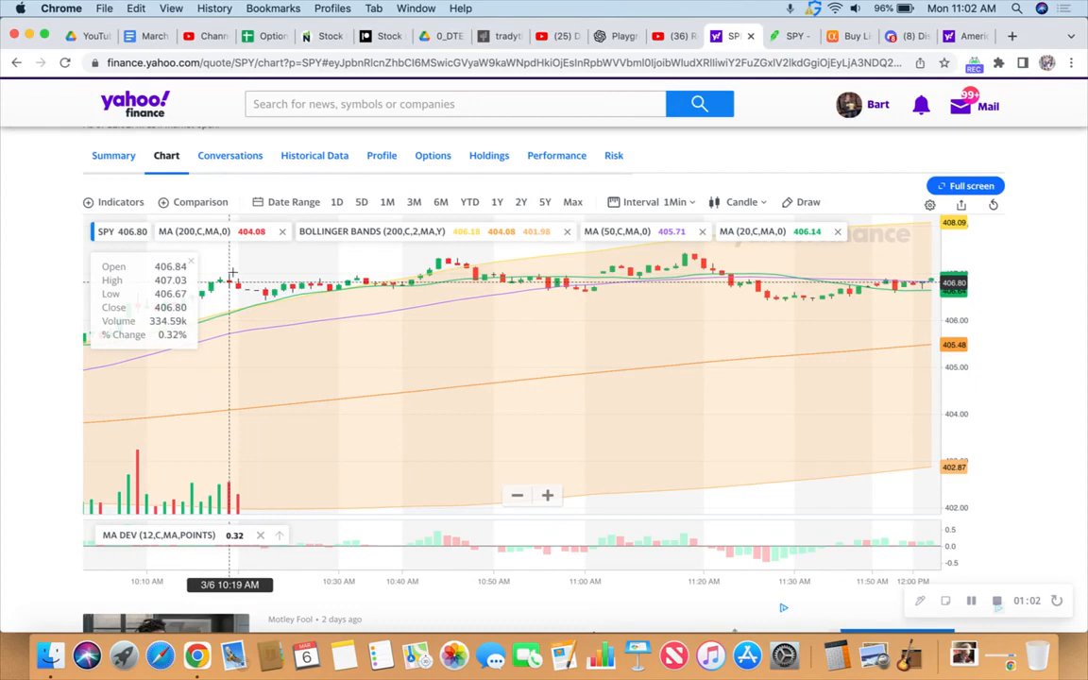
{"action": "mouse_move", "coordinate": [268, 272]}
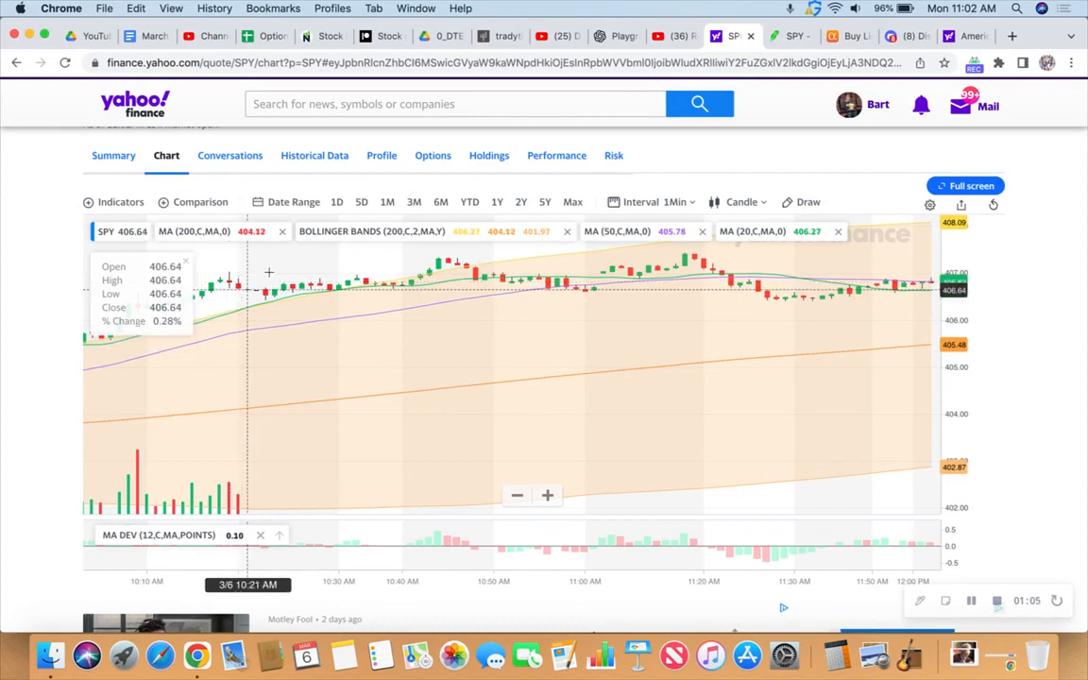
{"action": "mouse_move", "coordinate": [668, 255]}
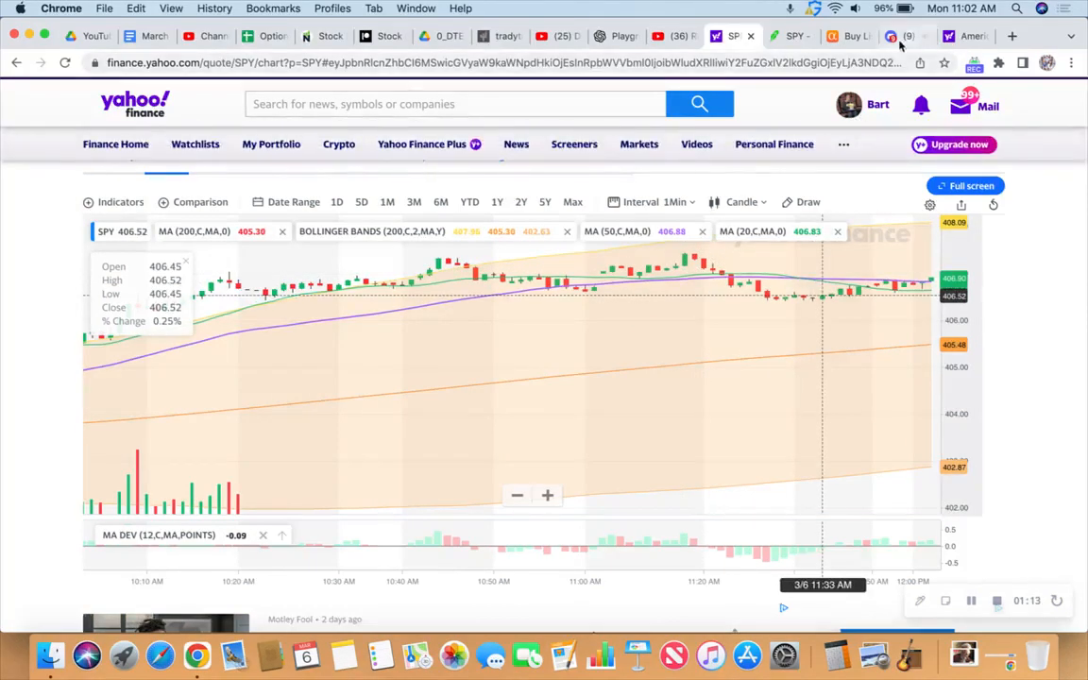
{"action": "left_click", "coordinate": [906, 35]}
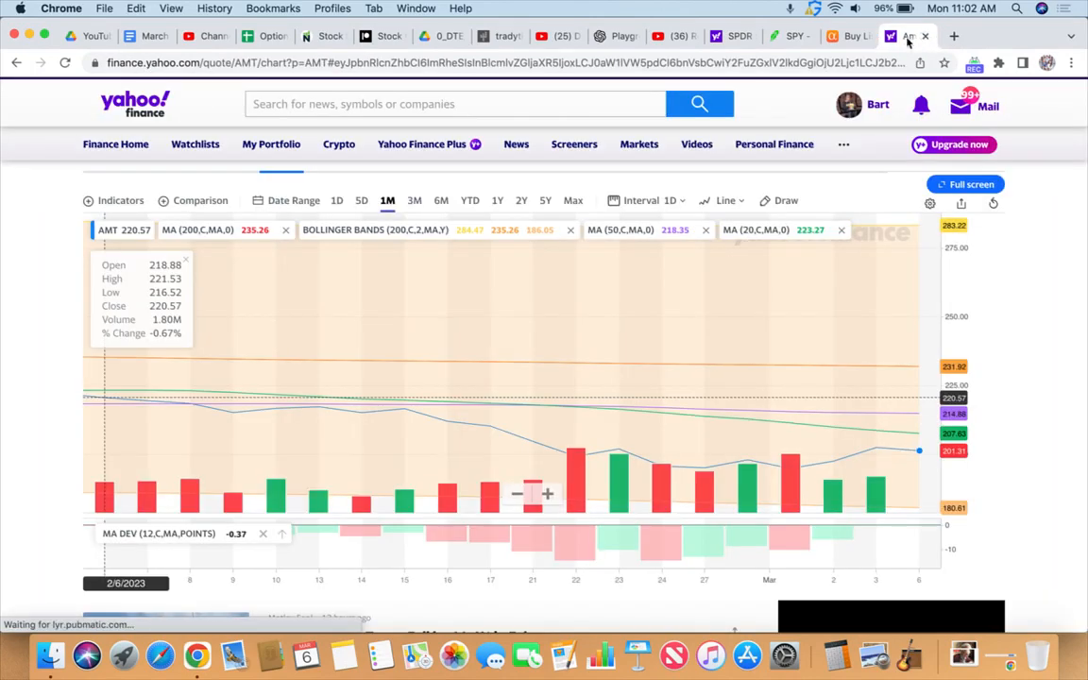
{"action": "mouse_move", "coordinate": [791, 36]}
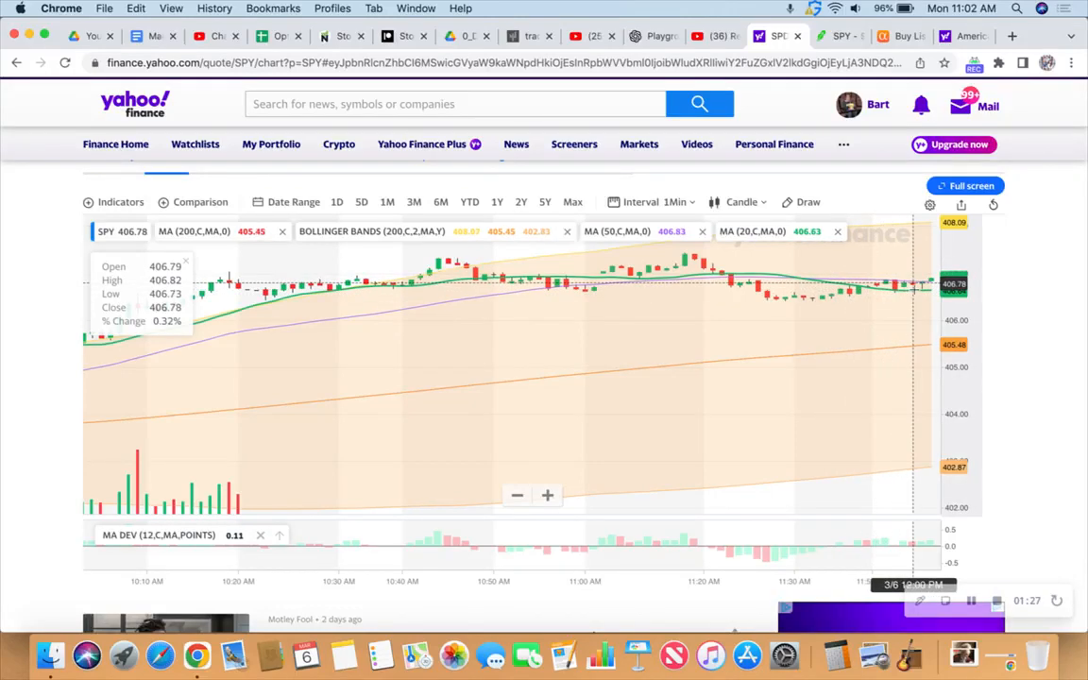
{"action": "mouse_move", "coordinate": [857, 287]}
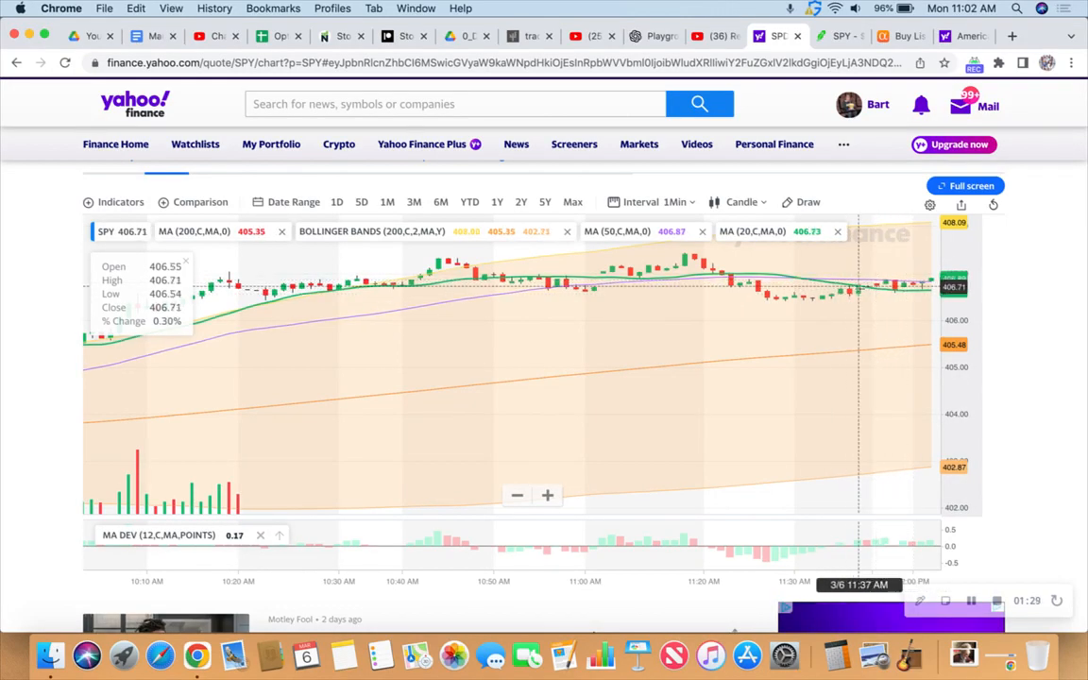
{"action": "mouse_move", "coordinate": [729, 274]}
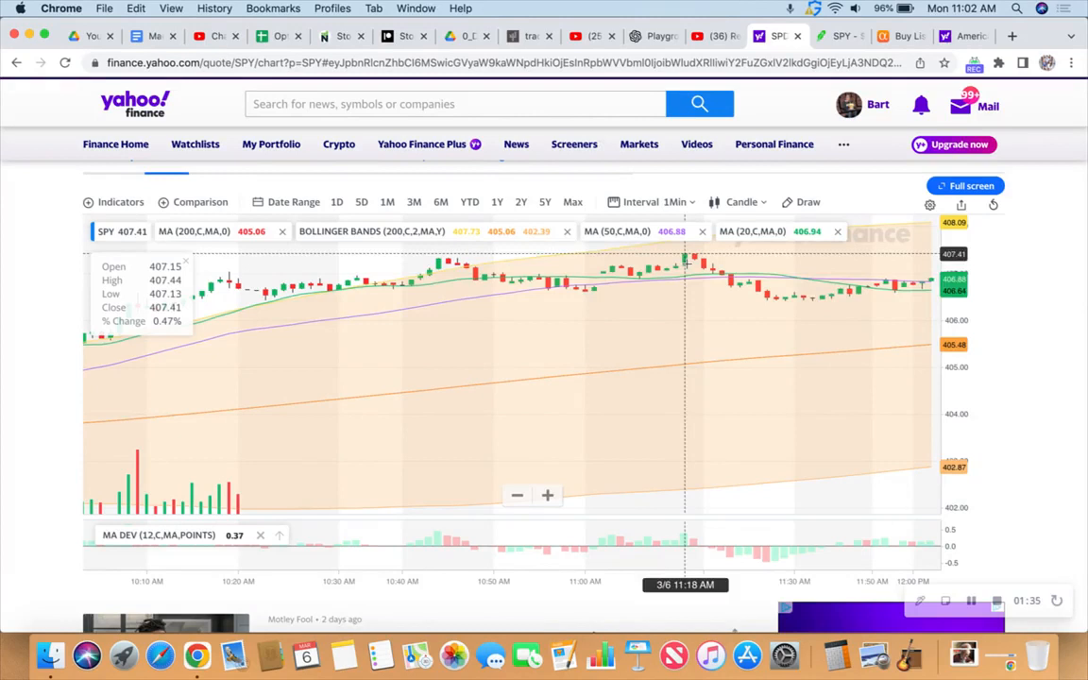
{"action": "mouse_move", "coordinate": [876, 283]}
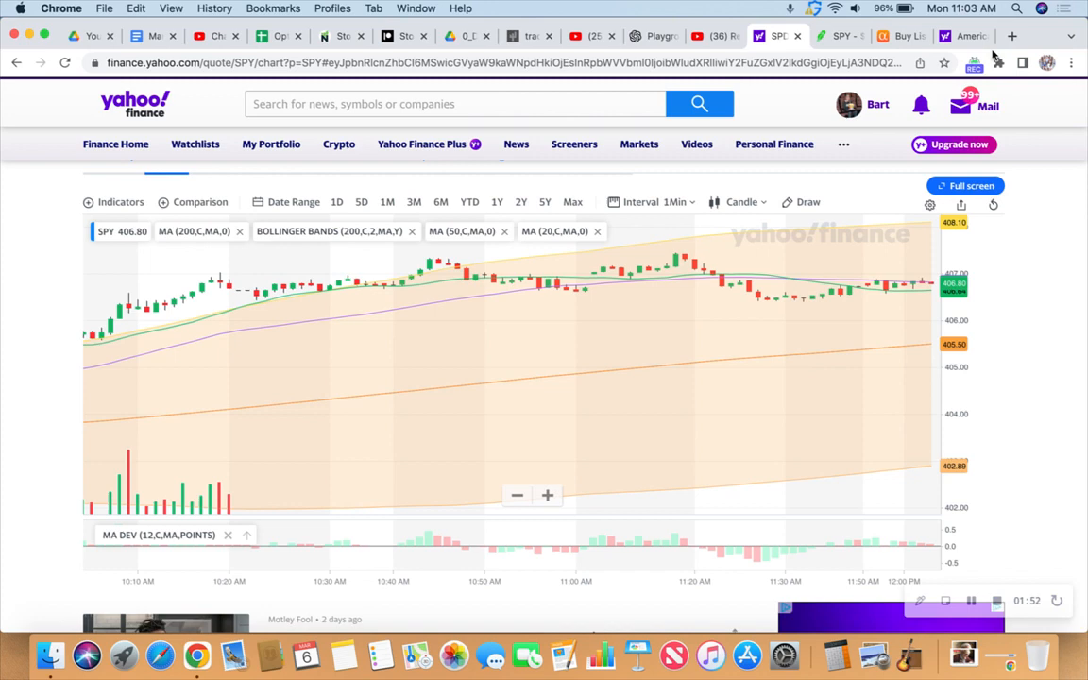
- Show the SPDR S&P 500 ETF page on Robinhood near $406.84, after a quick look at the Yahoo chart
{"action": "left_click", "coordinate": [839, 36]}
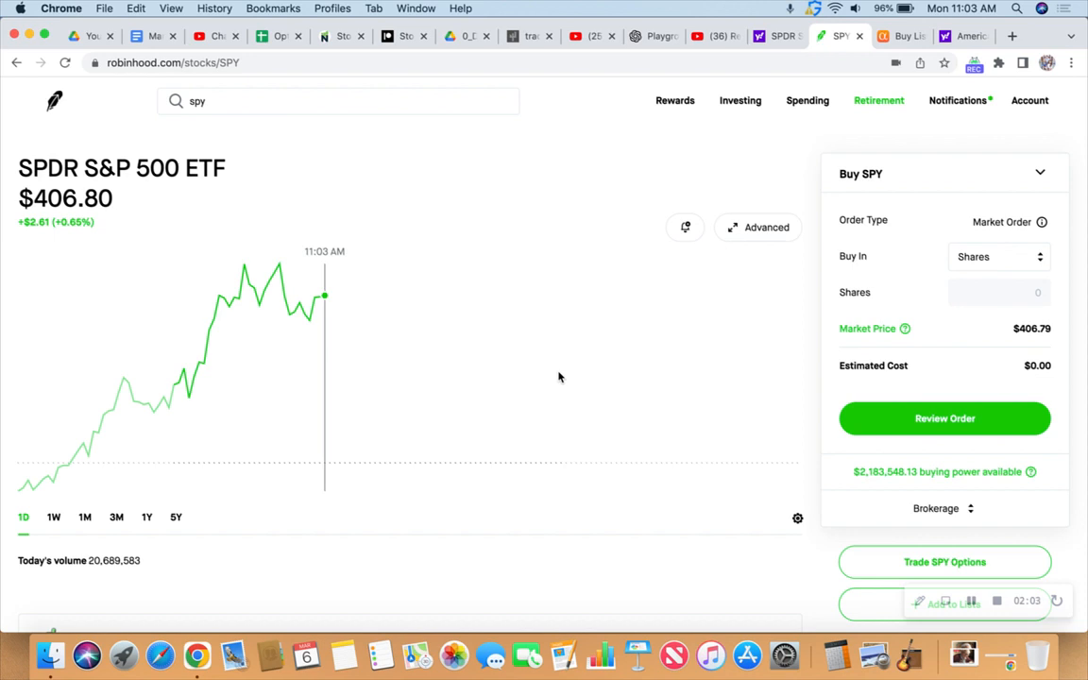
{"action": "mouse_move", "coordinate": [338, 306]}
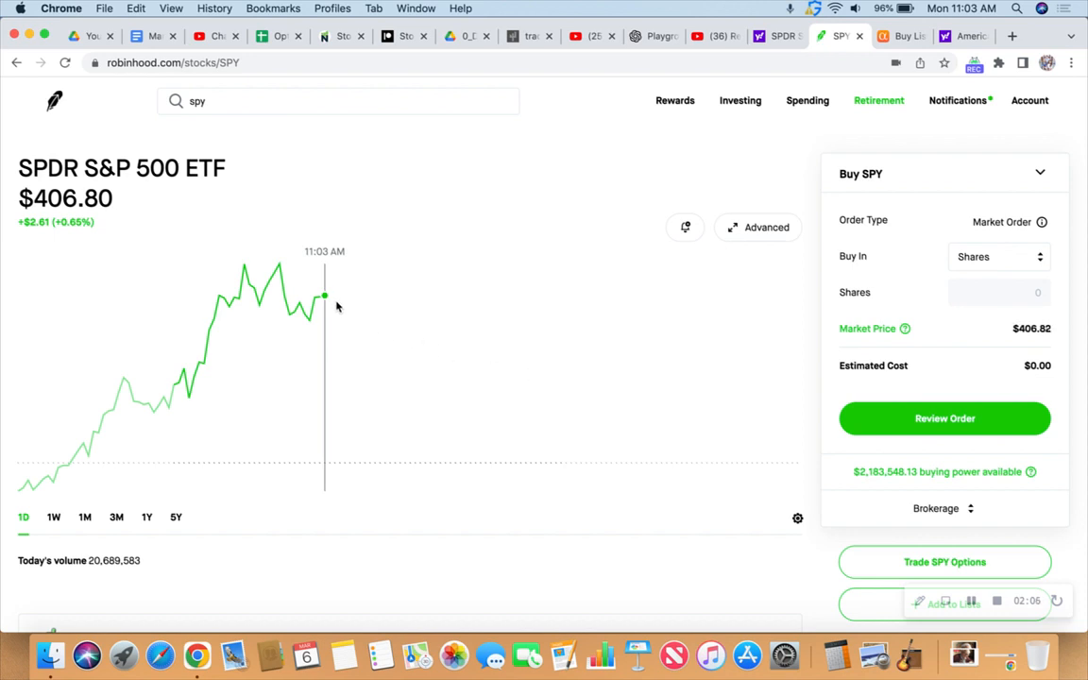
{"action": "mouse_move", "coordinate": [328, 302]}
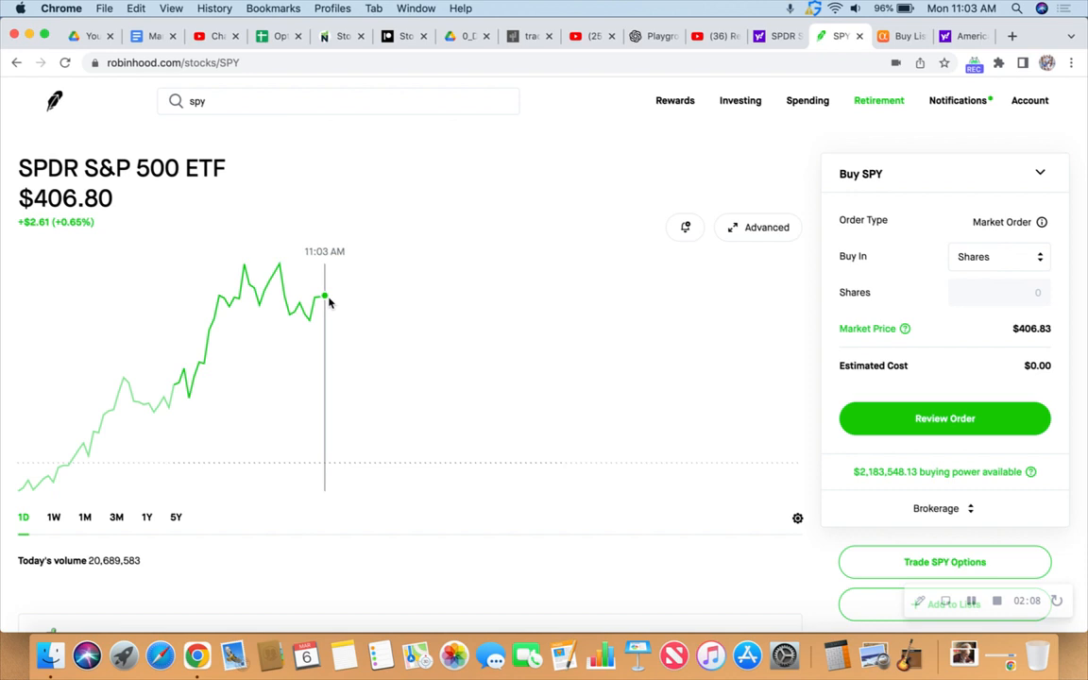
{"action": "left_click", "coordinate": [776, 36]}
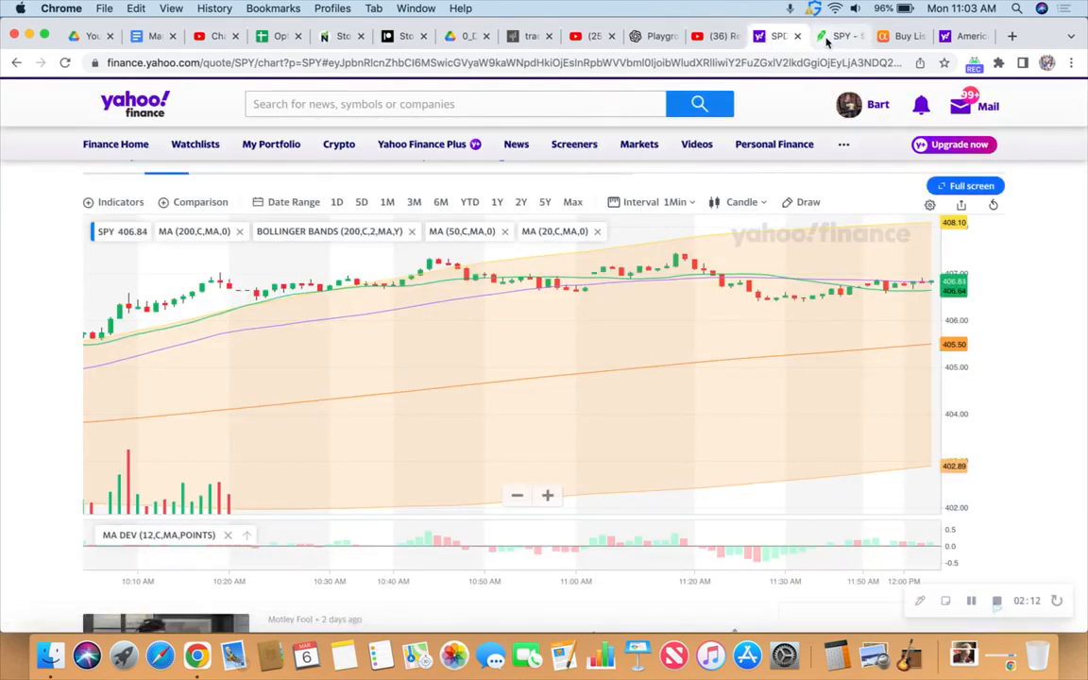
{"action": "left_click", "coordinate": [839, 36]}
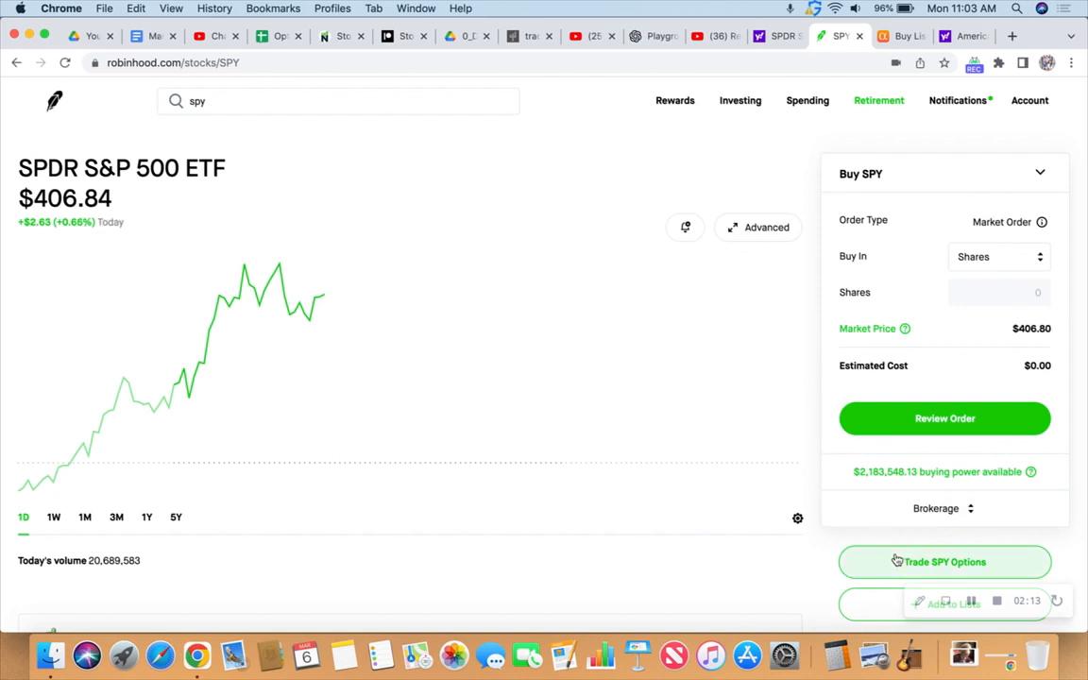
- Show the same-day SPY sell call chain with strikes $406–$411 and bid prices
{"action": "left_click", "coordinate": [944, 563]}
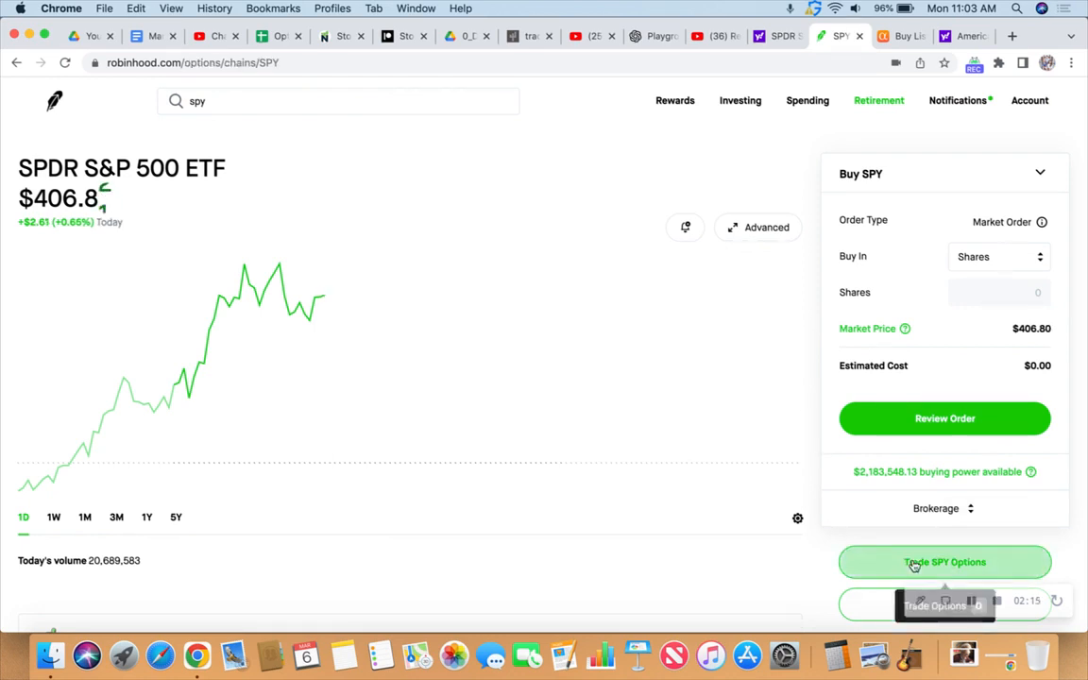
{"action": "left_click", "coordinate": [944, 563]}
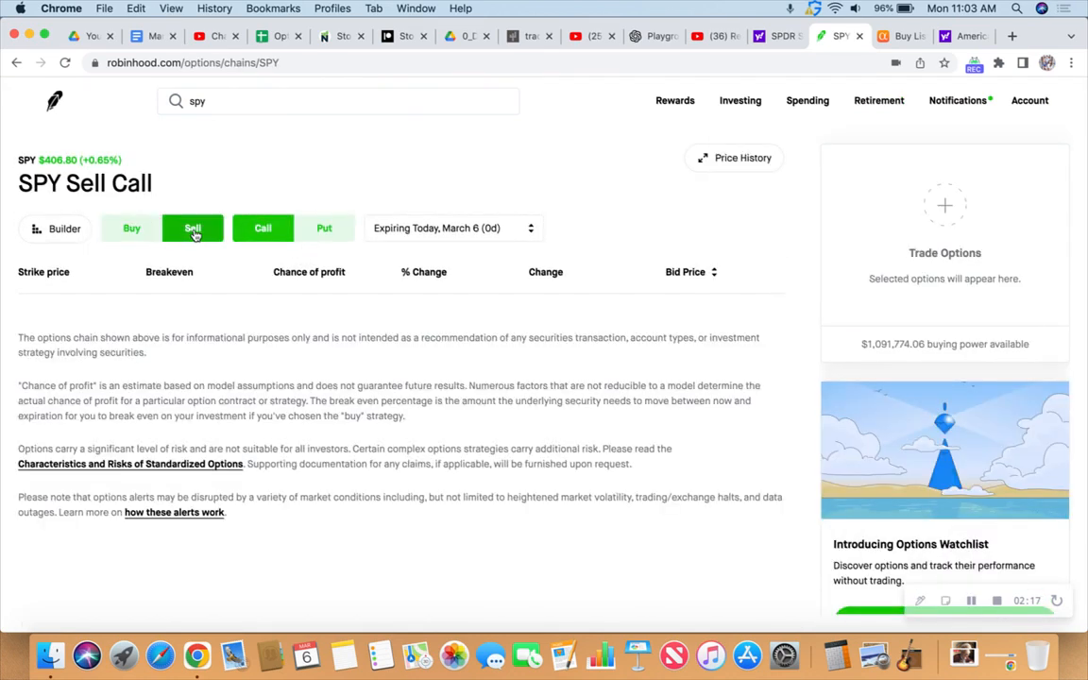
{"action": "left_click", "coordinate": [193, 227]}
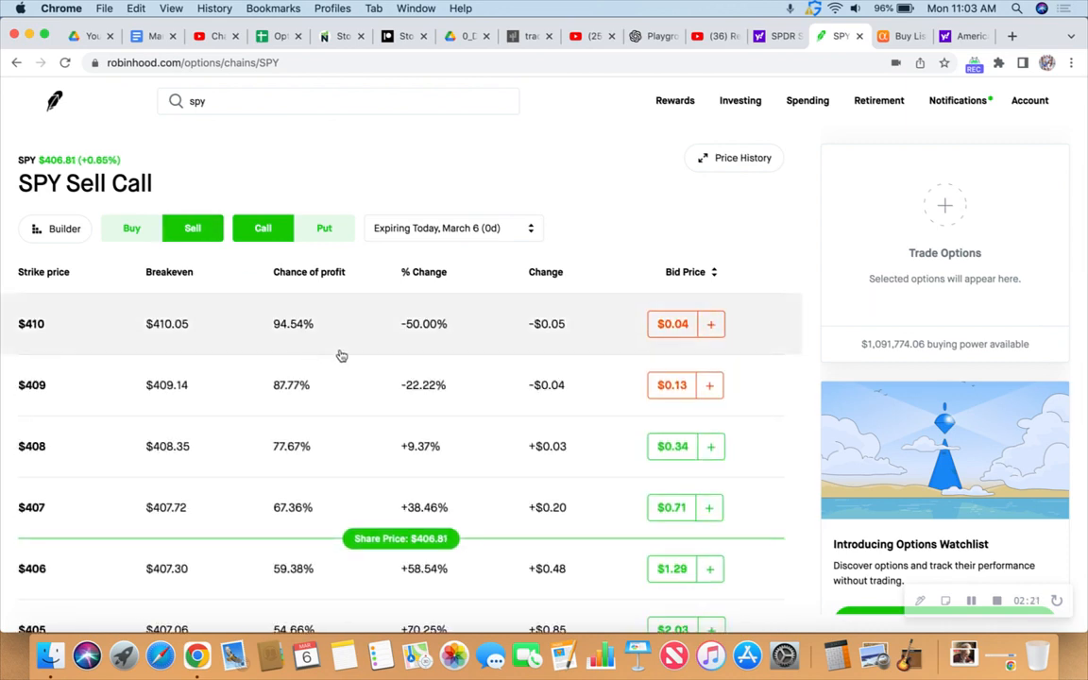
{"action": "scroll", "scroll_direction": "up", "scroll_amount": 3}
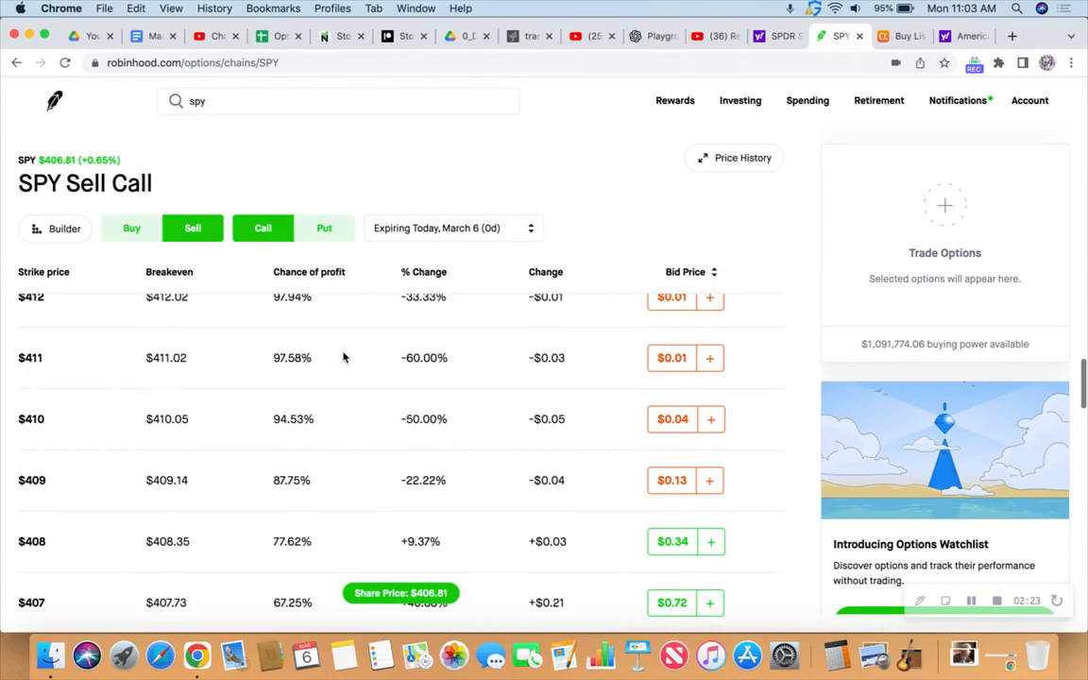
{"action": "scroll", "scroll_direction": "down", "scroll_amount": 3}
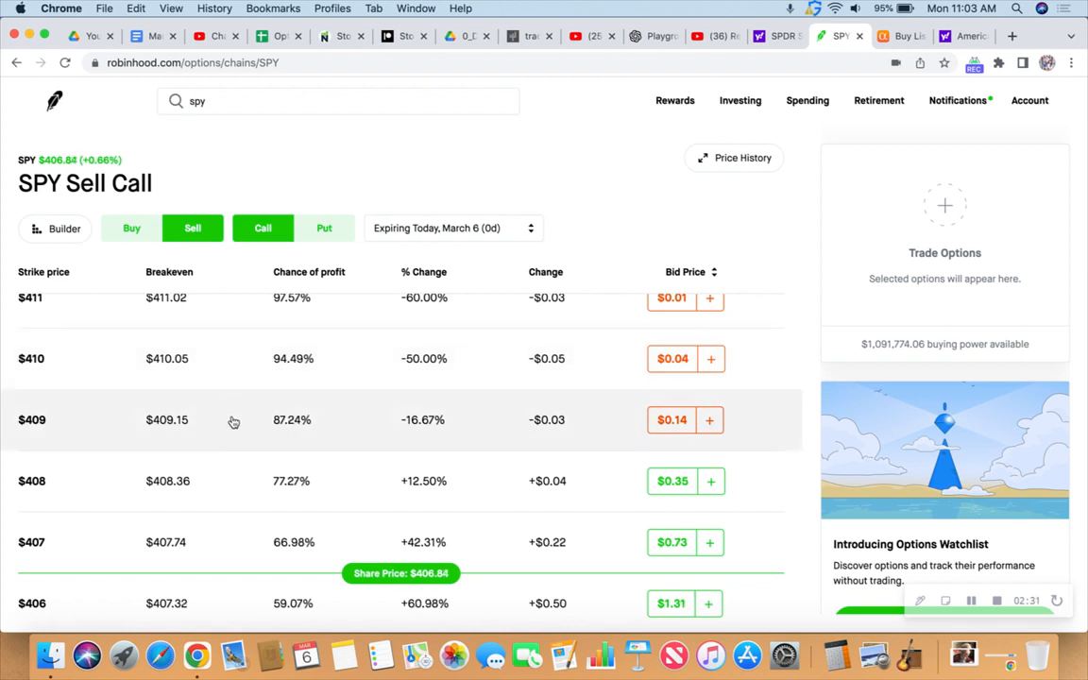
{"action": "left_click", "coordinate": [234, 419]}
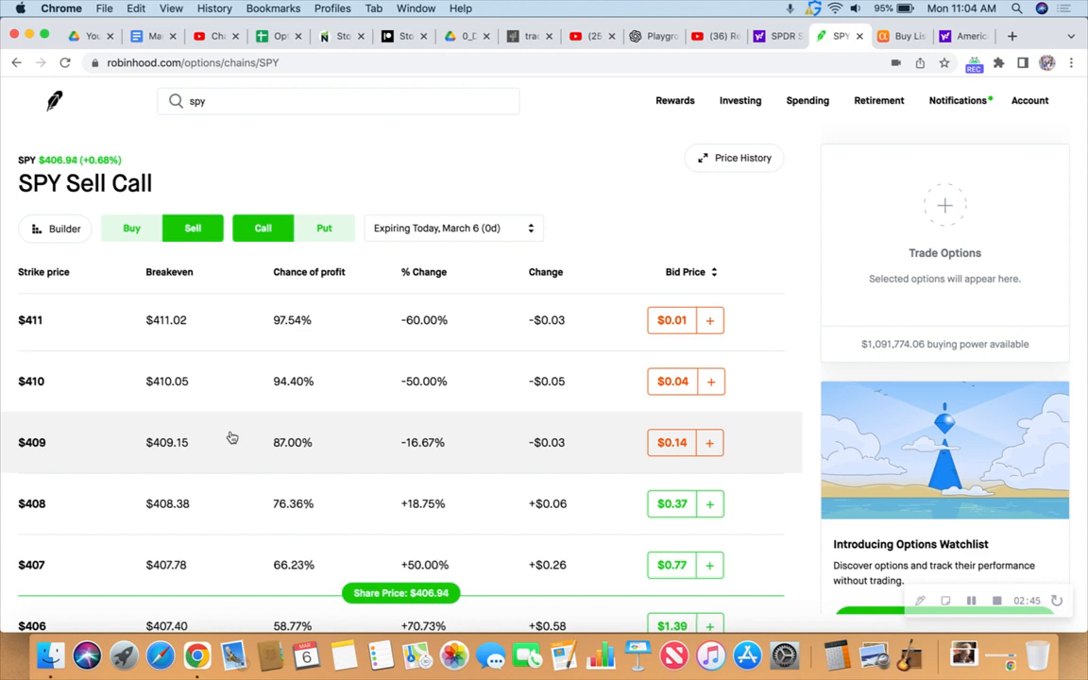
{"action": "mouse_move", "coordinate": [235, 396]}
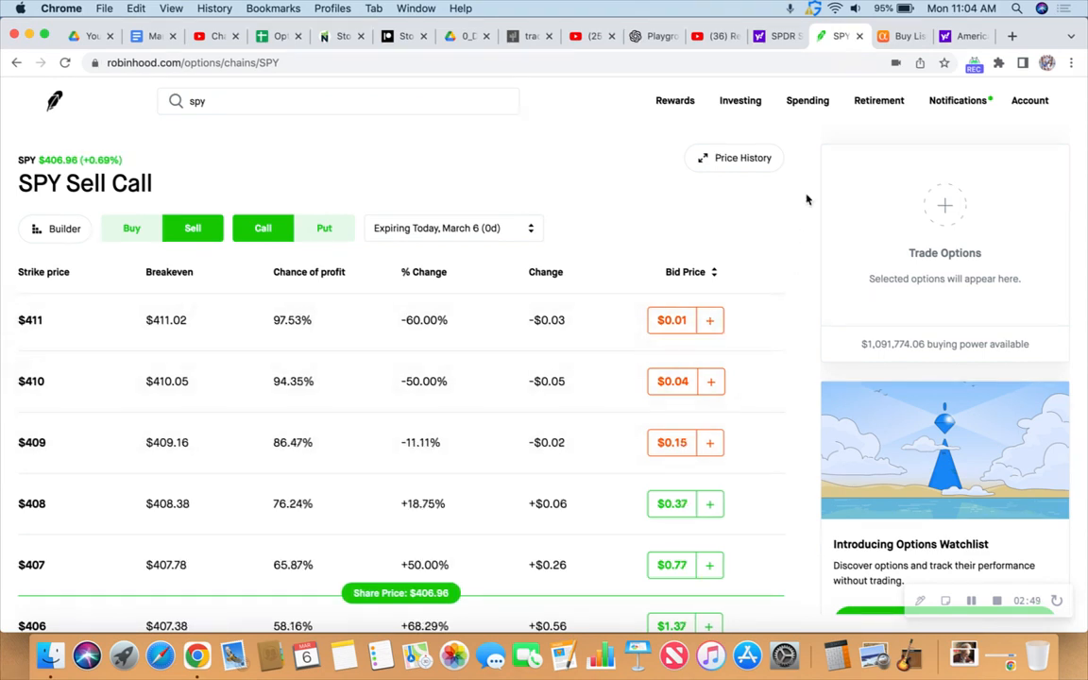
- View the SPY one-minute candle chart with Bollinger Bands on Yahoo Finance, price near $406.82
{"action": "left_click", "coordinate": [774, 35]}
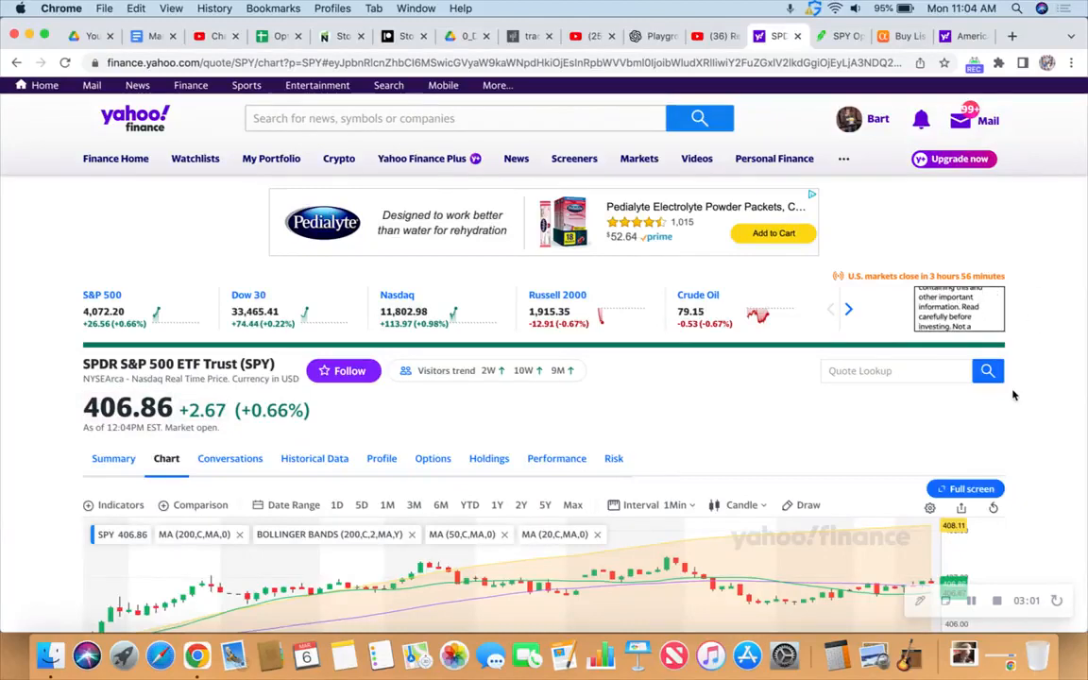
{"action": "scroll", "scroll_direction": "down", "scroll_amount": 3}
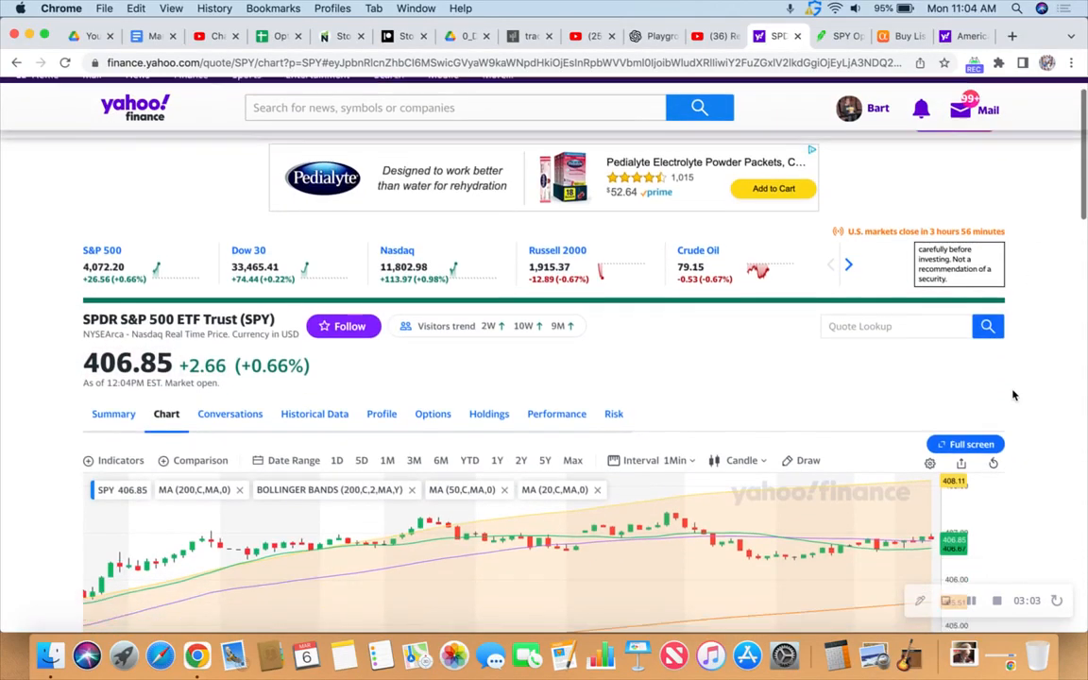
{"action": "scroll", "scroll_direction": "down", "scroll_amount": 3}
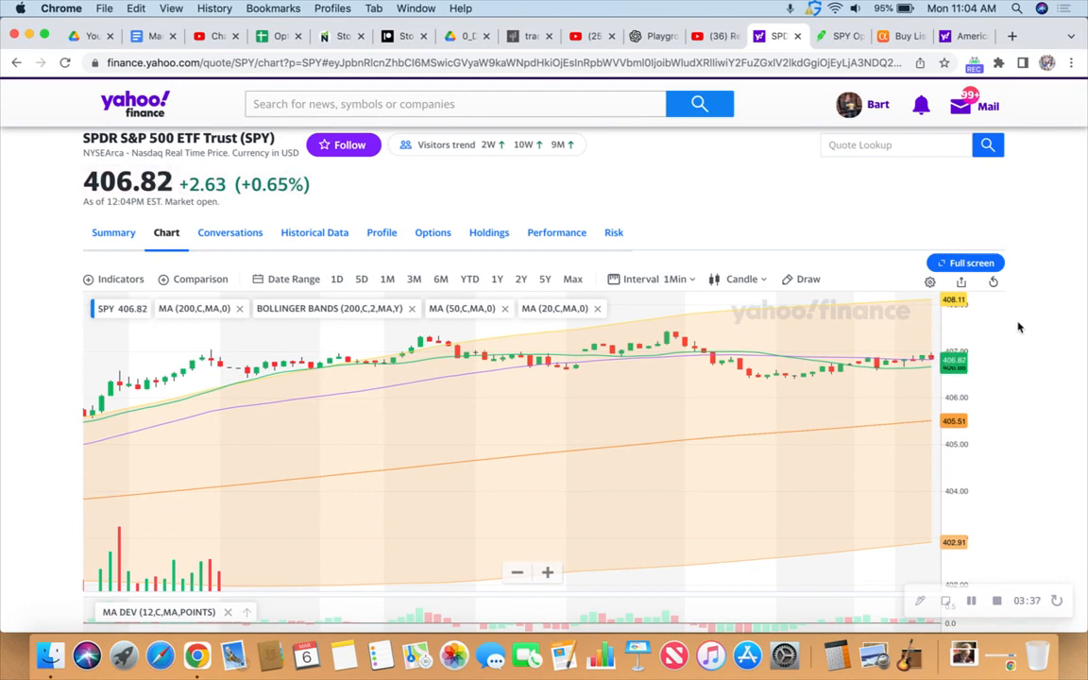
{"action": "mouse_move", "coordinate": [1022, 299]}
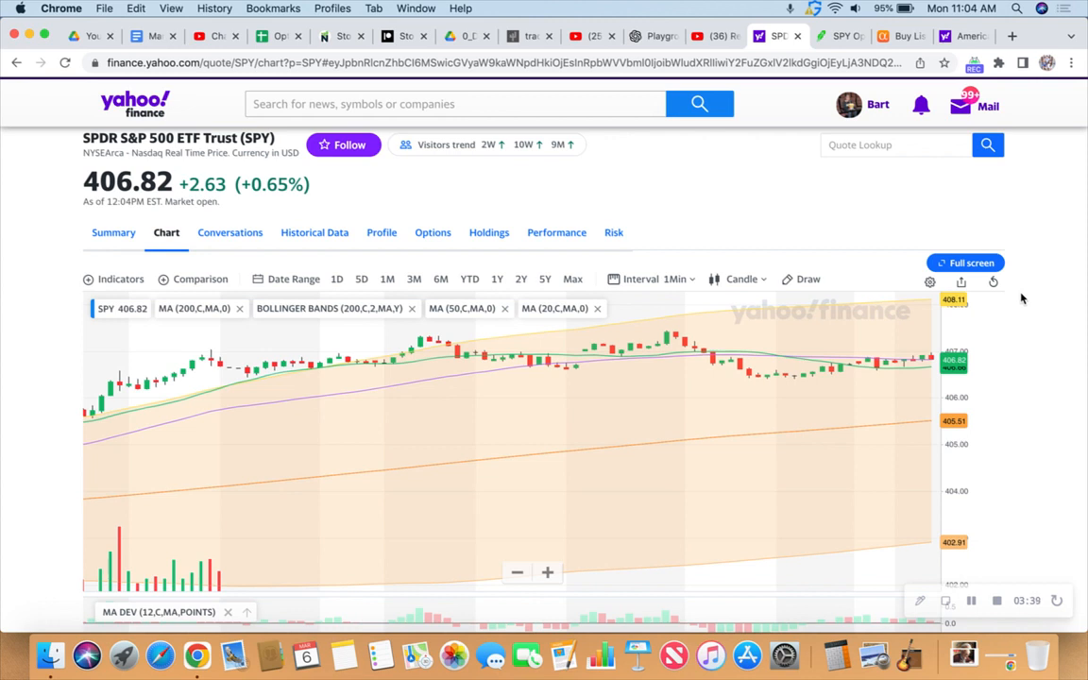
{"action": "mouse_move", "coordinate": [1030, 253]}
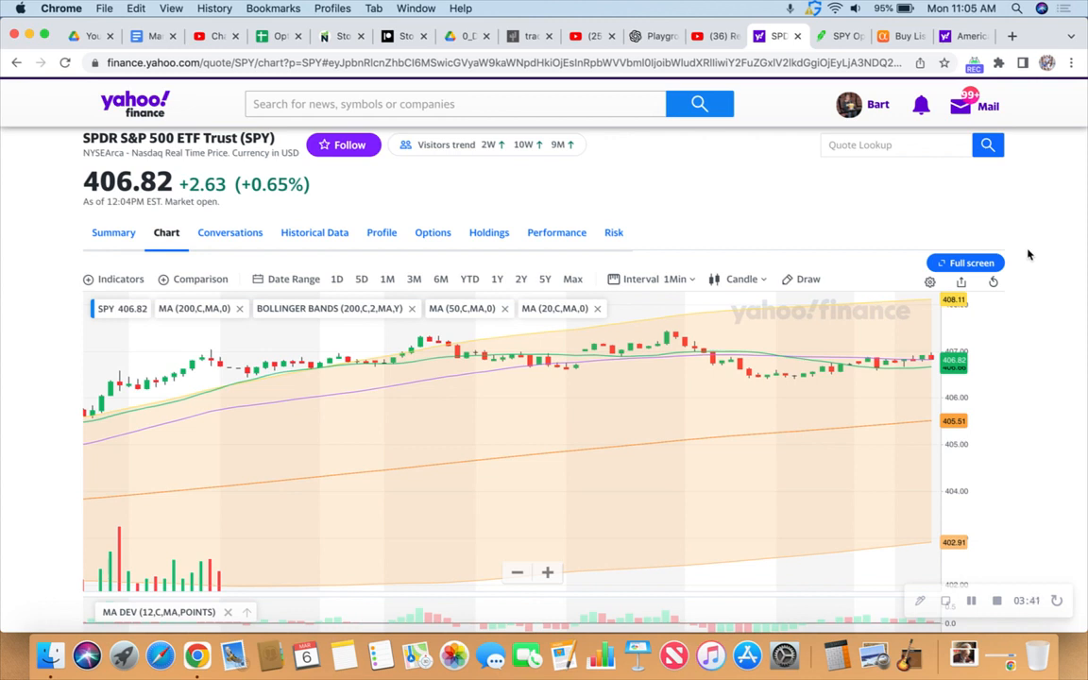
{"action": "mouse_move", "coordinate": [839, 36]}
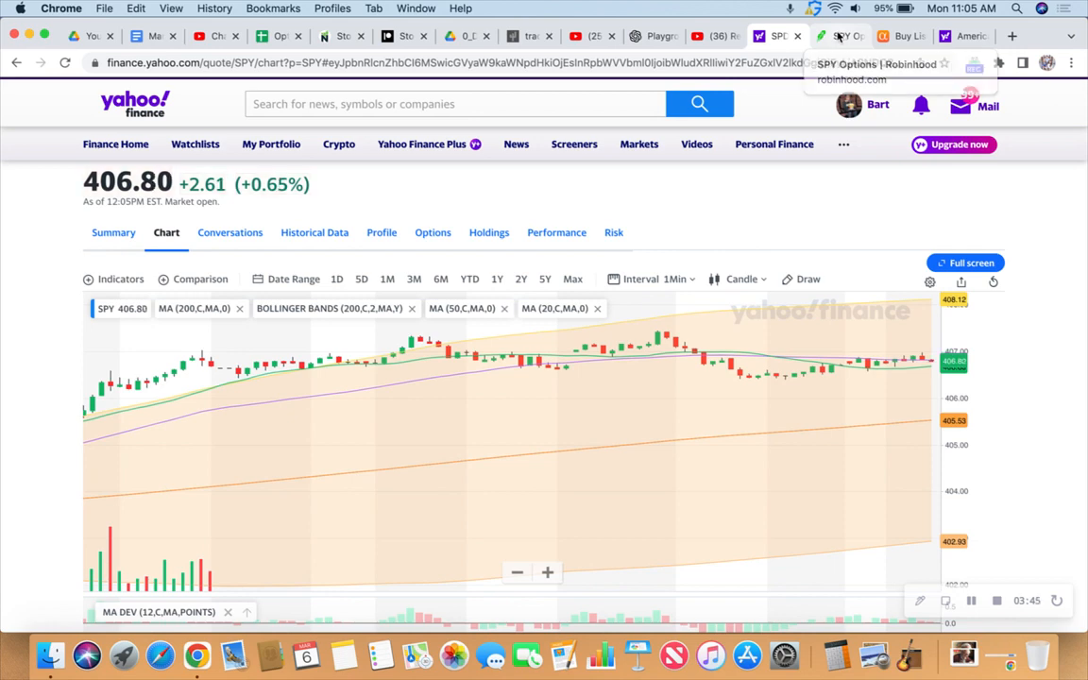
- Add selling the same-day SPY $403 put as the short leg
{"action": "left_click", "coordinate": [839, 36]}
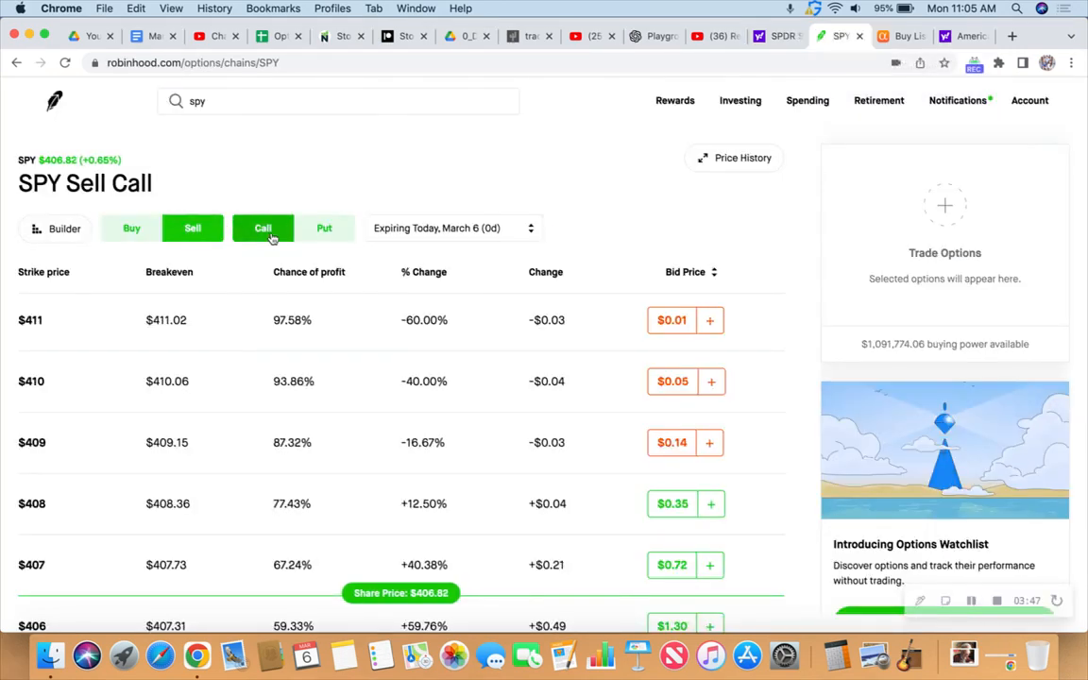
{"action": "left_click", "coordinate": [325, 227]}
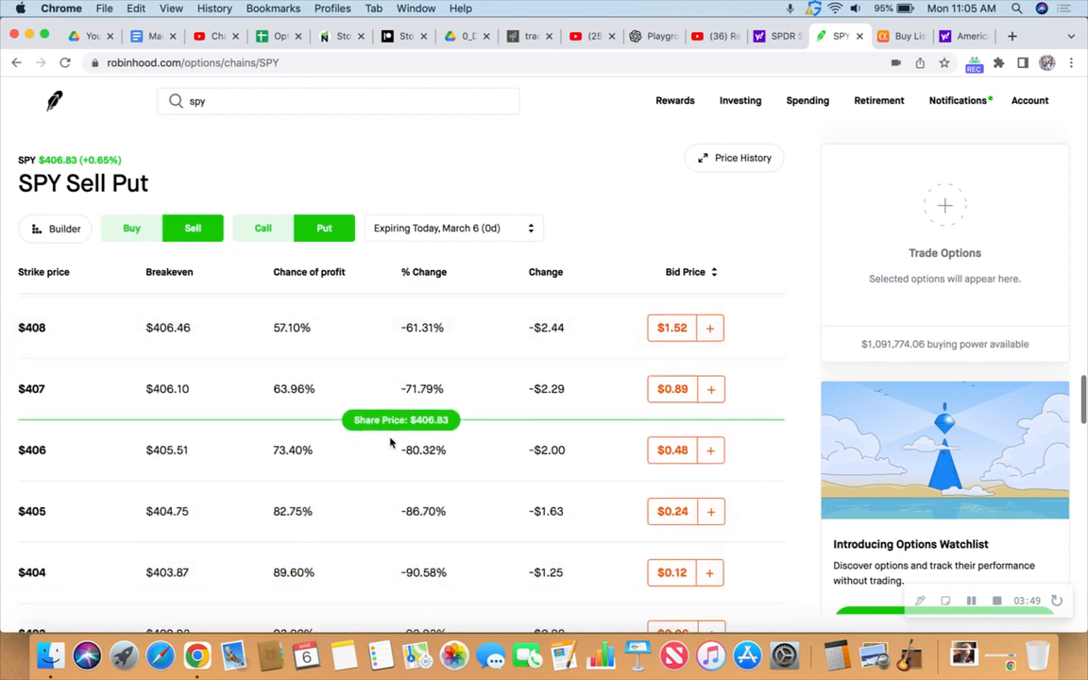
{"action": "scroll", "scroll_direction": "down", "scroll_amount": 3}
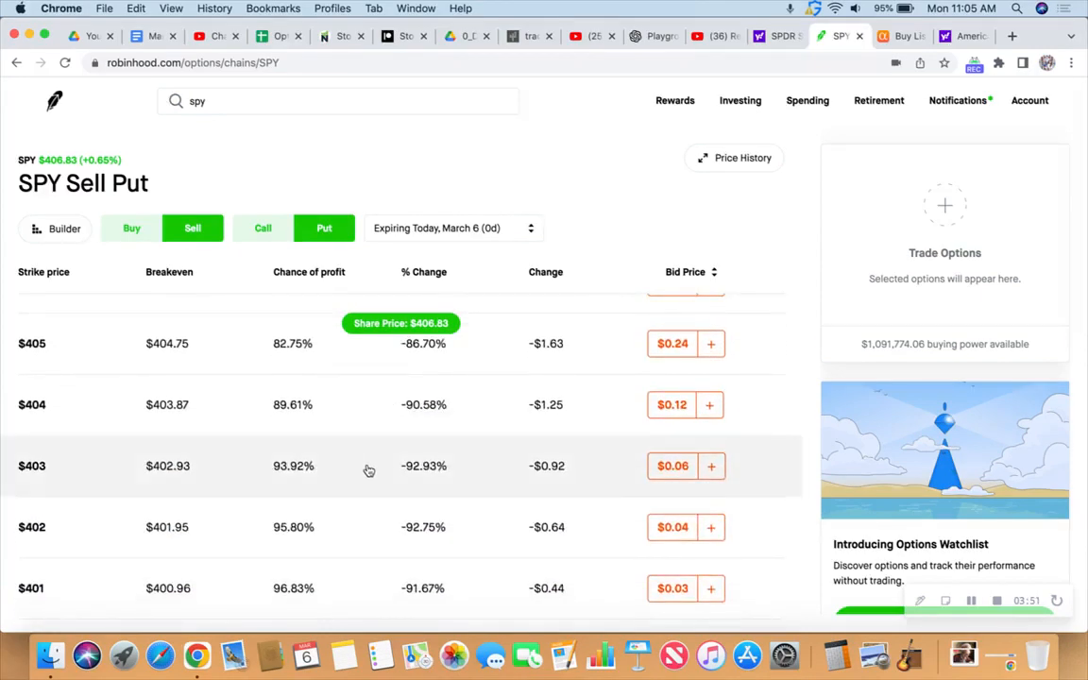
{"action": "scroll", "scroll_direction": "down", "scroll_amount": 3}
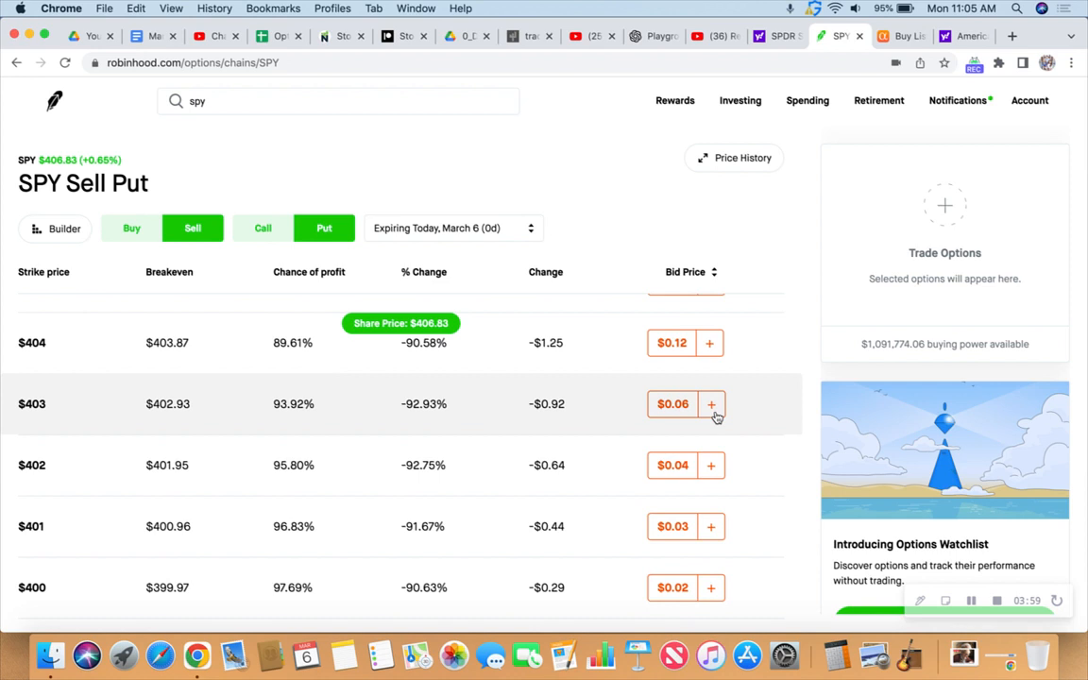
{"action": "left_click", "coordinate": [710, 404]}
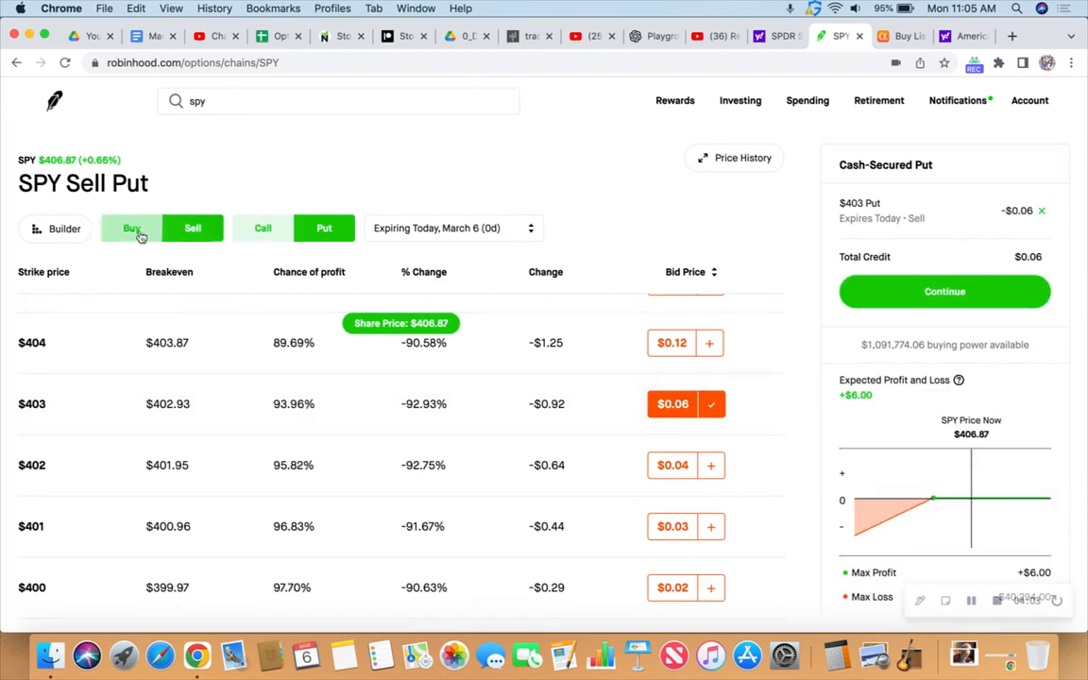
- Add buying the $400 put as the long leg, forming a $0.03 put credit spread
{"action": "left_click", "coordinate": [133, 226]}
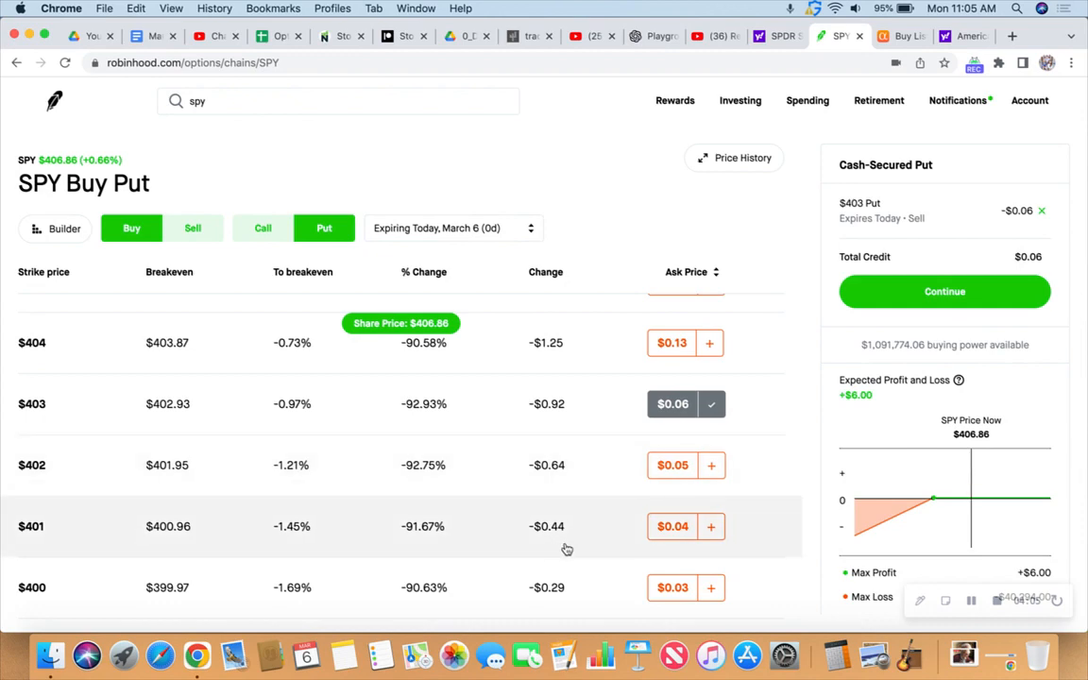
{"action": "scroll", "scroll_direction": "down", "scroll_amount": 3}
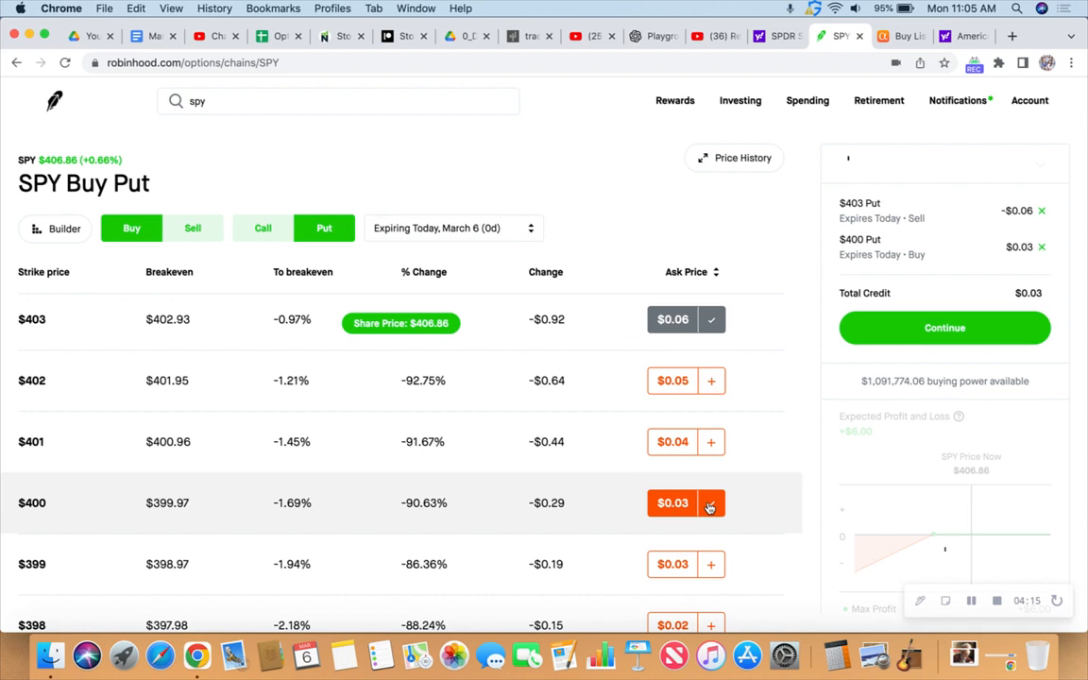
{"action": "left_click", "coordinate": [710, 502]}
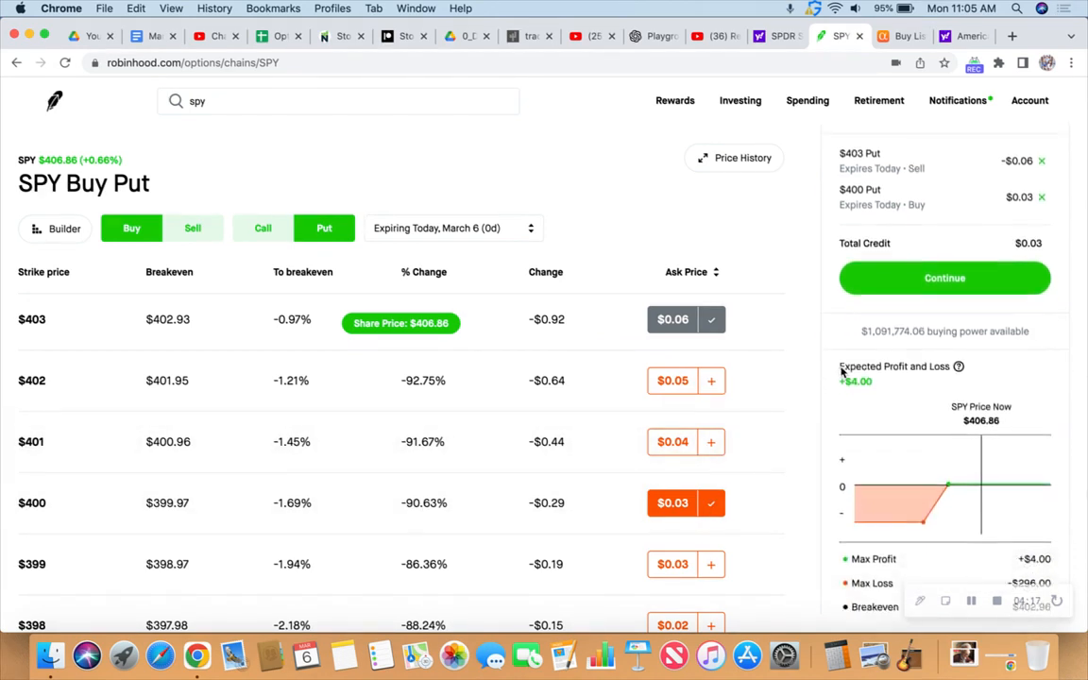
{"action": "scroll", "scroll_direction": "down", "scroll_amount": 3}
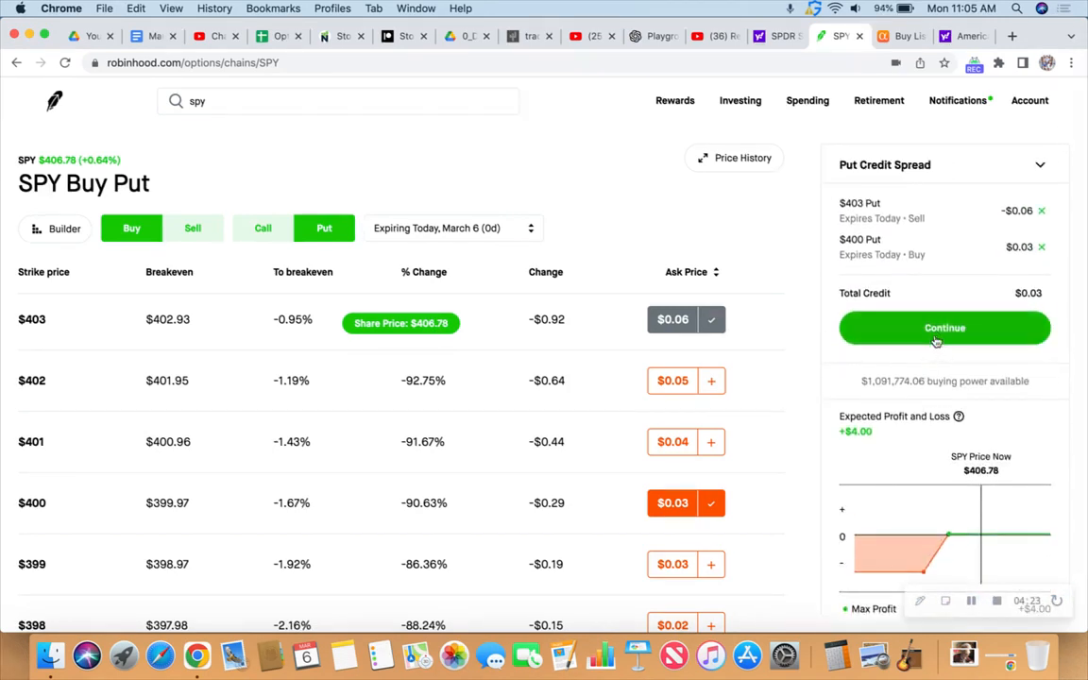
- Submit the 403/400 put credit spread for 10 contracts at about $40 credit on $3,000 collateral
{"action": "left_click", "coordinate": [944, 329]}
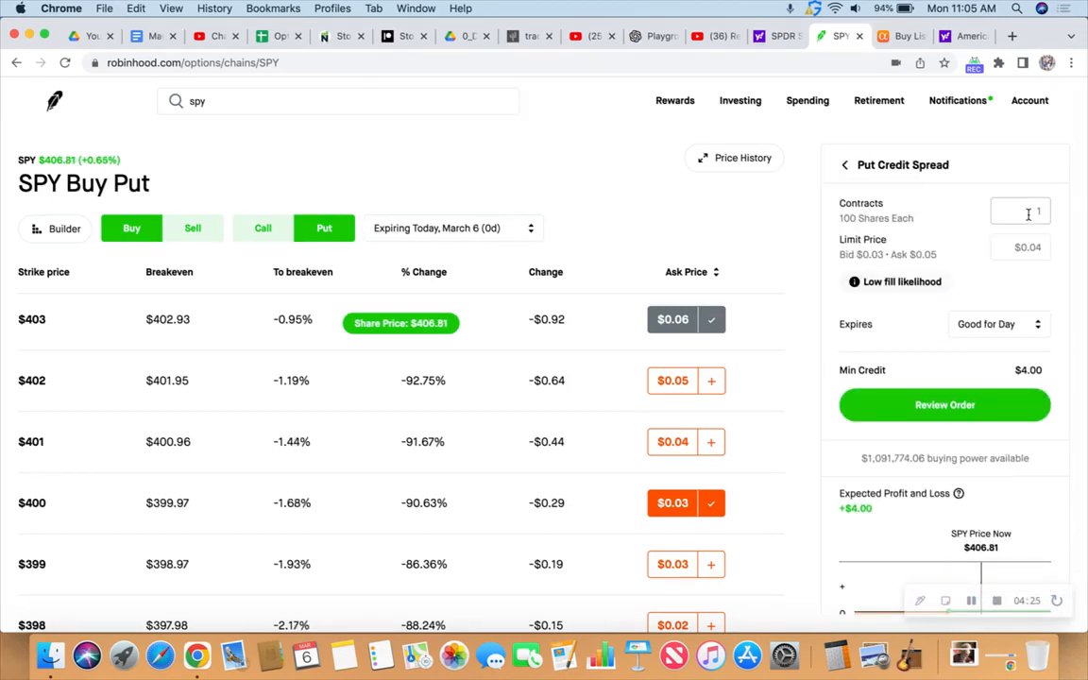
{"action": "type", "text": "10"}
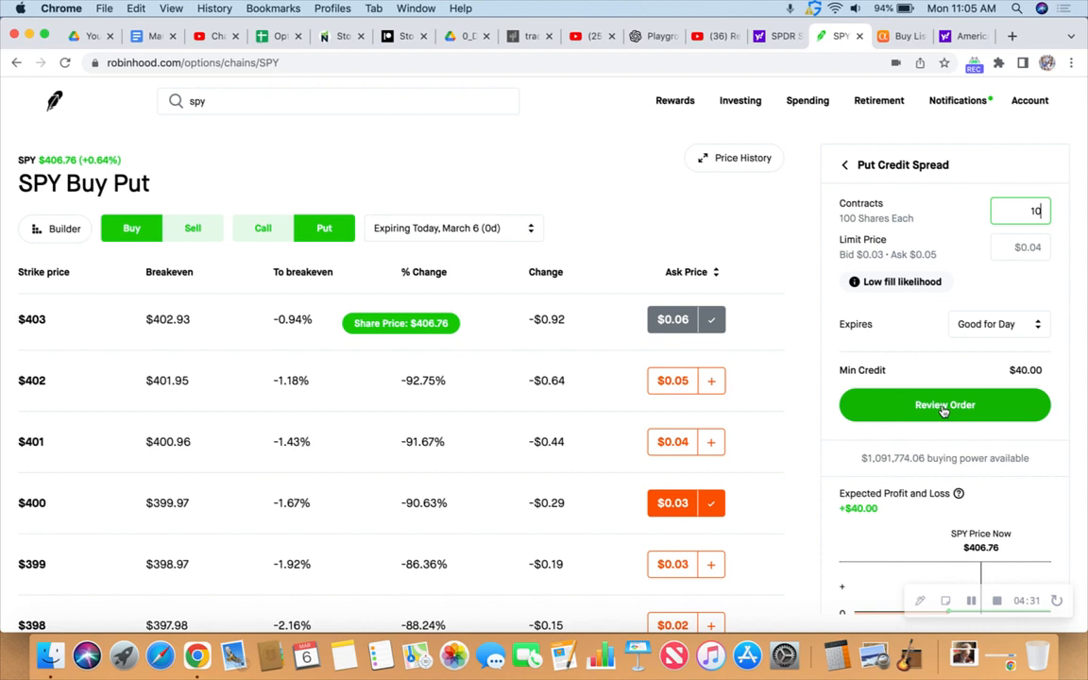
{"action": "left_click", "coordinate": [944, 404]}
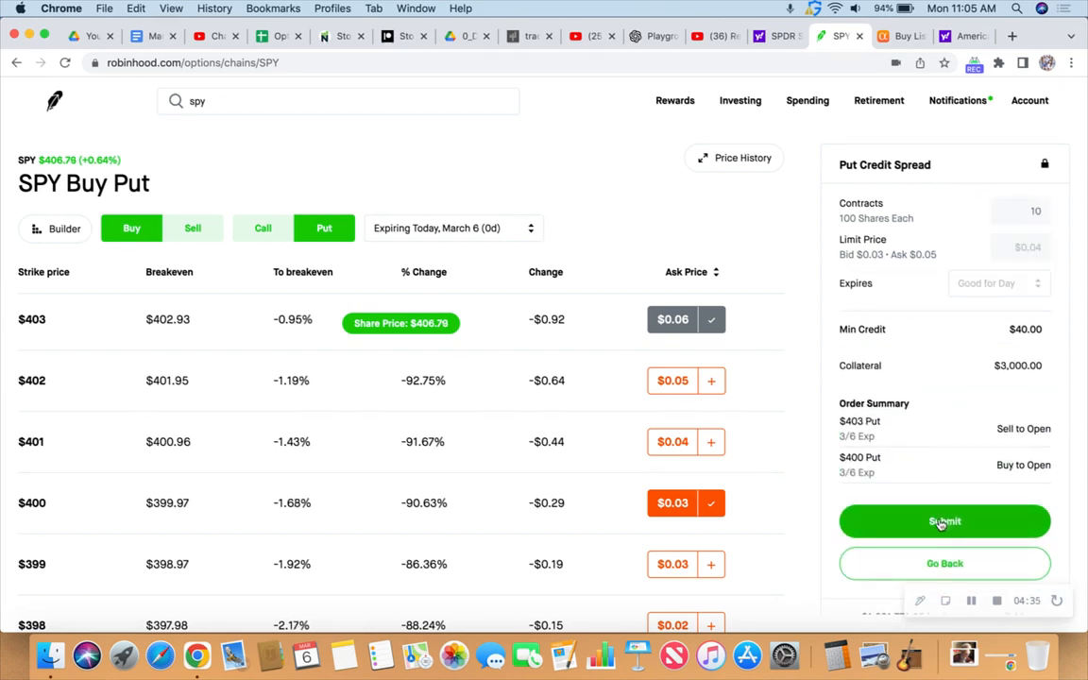
{"action": "left_click", "coordinate": [945, 521]}
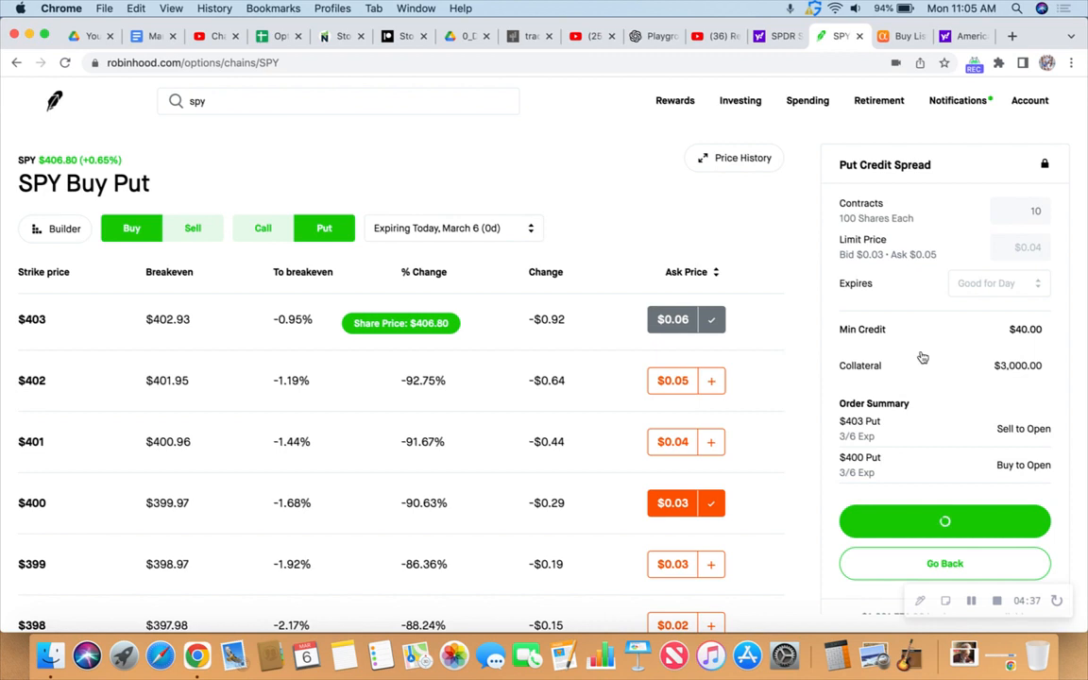
{"action": "left_click", "coordinate": [945, 522]}
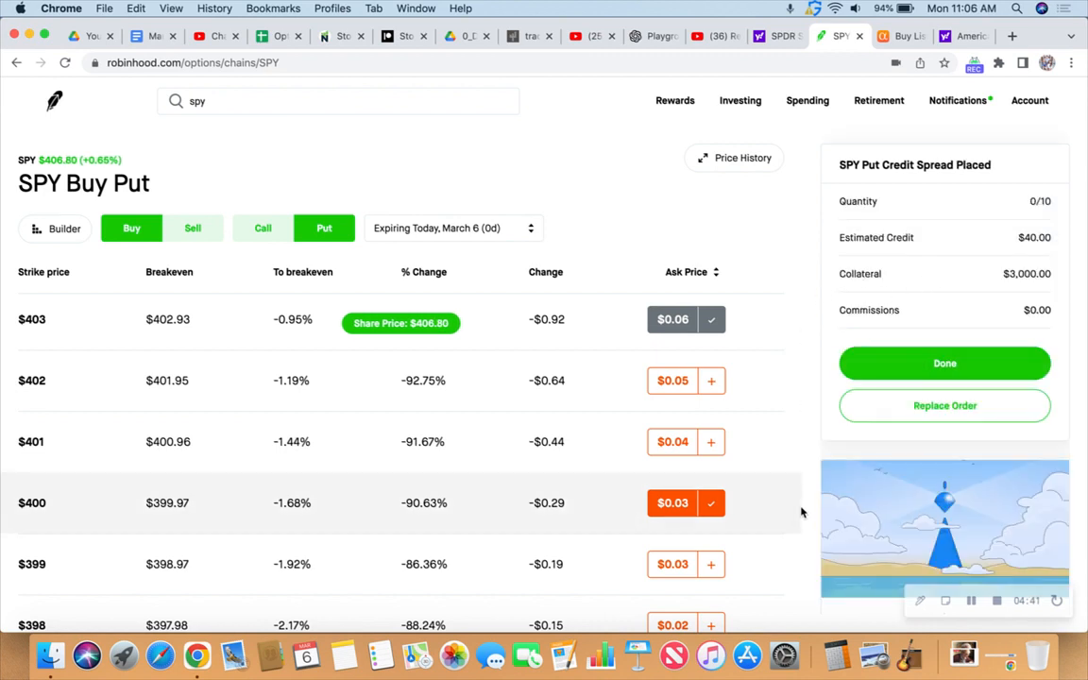
{"action": "mouse_move", "coordinate": [836, 654]}
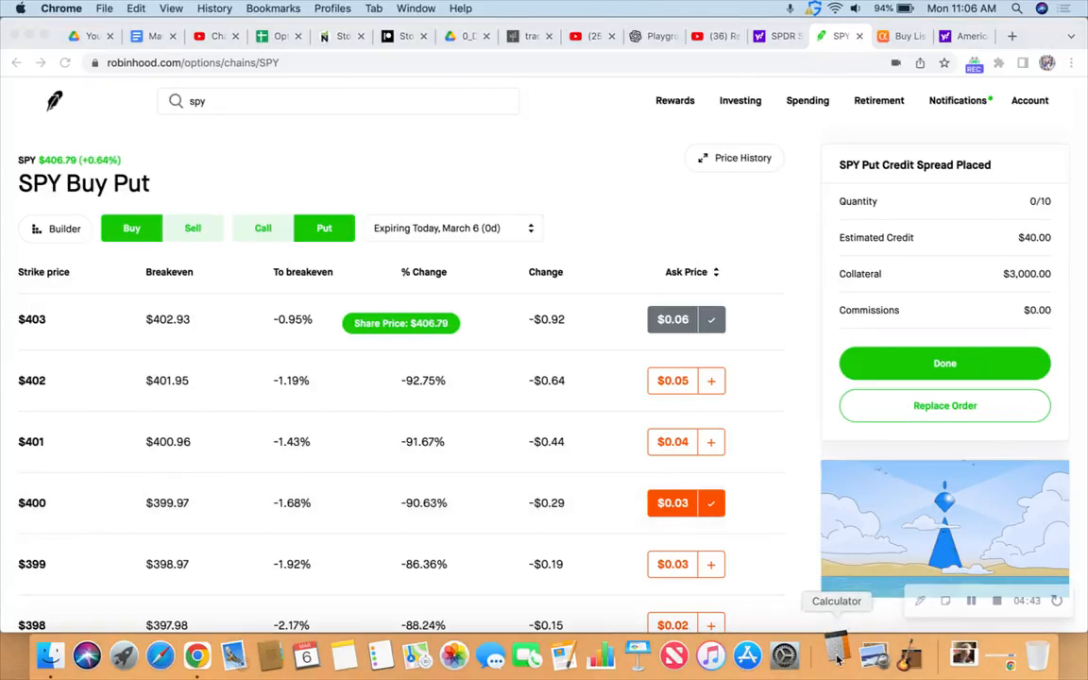
{"action": "left_click", "coordinate": [836, 653]}
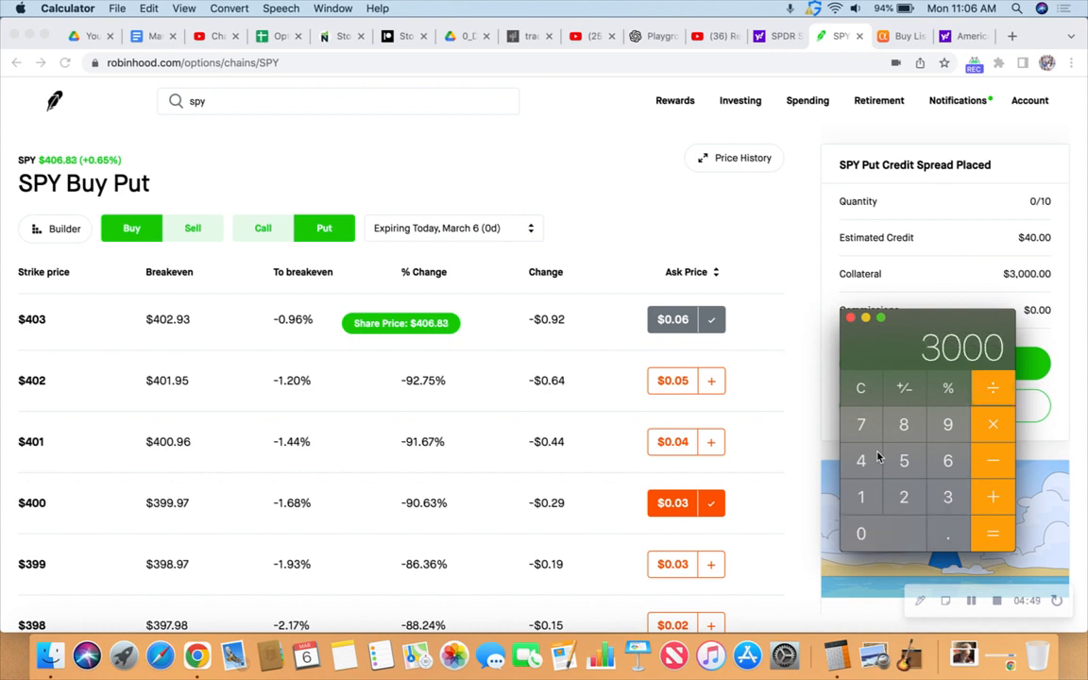
{"action": "mouse_move", "coordinate": [614, 329]}
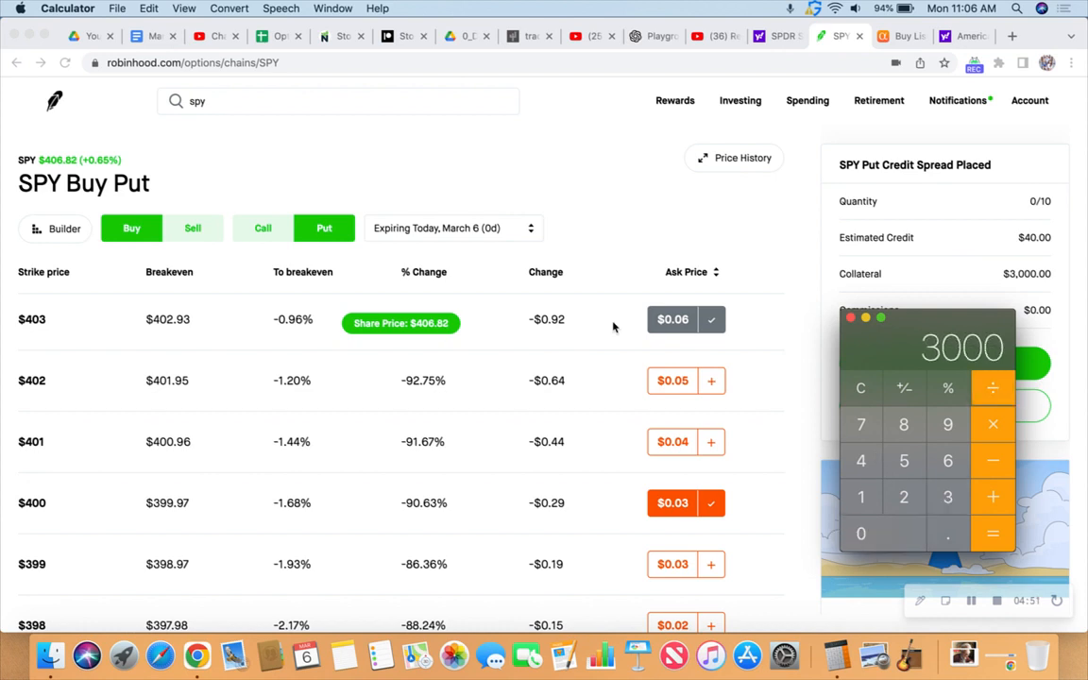
{"action": "mouse_move", "coordinate": [462, 245]}
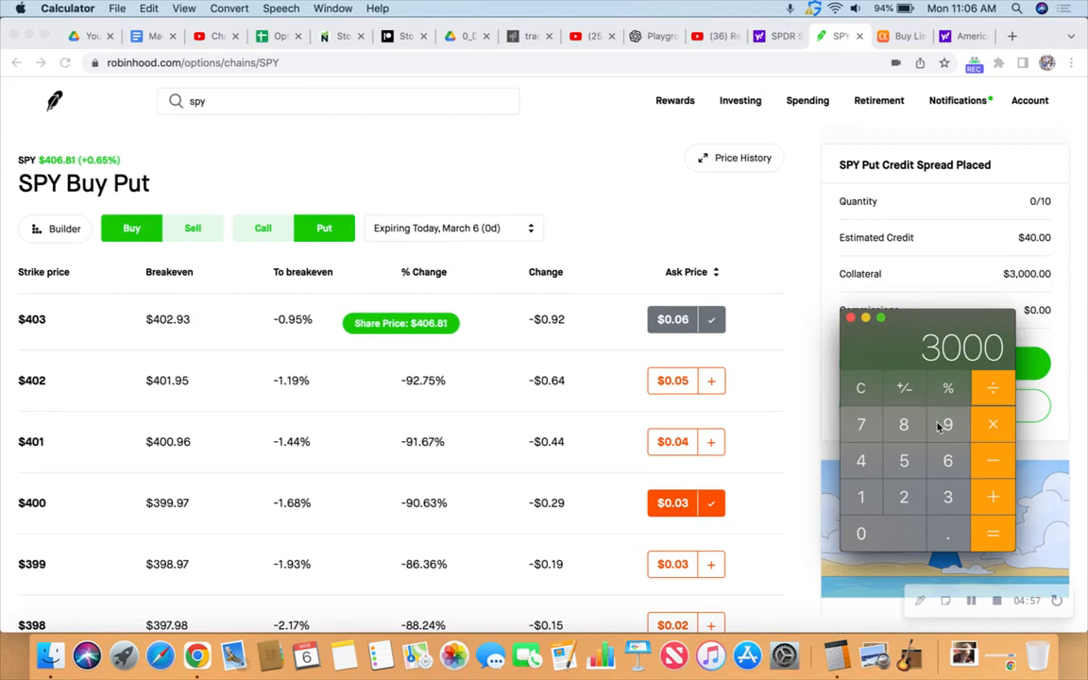
{"action": "left_click", "coordinate": [991, 533]}
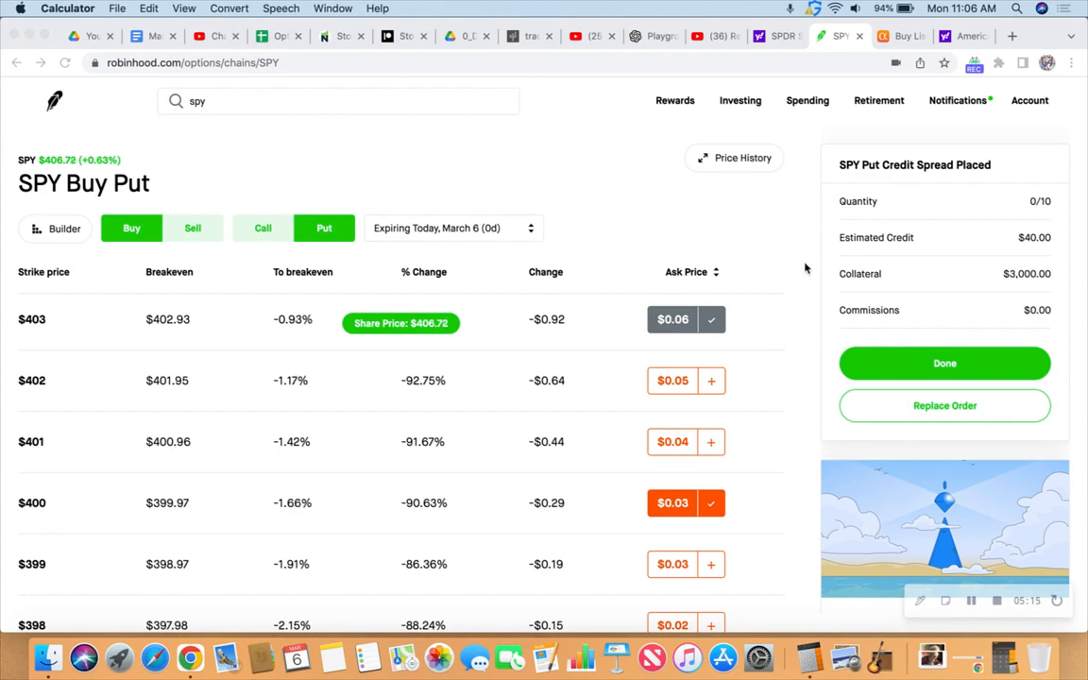
{"action": "left_click", "coordinate": [774, 36]}
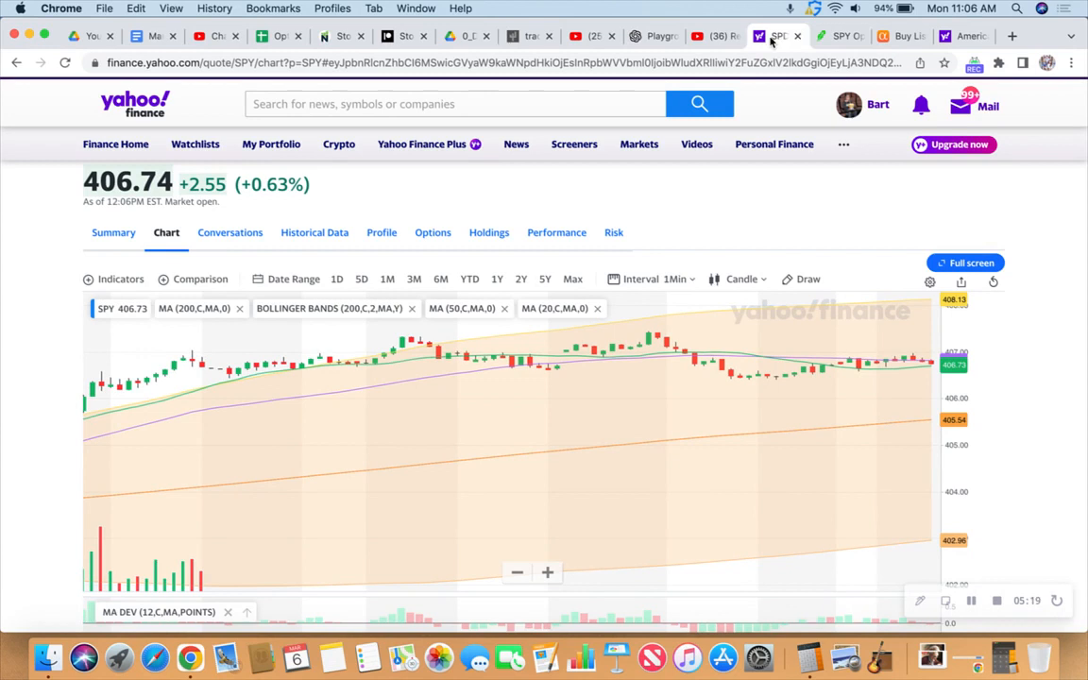
{"action": "mouse_move", "coordinate": [841, 36]}
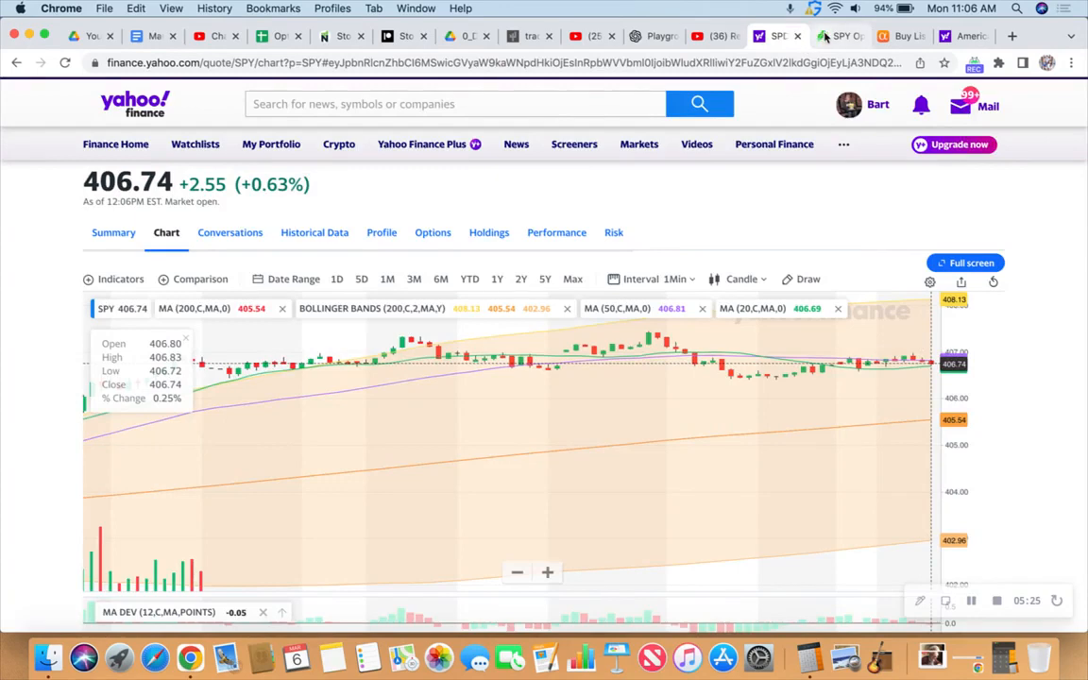
{"action": "left_click", "coordinate": [839, 36]}
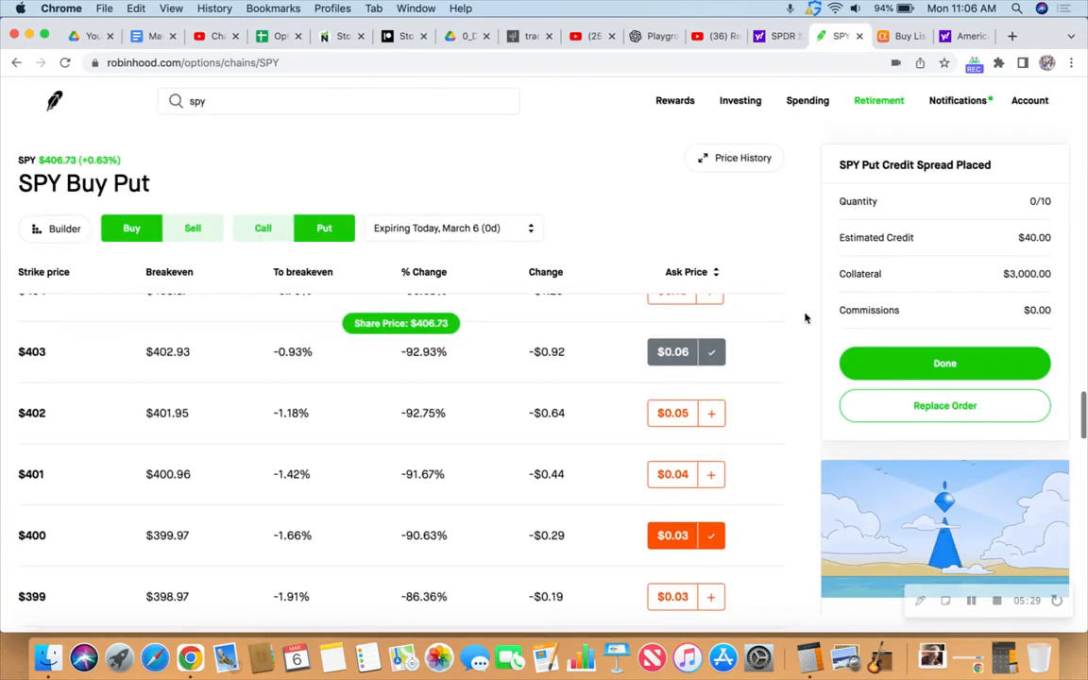
- Sell the $409 call and buy the $411 call, forming a same-day $0.10 call credit spread
{"action": "left_click", "coordinate": [944, 362]}
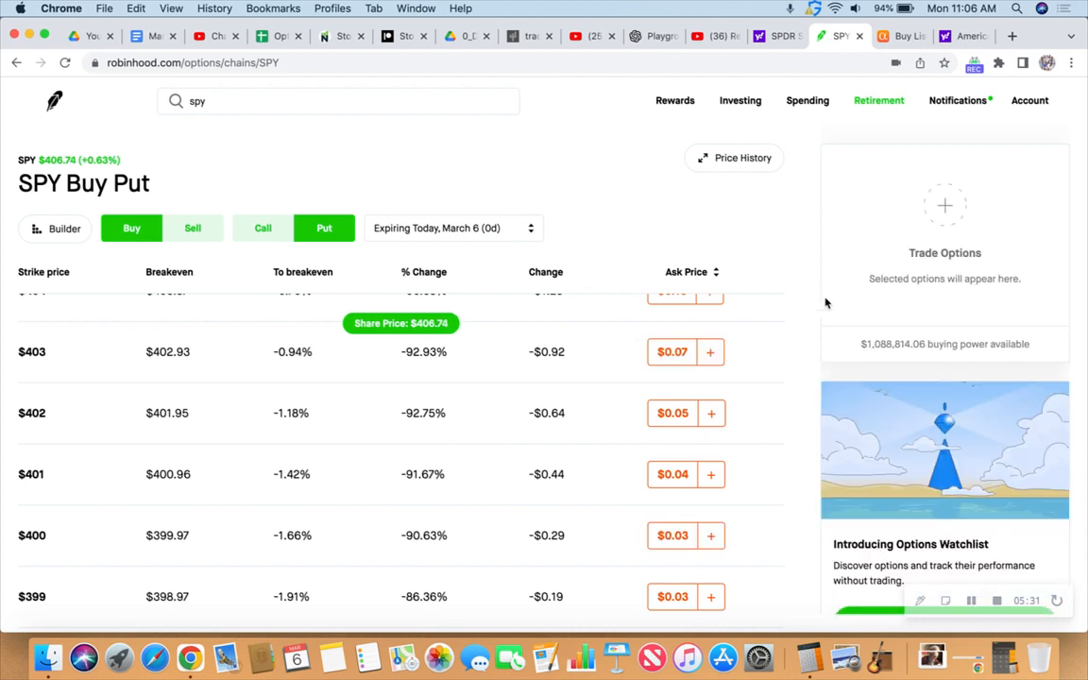
{"action": "mouse_move", "coordinate": [313, 183]}
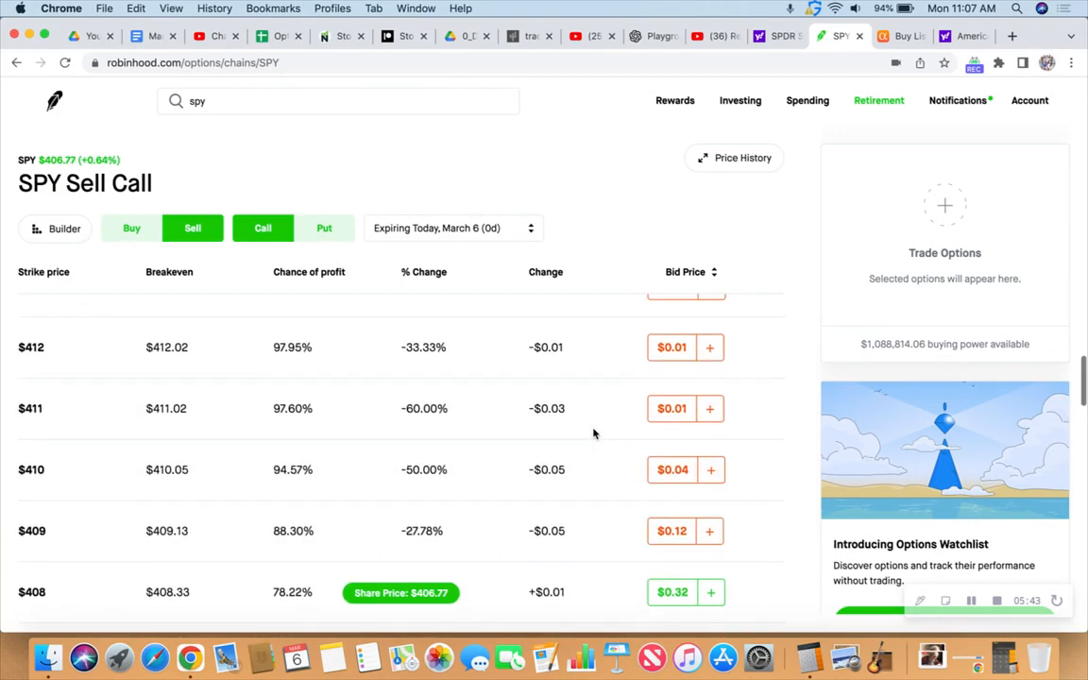
{"action": "scroll", "scroll_direction": "down", "scroll_amount": 3}
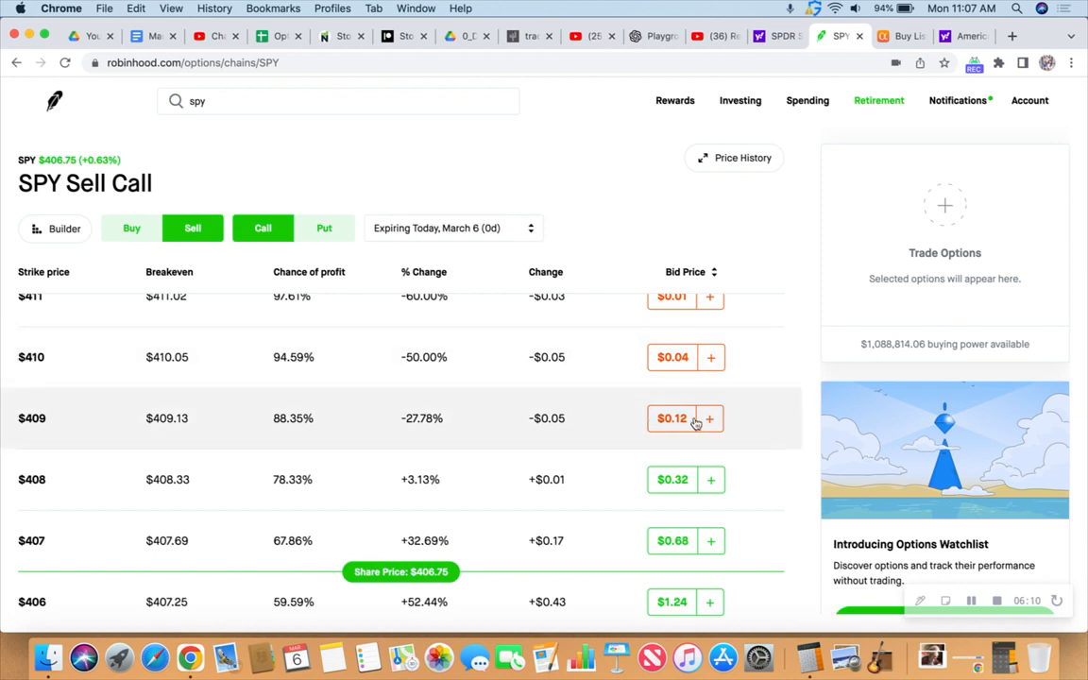
{"action": "left_click", "coordinate": [672, 419]}
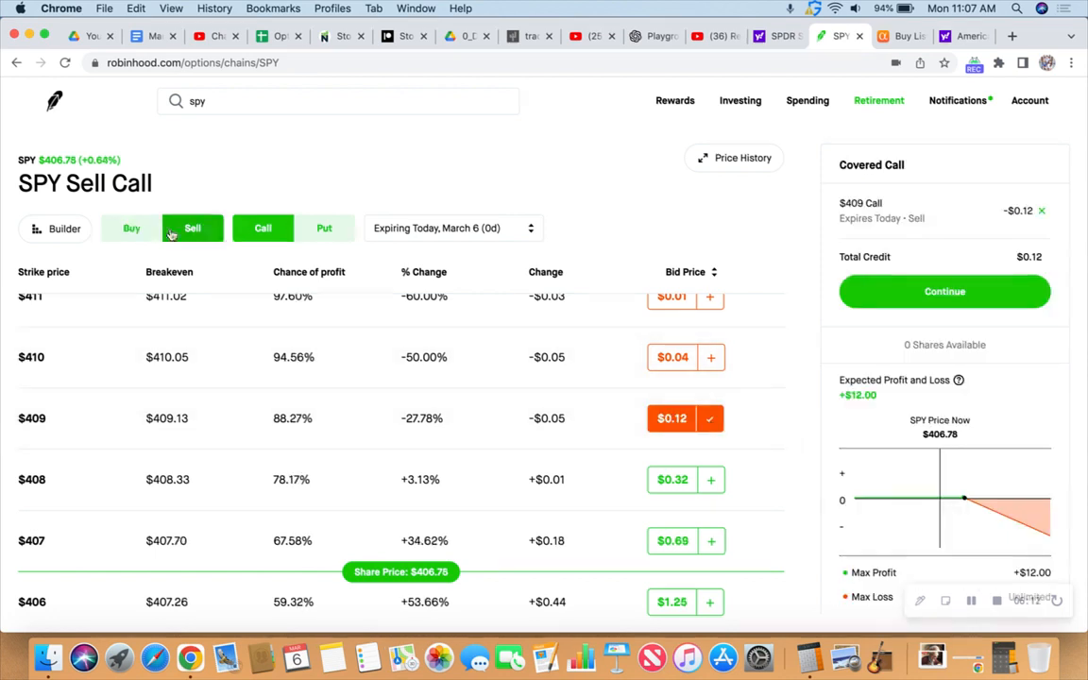
{"action": "left_click", "coordinate": [133, 226]}
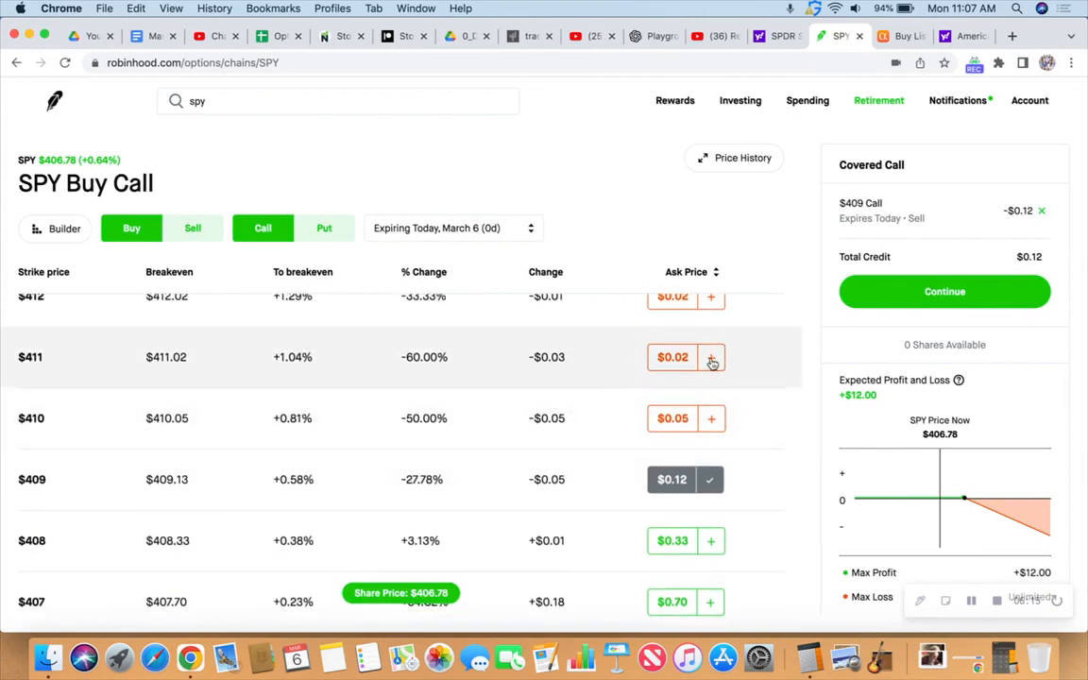
{"action": "left_click", "coordinate": [710, 357]}
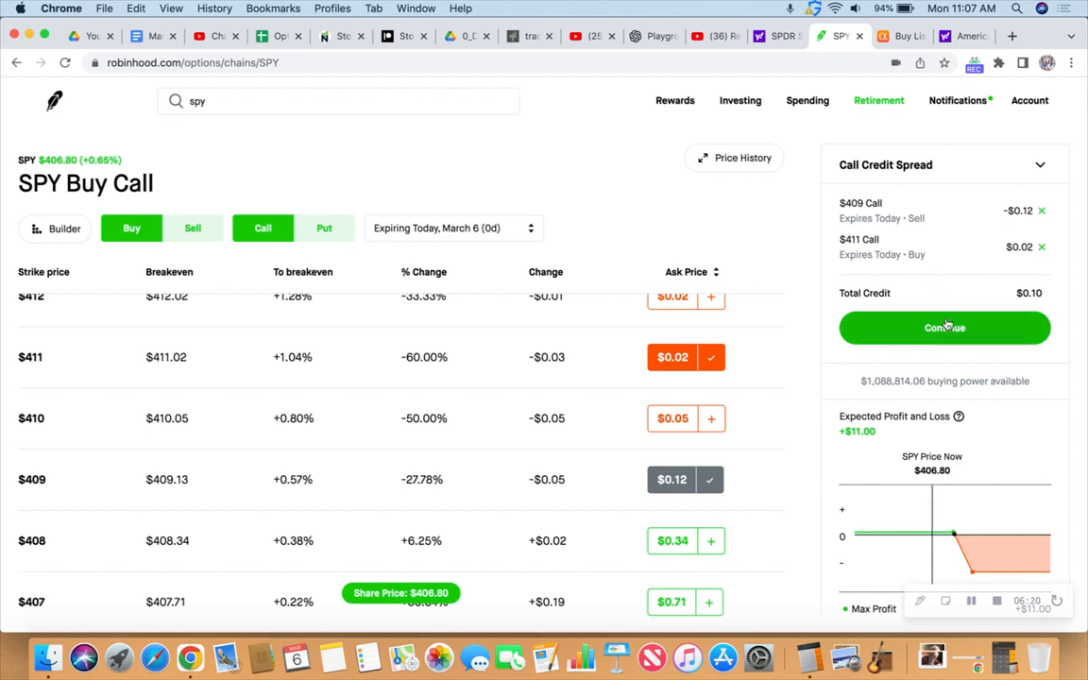
- Submit the 409/411 call credit spread for 5 contracts at $0.10, filled for $50 credit
{"action": "left_click", "coordinate": [945, 329]}
{"action": "type", "text": "5"}
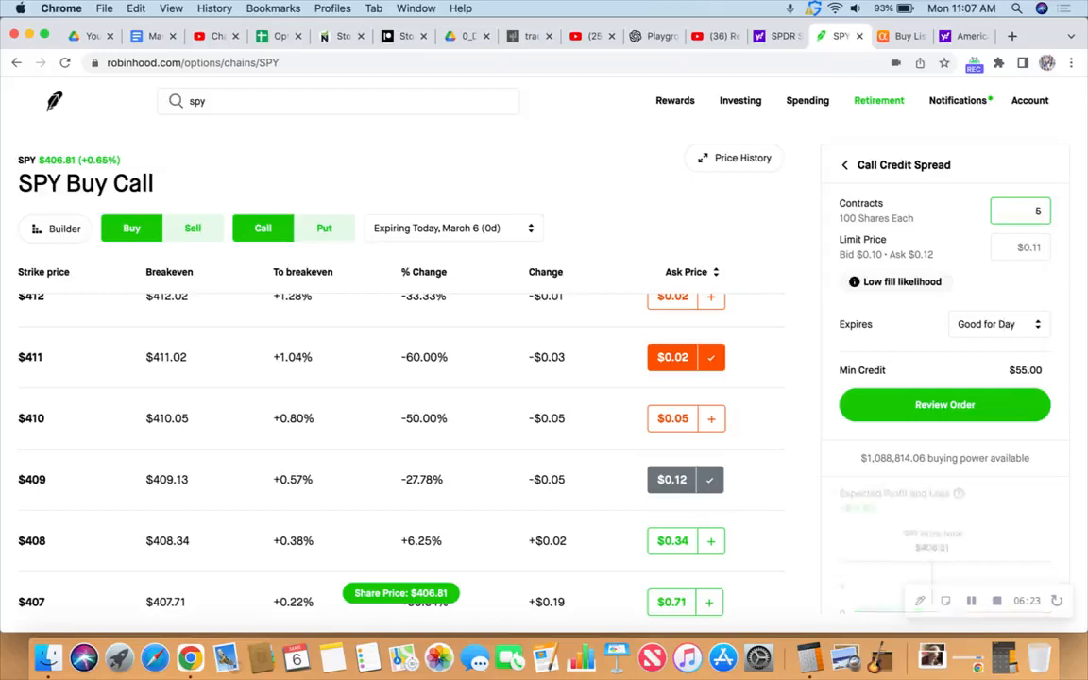
{"action": "left_click", "coordinate": [1020, 245]}
{"action": "type", "text": "$0.10"}
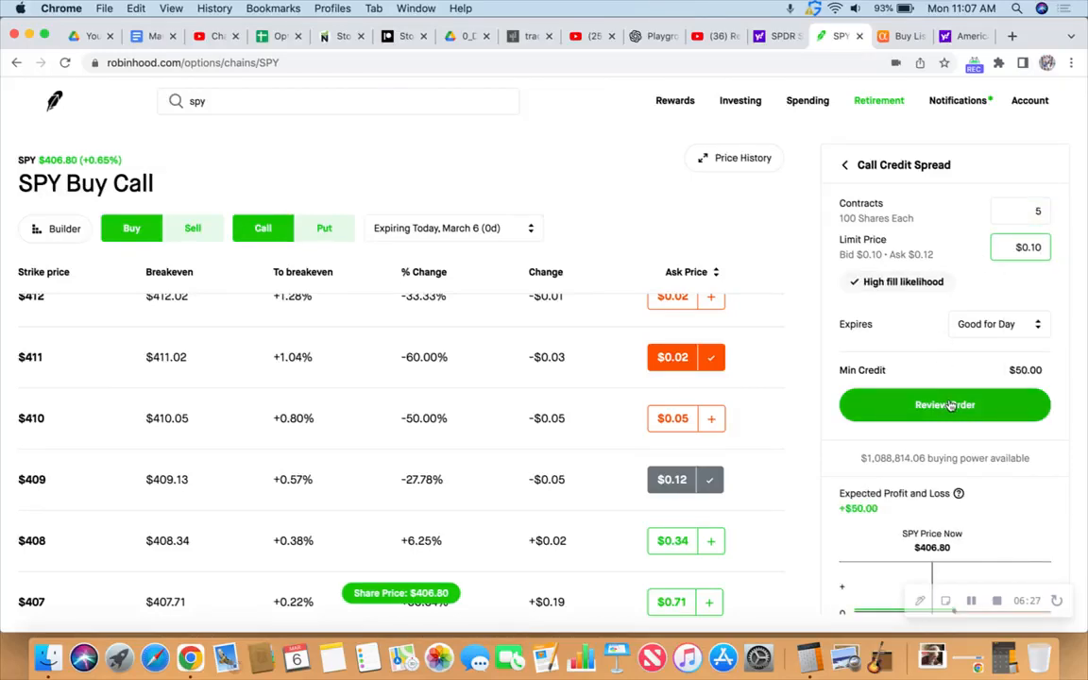
{"action": "left_click", "coordinate": [944, 404]}
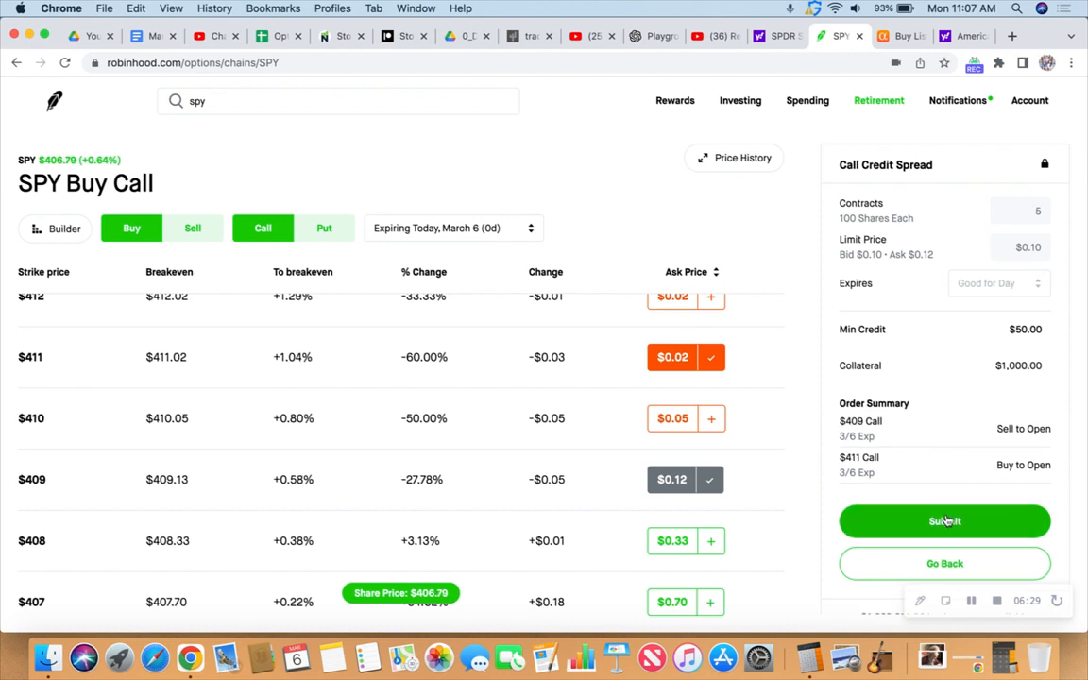
{"action": "left_click", "coordinate": [944, 521]}
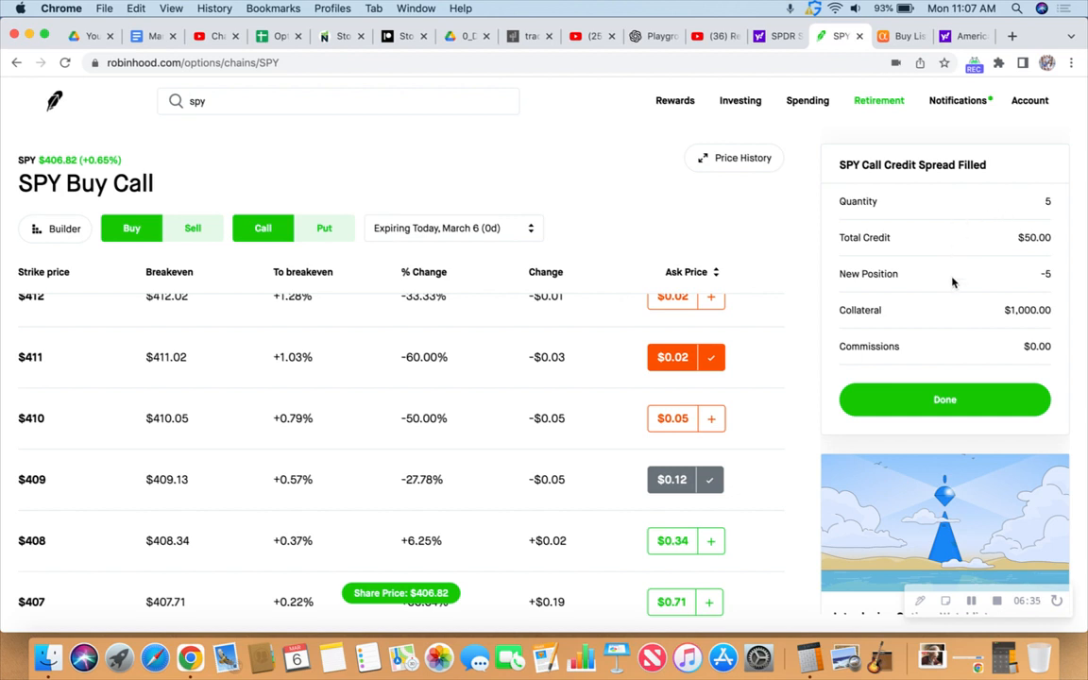
{"action": "mouse_move", "coordinate": [948, 276]}
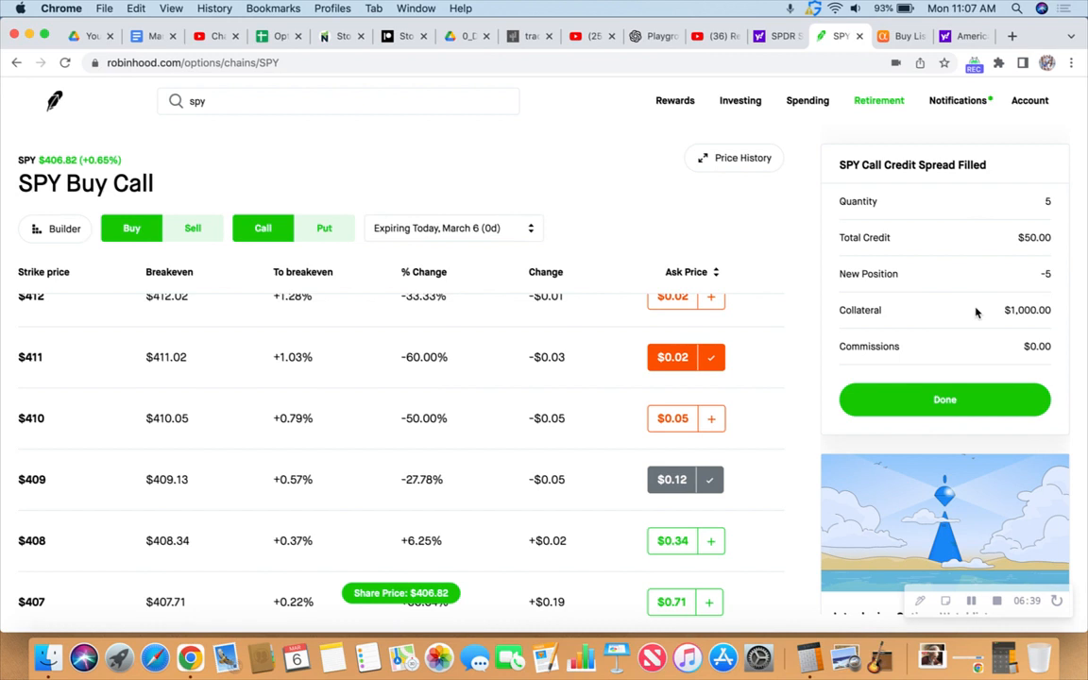
{"action": "mouse_move", "coordinate": [791, 325]}
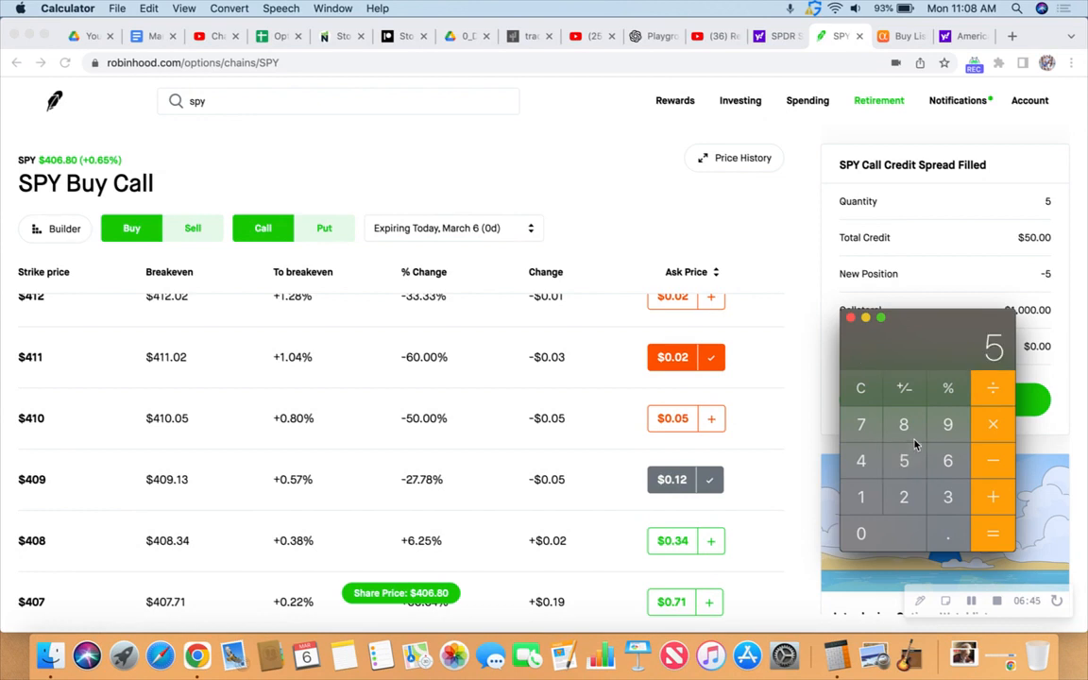
- Compute the 0.05 return-on-collateral figure in Calculator, then close it
{"action": "left_click", "coordinate": [861, 533]}
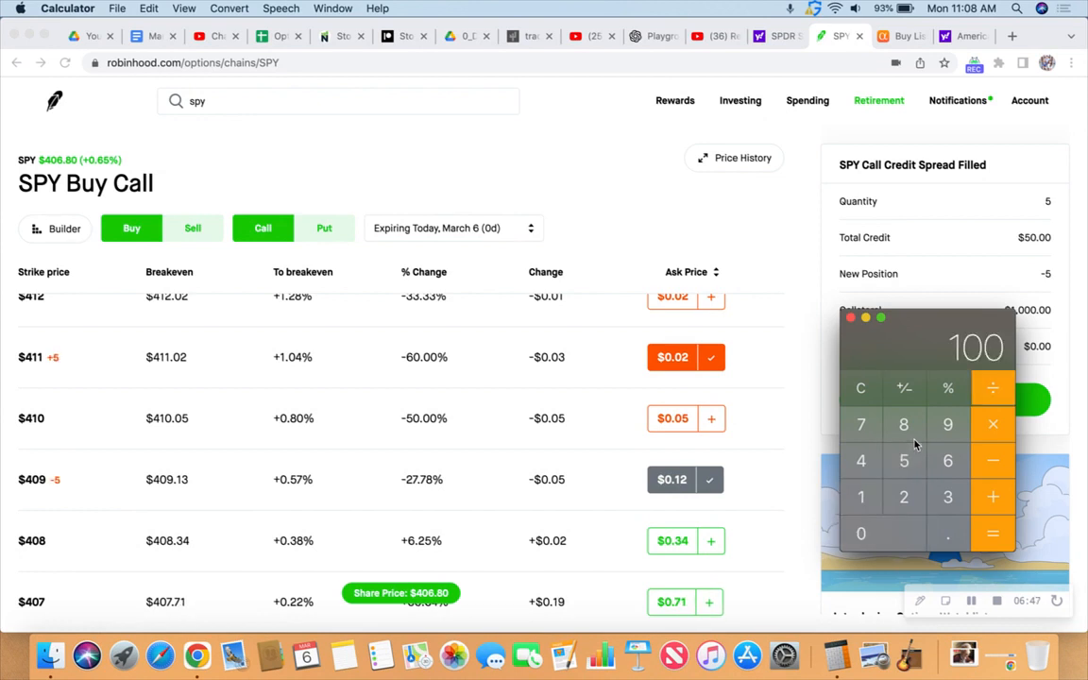
{"action": "left_click", "coordinate": [994, 533]}
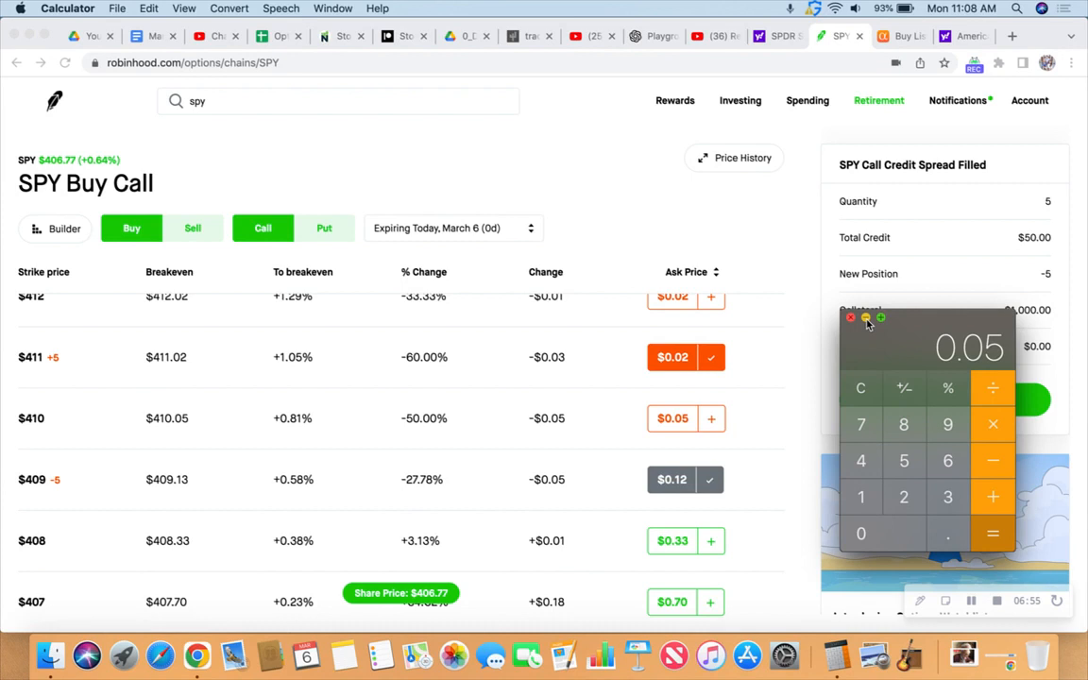
{"action": "left_click", "coordinate": [850, 317]}
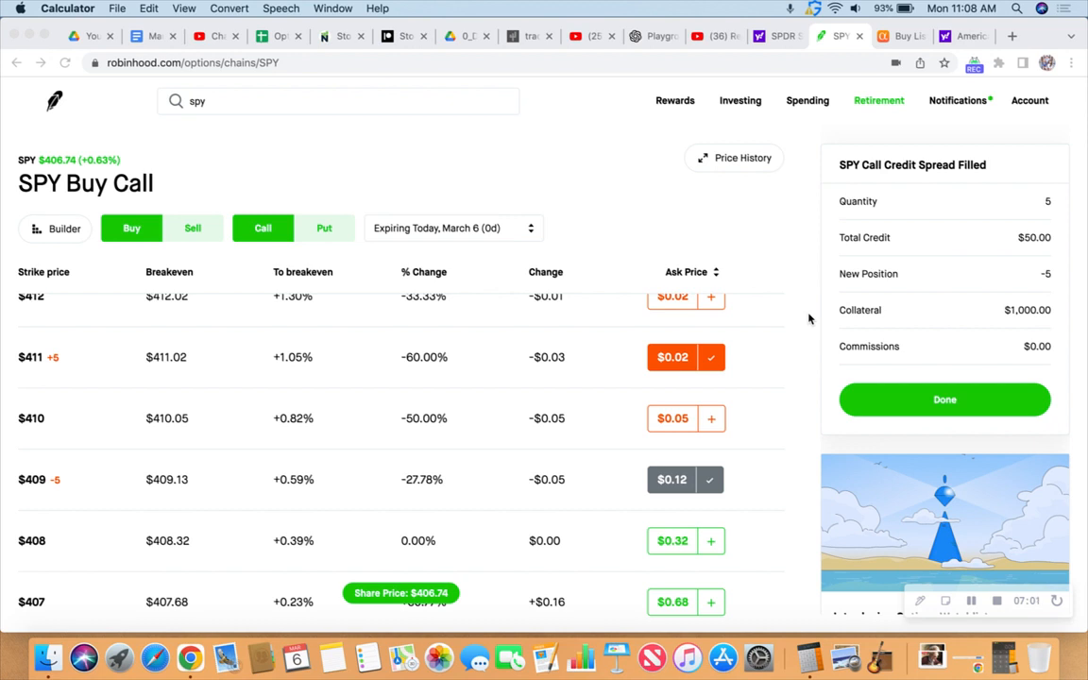
{"action": "mouse_move", "coordinate": [614, 506]}
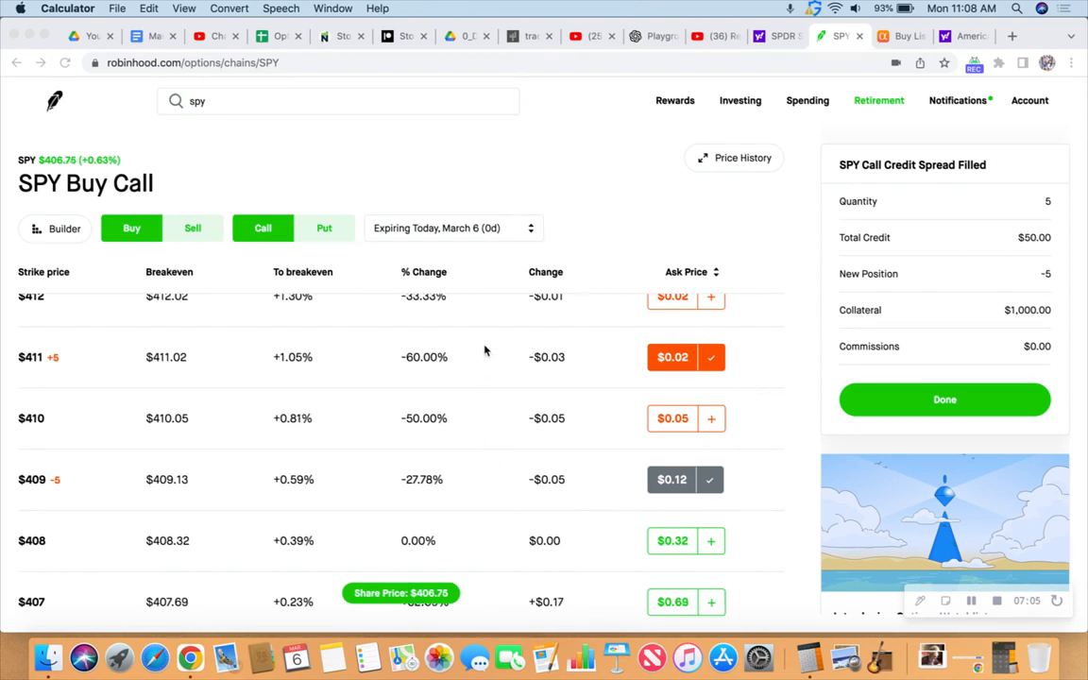
{"action": "mouse_move", "coordinate": [199, 484]}
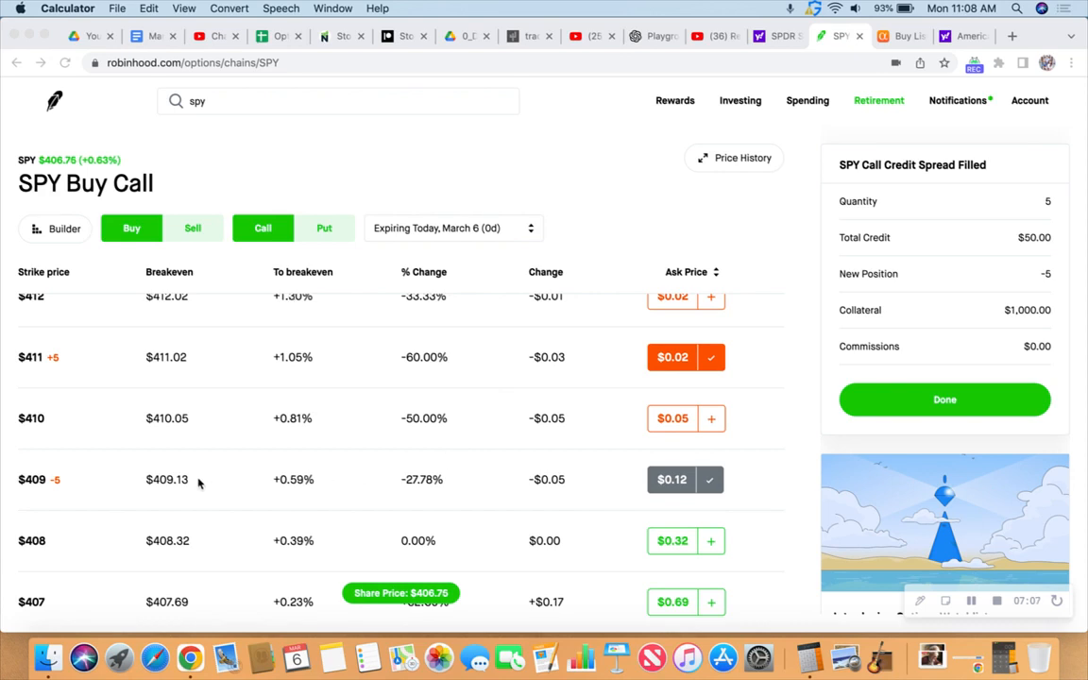
{"action": "mouse_move", "coordinate": [36, 487]}
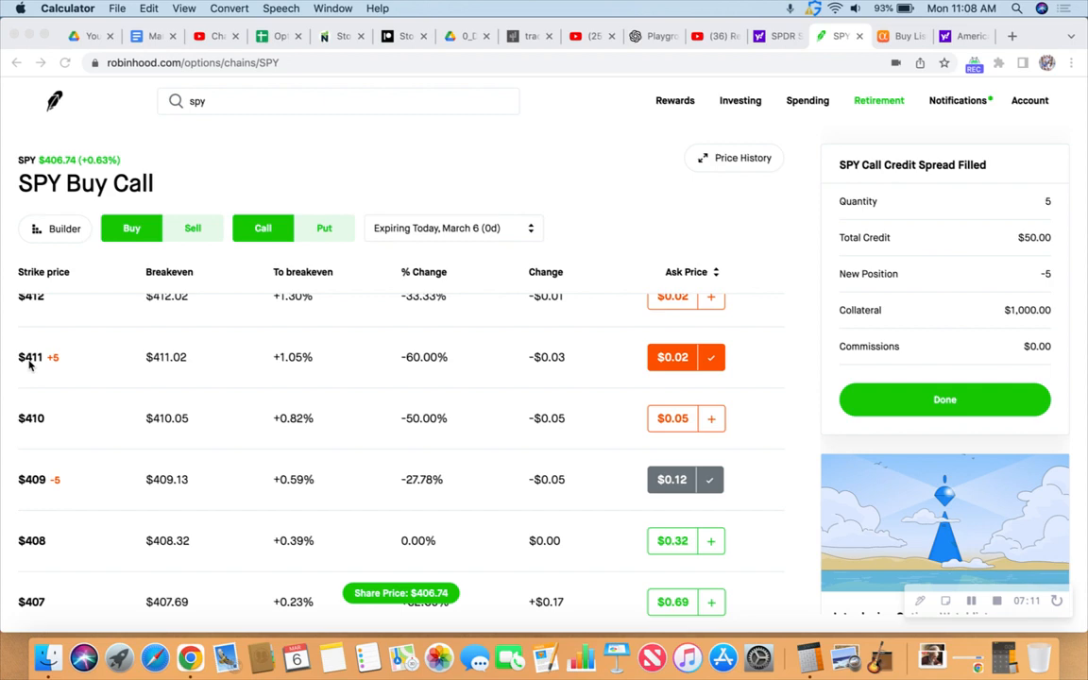
{"action": "mouse_move", "coordinate": [242, 491]}
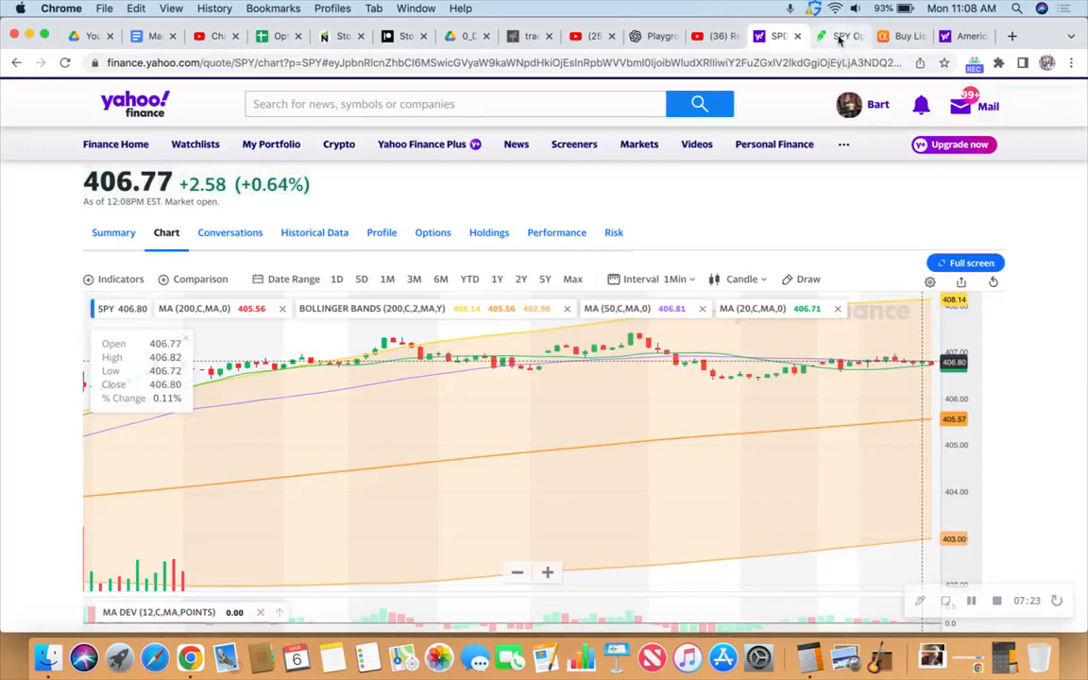
{"action": "left_click", "coordinate": [839, 36]}
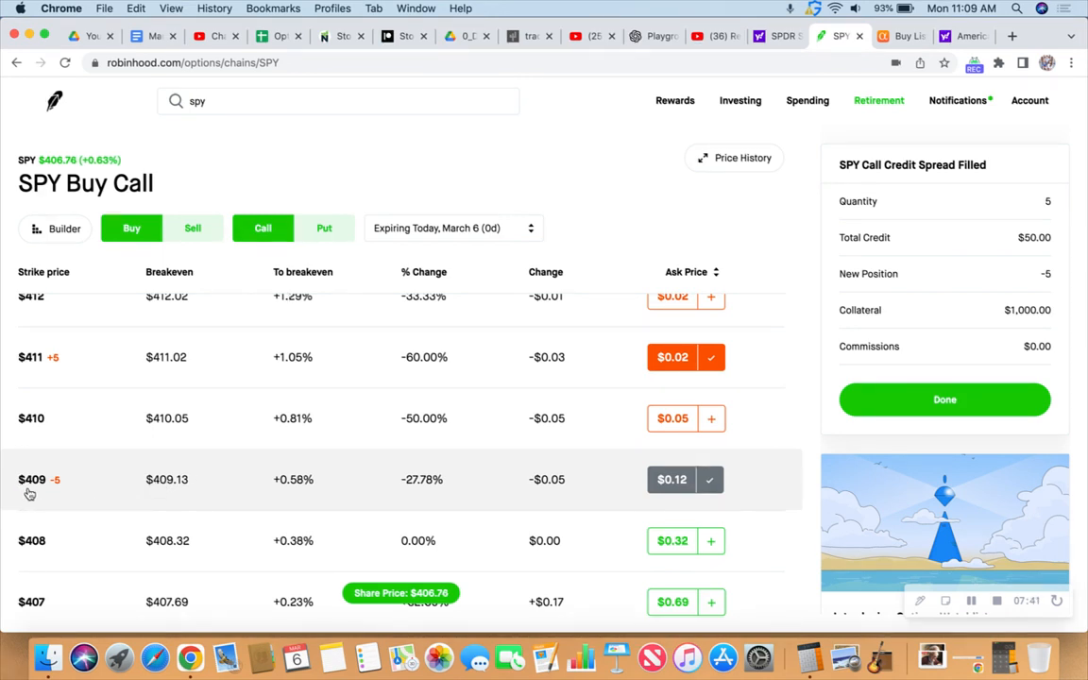
{"action": "mouse_move", "coordinate": [117, 491]}
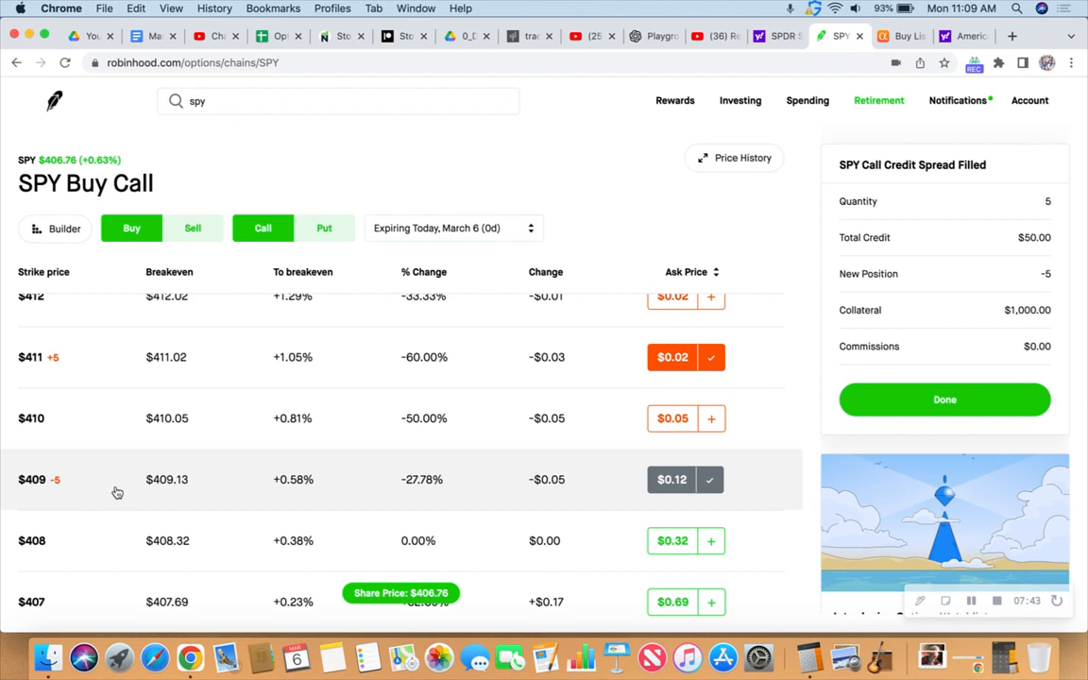
{"action": "mouse_move", "coordinate": [272, 483]}
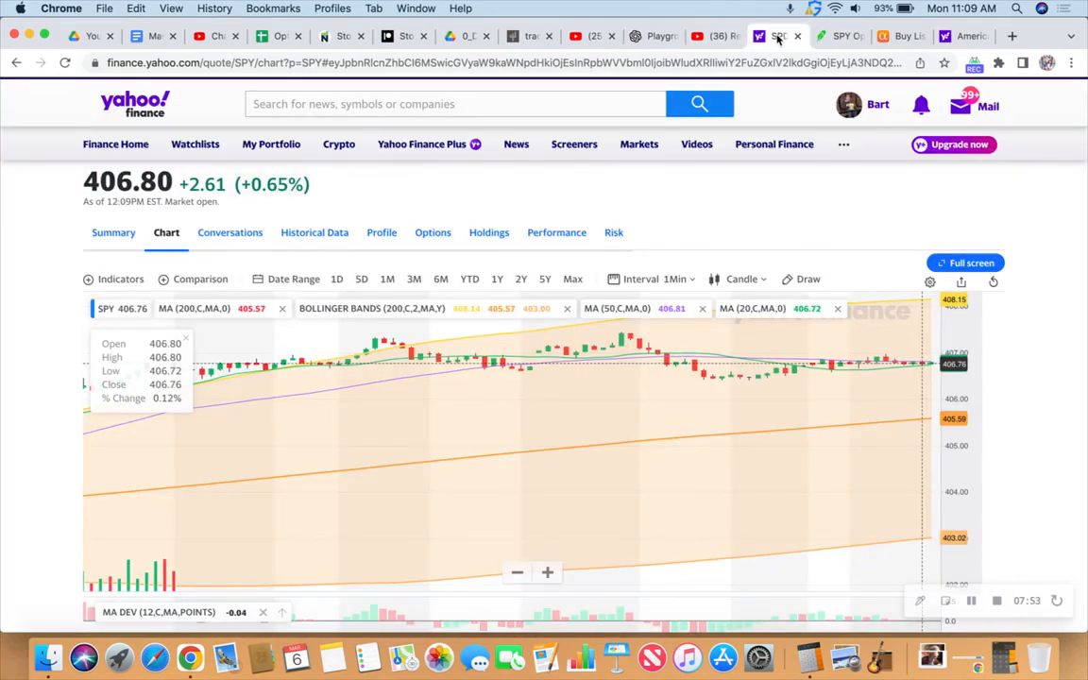
- Show the Robinhood portfolio home listing the 403/400 put spread order and 409/411 call spreads
{"action": "left_click", "coordinate": [839, 36]}
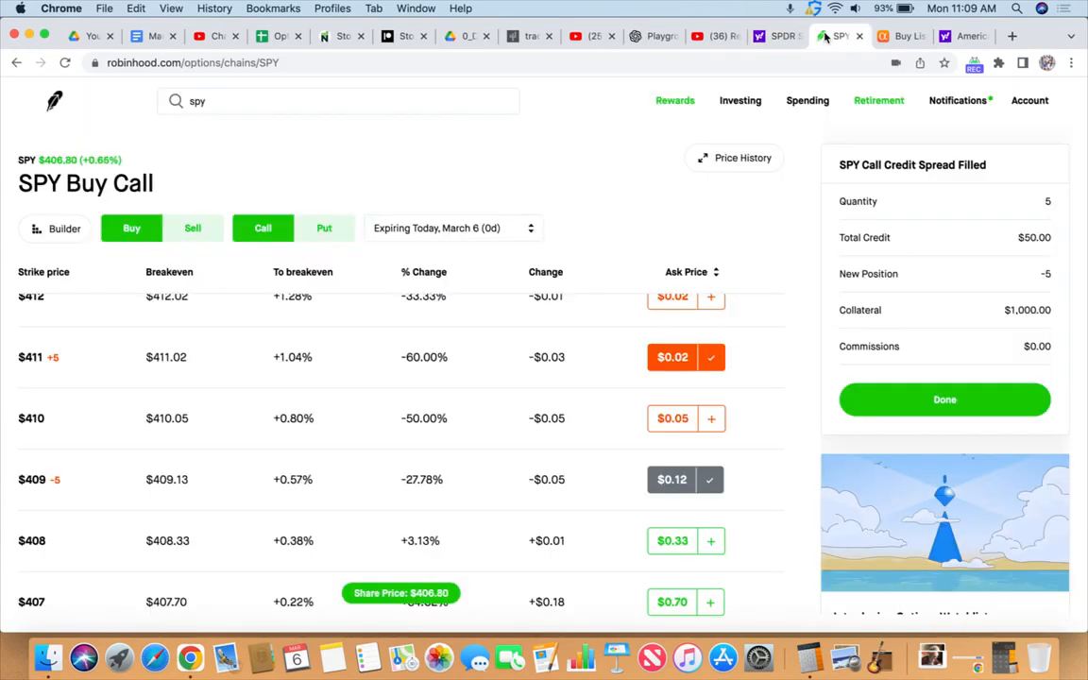
{"action": "mouse_move", "coordinate": [54, 102]}
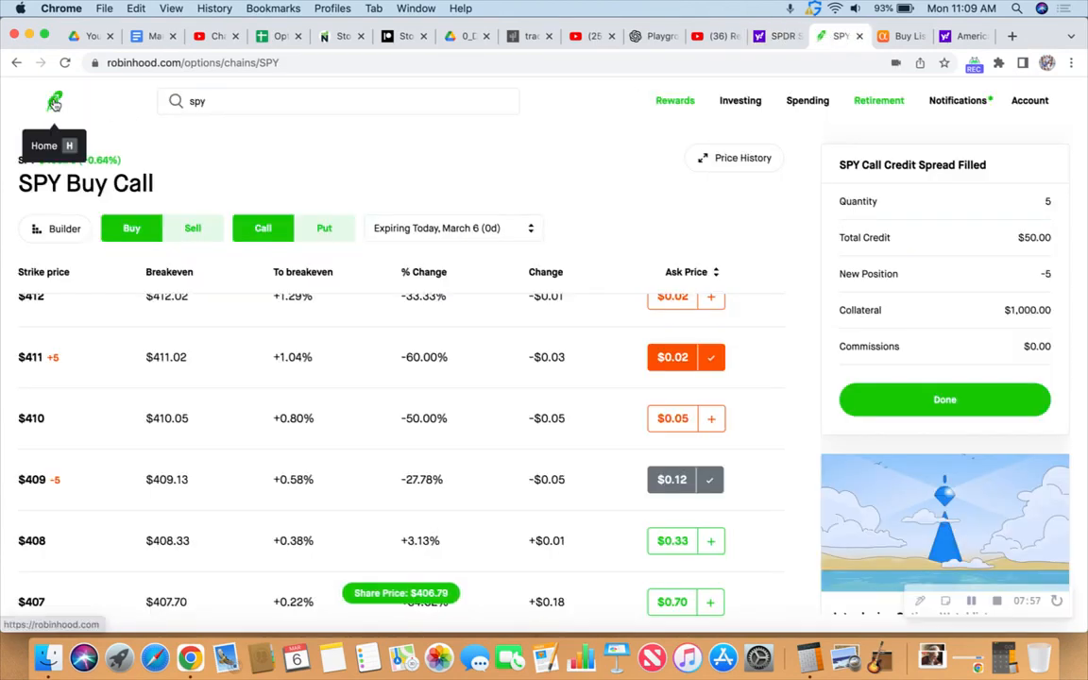
{"action": "left_click", "coordinate": [53, 102]}
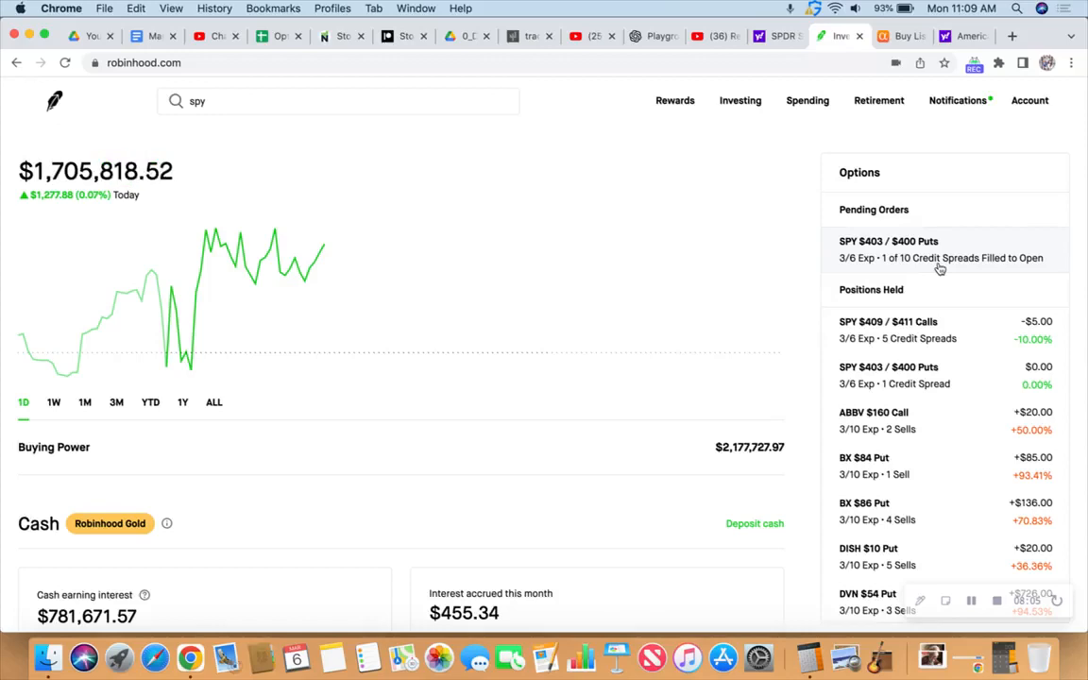
{"action": "mouse_move", "coordinate": [943, 268]}
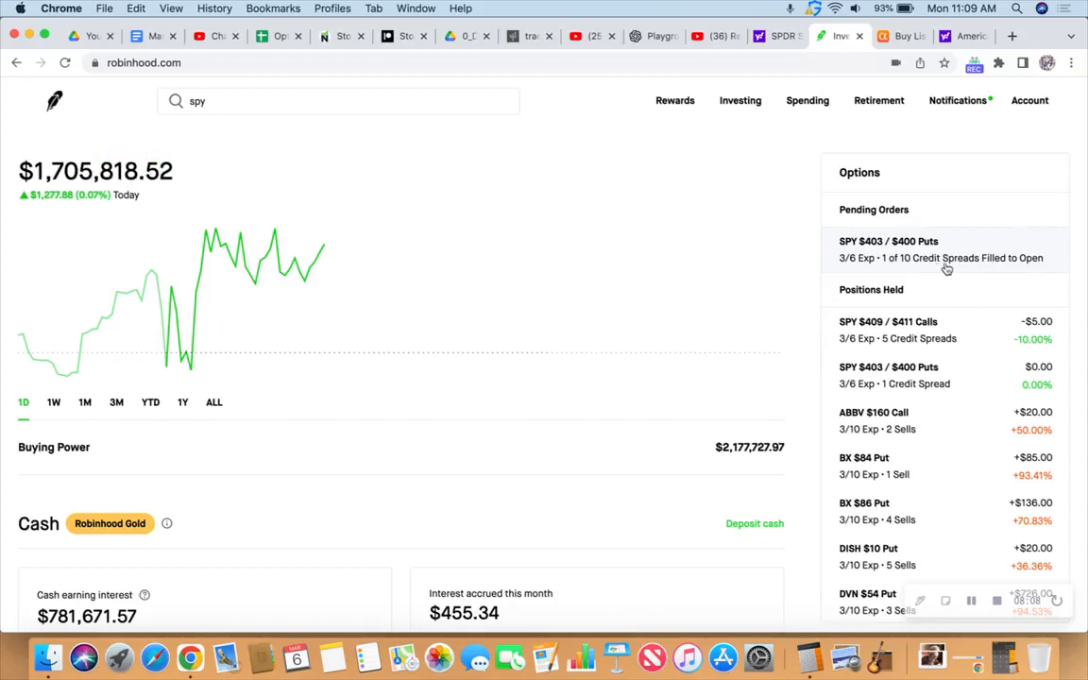
{"action": "mouse_move", "coordinate": [805, 369]}
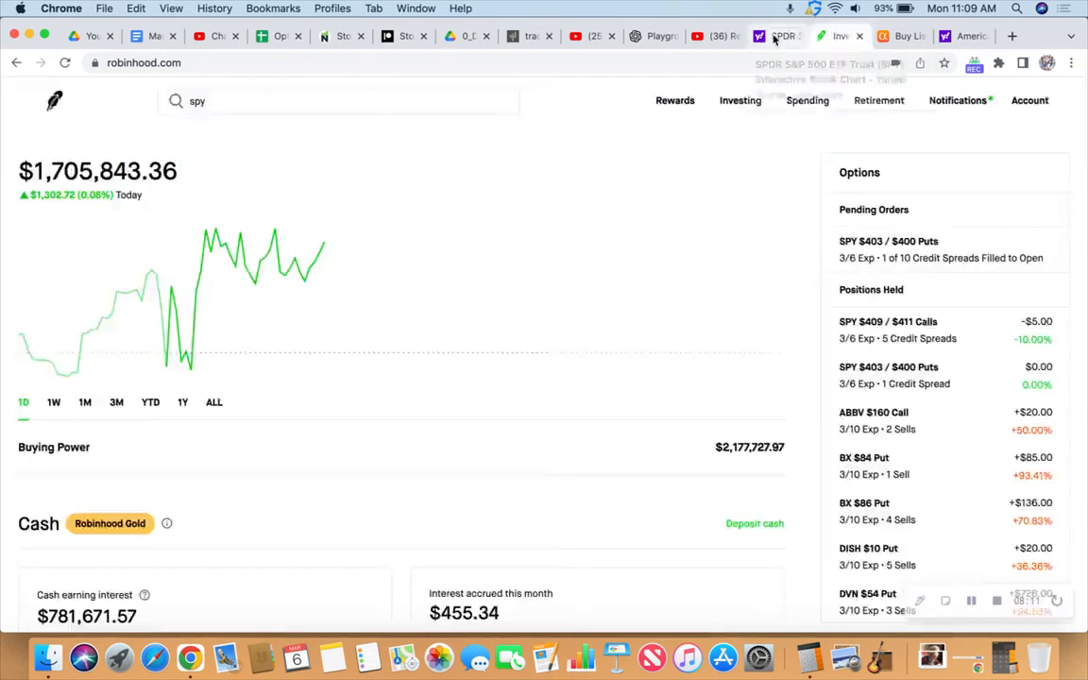
- Switch to the Yahoo Finance SPY one-minute chart, price holding near 406.84
{"action": "left_click", "coordinate": [774, 36]}
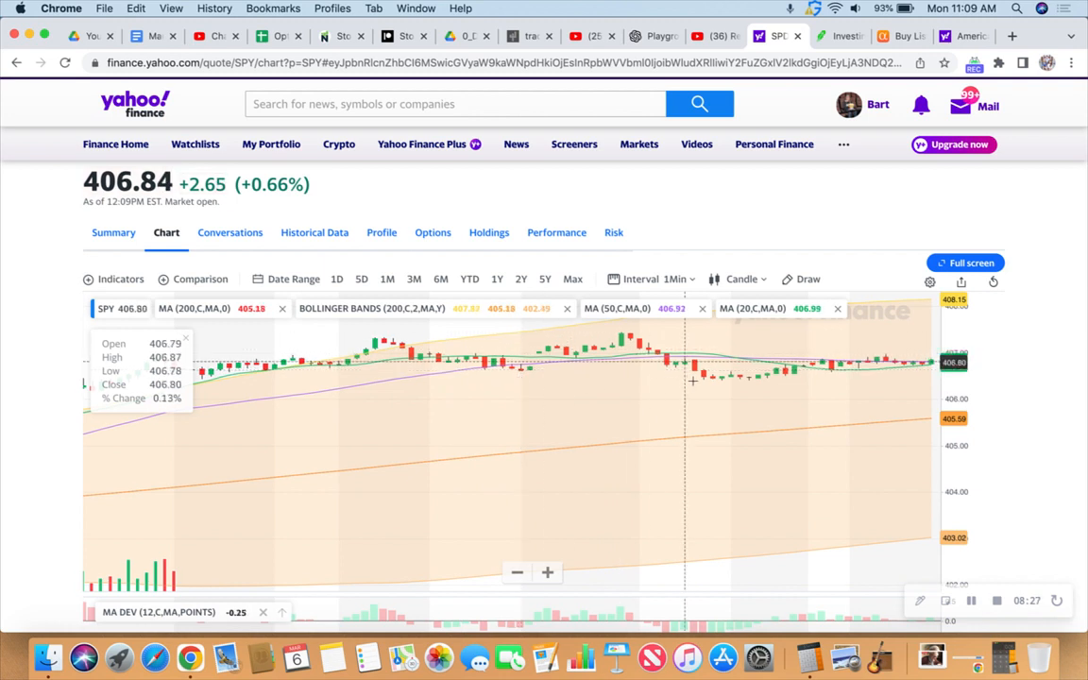
{"action": "mouse_move", "coordinate": [714, 380]}
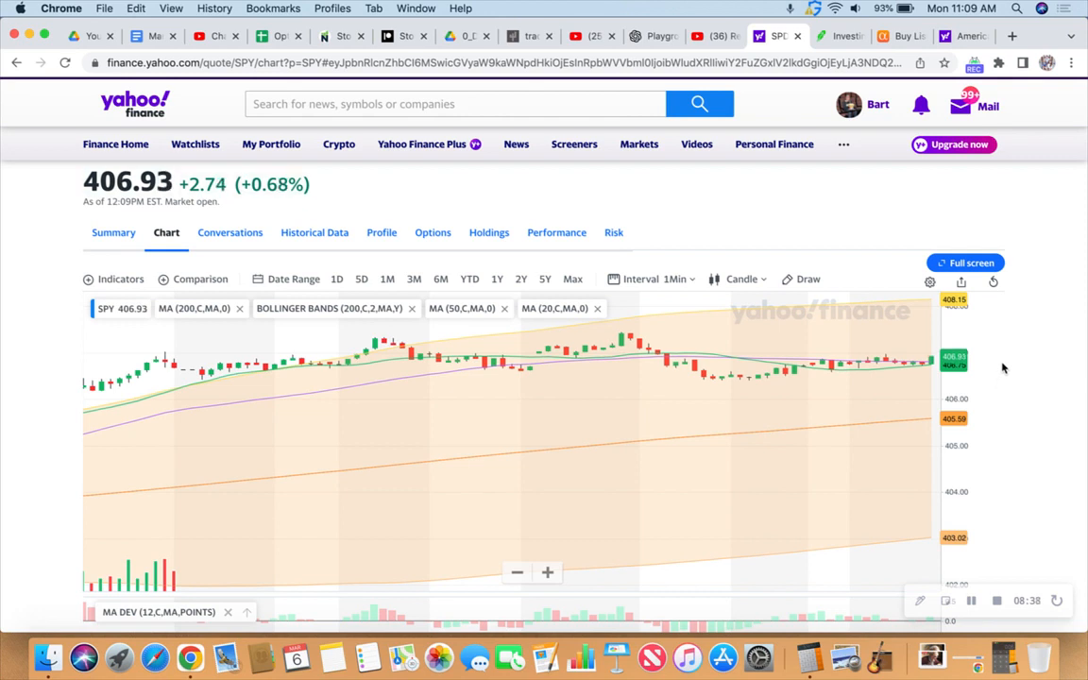
{"action": "mouse_move", "coordinate": [1027, 325]}
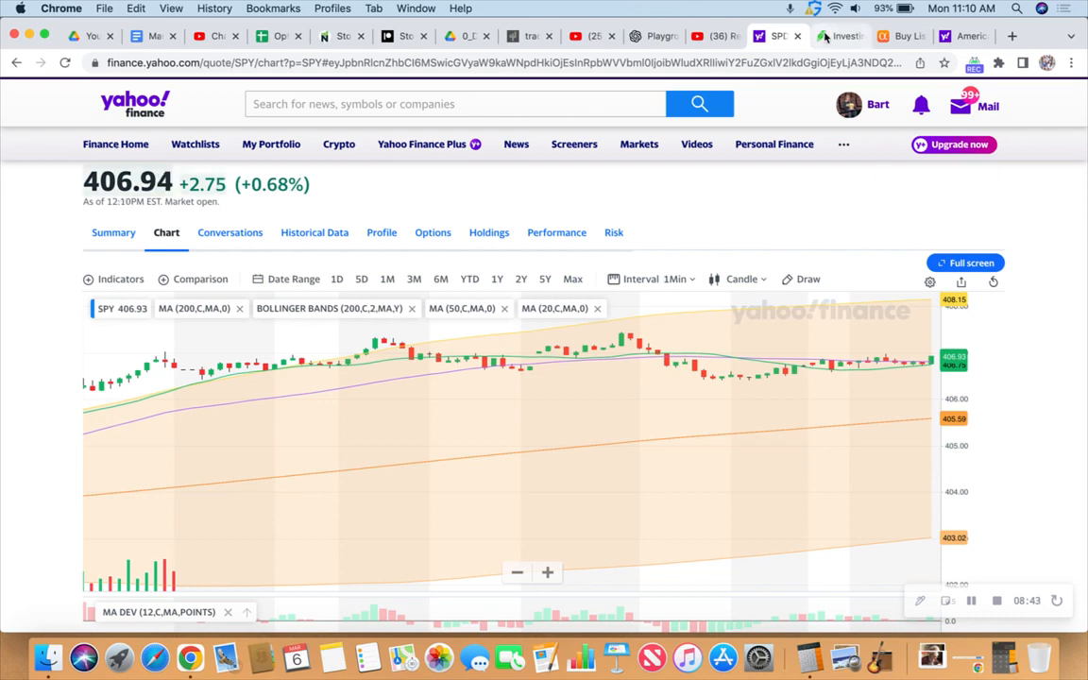
- Return to the Robinhood portfolio and show the one-week account chart, around $1.69M
{"action": "left_click", "coordinate": [839, 36]}
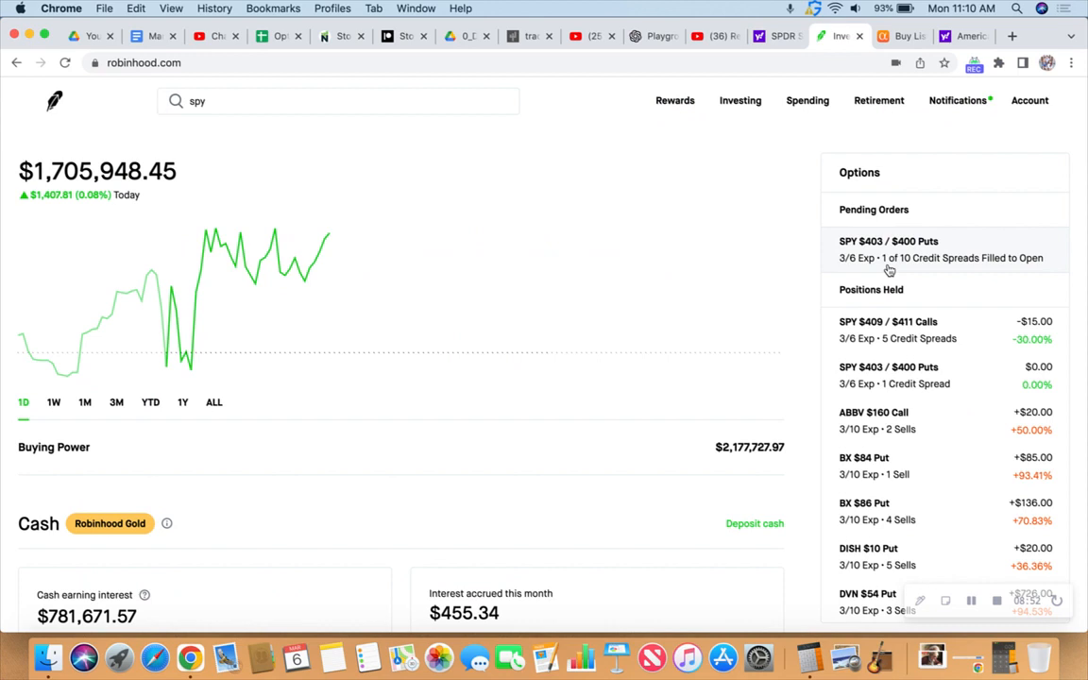
{"action": "mouse_move", "coordinate": [797, 295]}
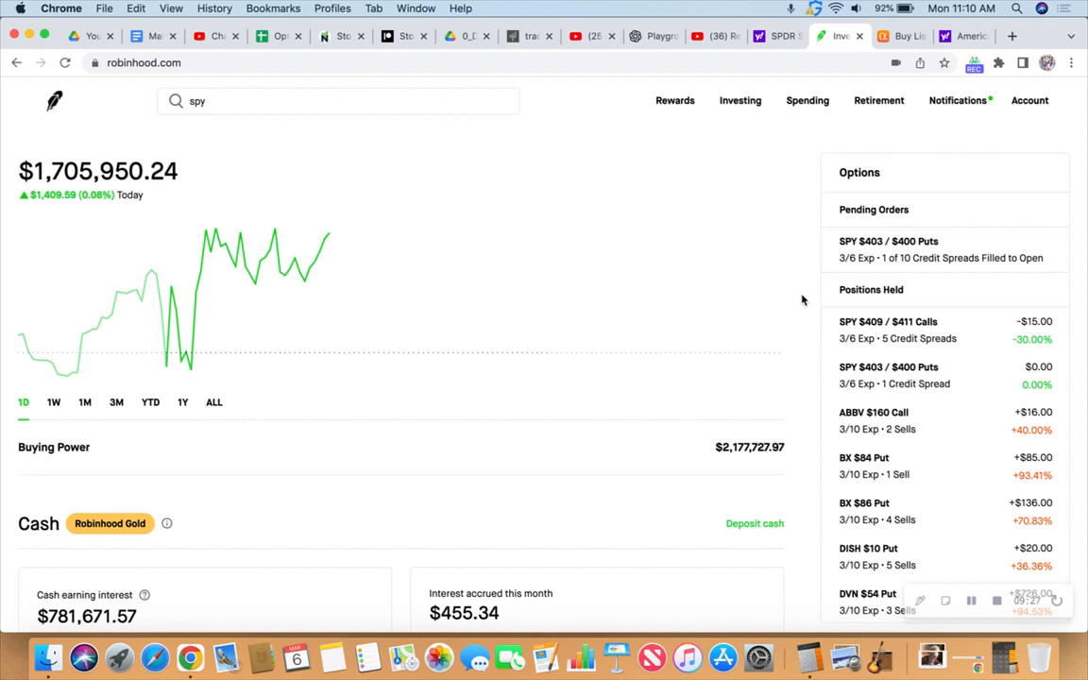
{"action": "mouse_move", "coordinate": [744, 207]}
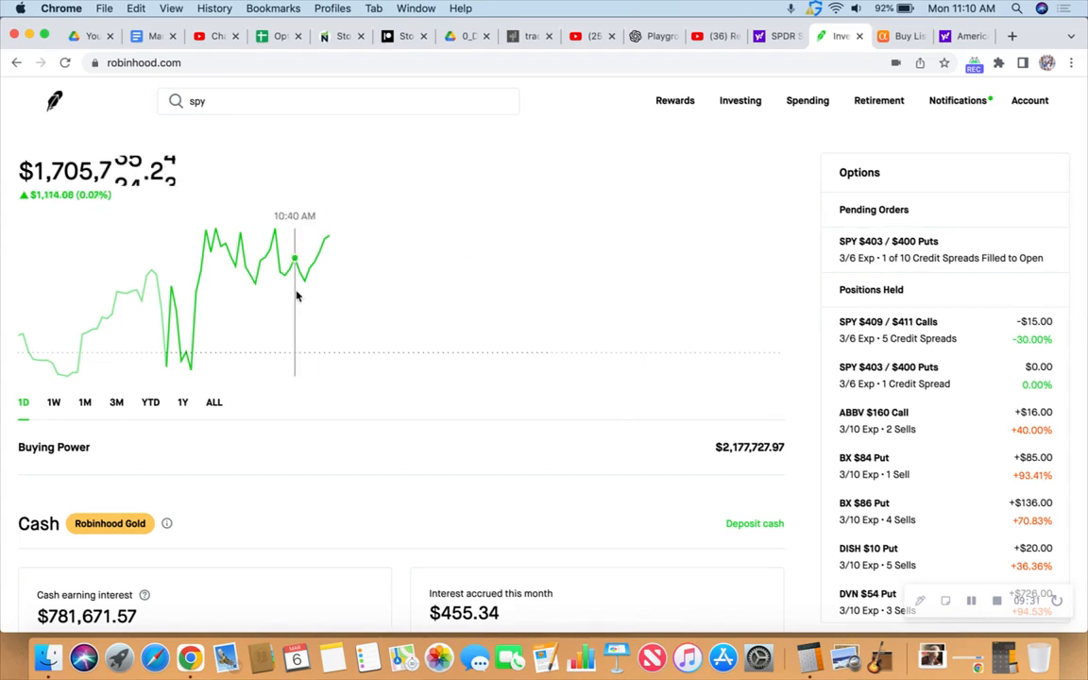
{"action": "left_click", "coordinate": [53, 401]}
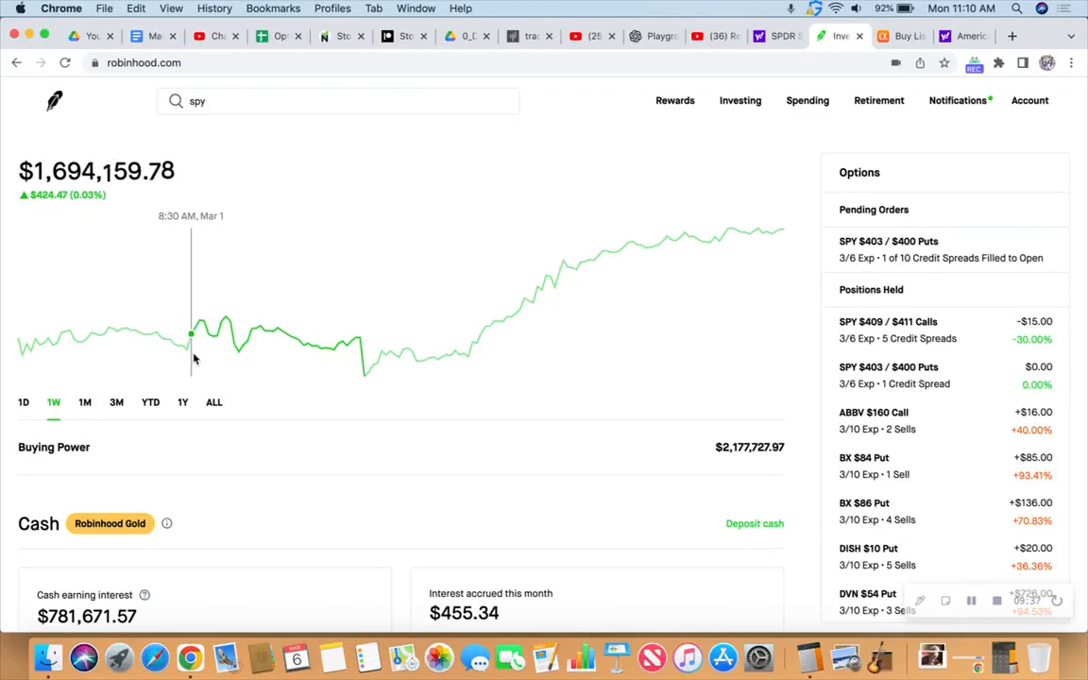
{"action": "mouse_move", "coordinate": [28, 347]}
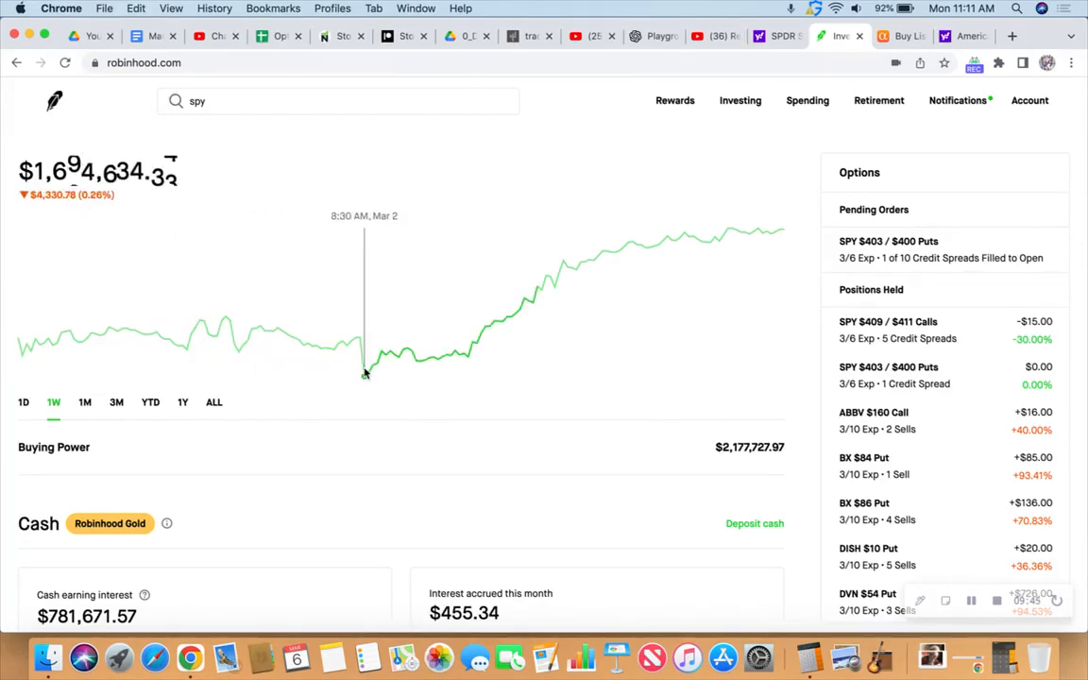
{"action": "mouse_move", "coordinate": [401, 369]}
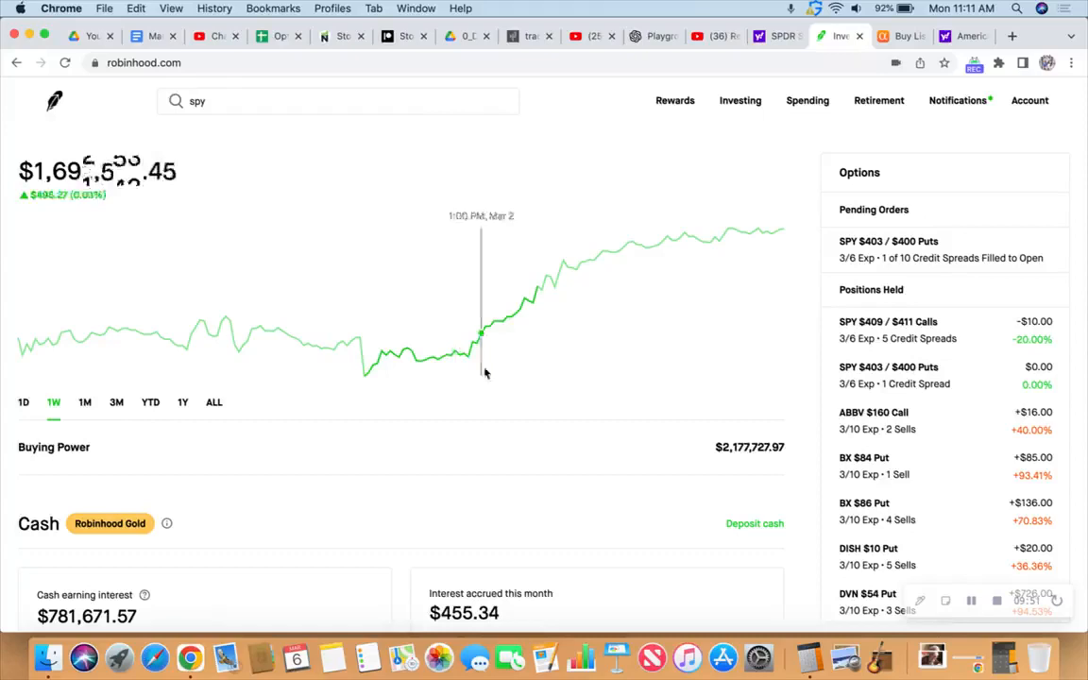
{"action": "mouse_move", "coordinate": [570, 355]}
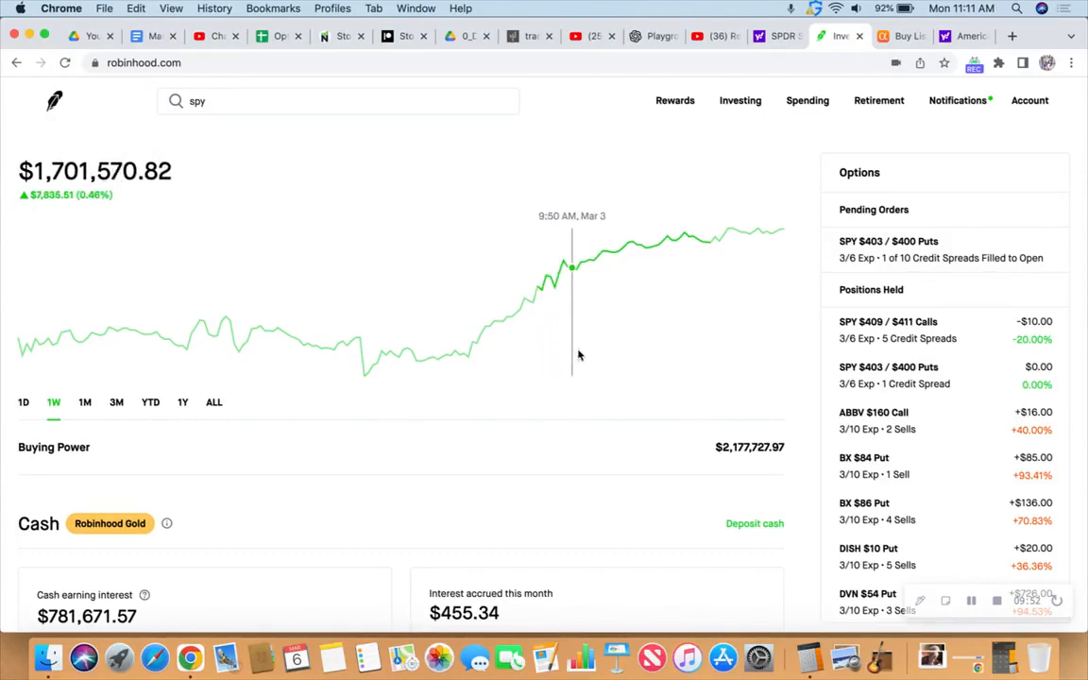
{"action": "mouse_move", "coordinate": [585, 353]}
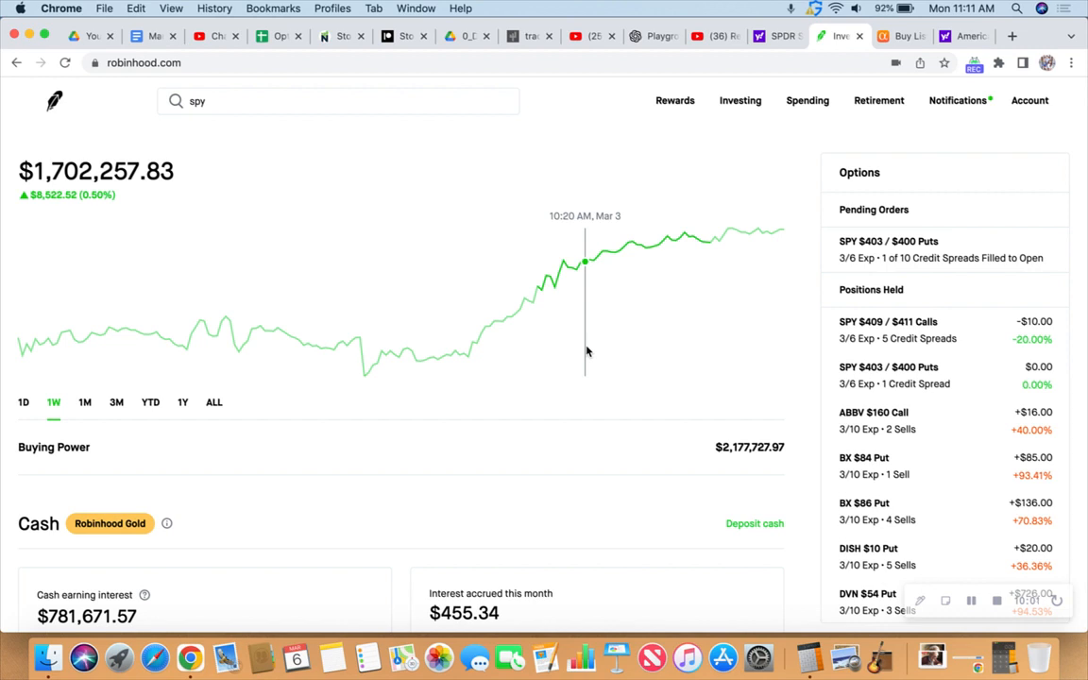
{"action": "mouse_move", "coordinate": [744, 354]}
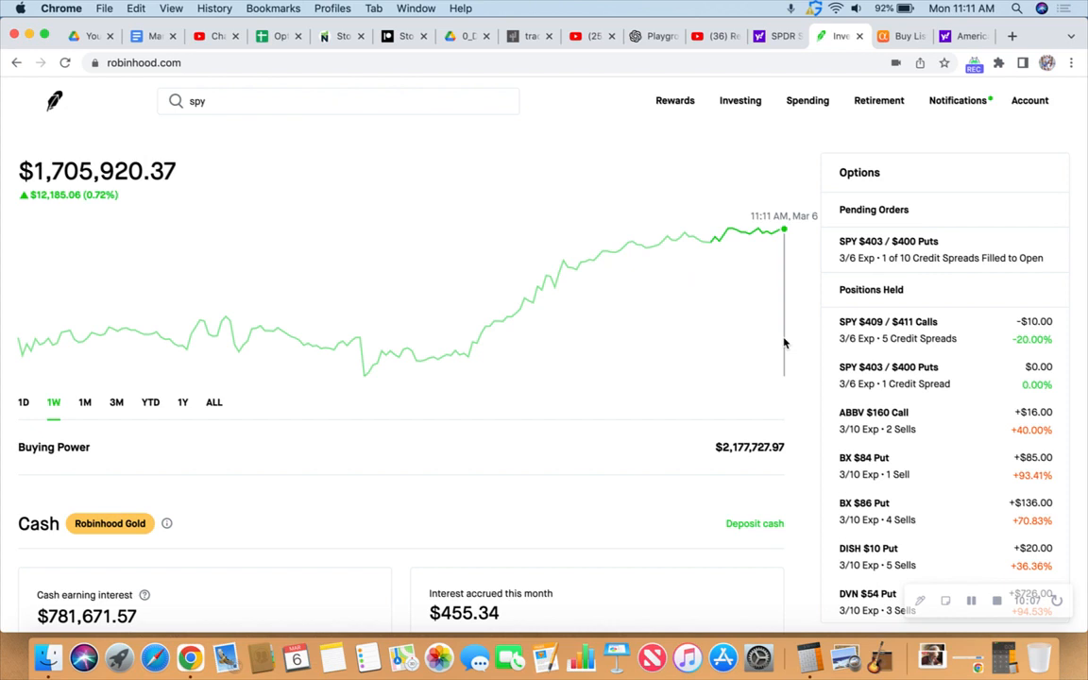
{"action": "mouse_move", "coordinate": [803, 393]}
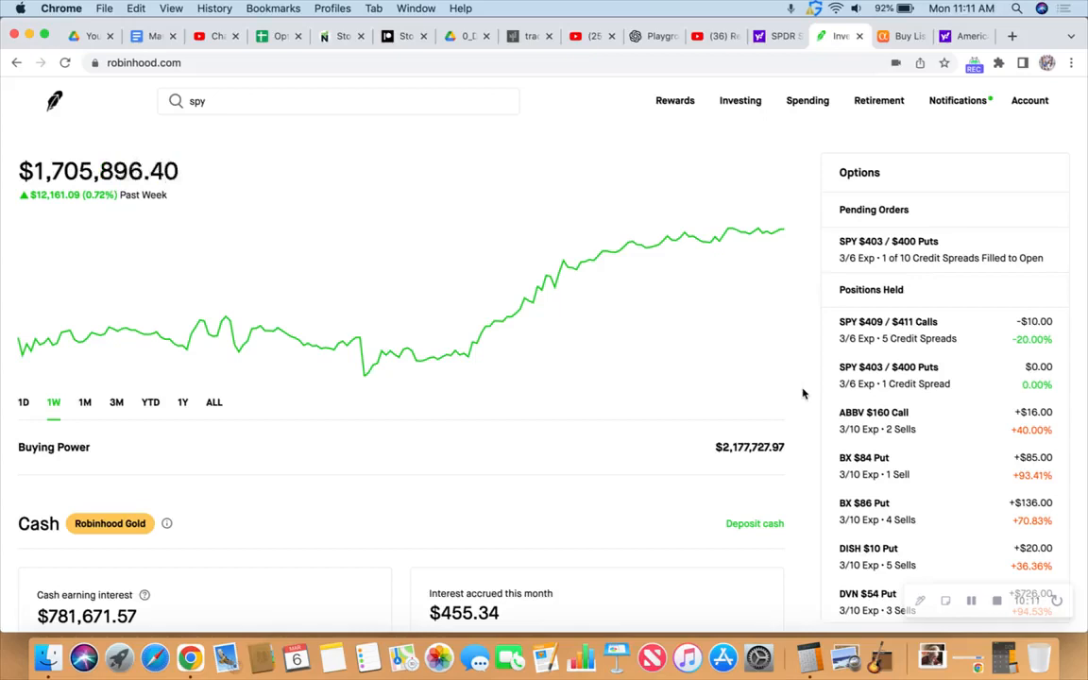
{"action": "mouse_move", "coordinate": [800, 360]}
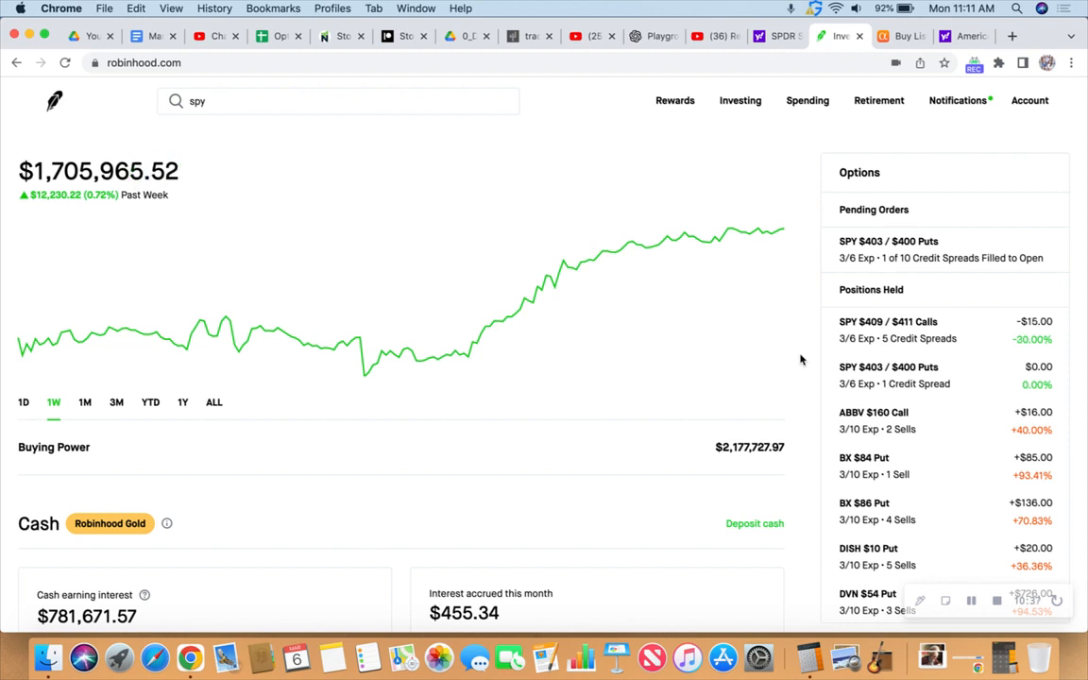
{"action": "mouse_move", "coordinate": [808, 304]}
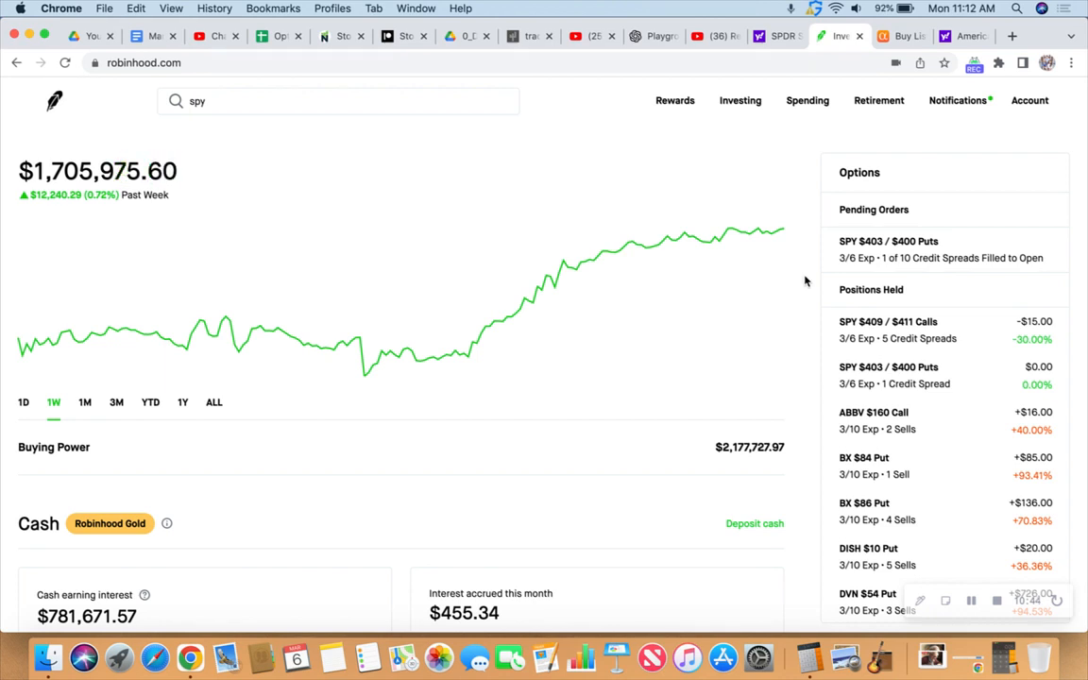
{"action": "mouse_move", "coordinate": [805, 246]}
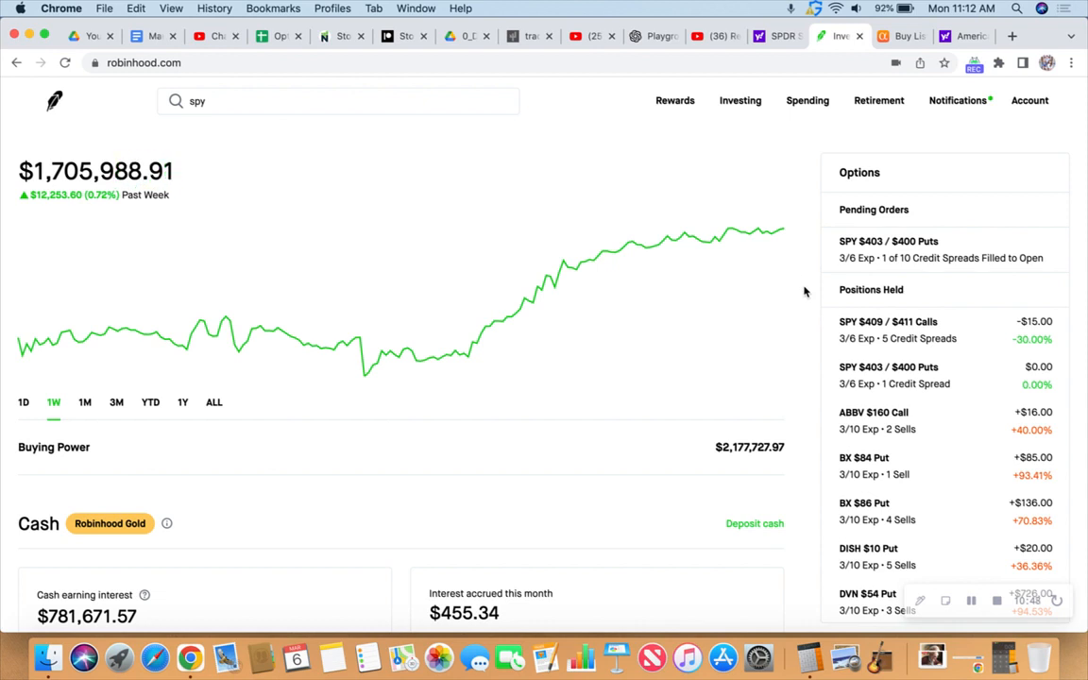
{"action": "mouse_move", "coordinate": [805, 325]}
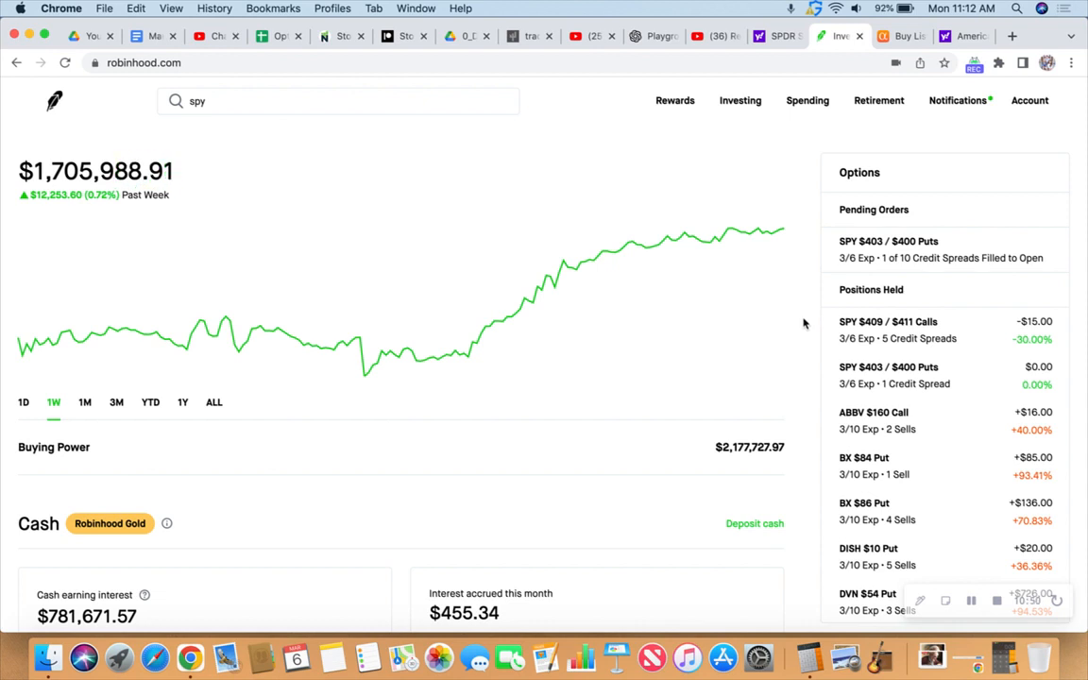
{"action": "mouse_move", "coordinate": [872, 329]}
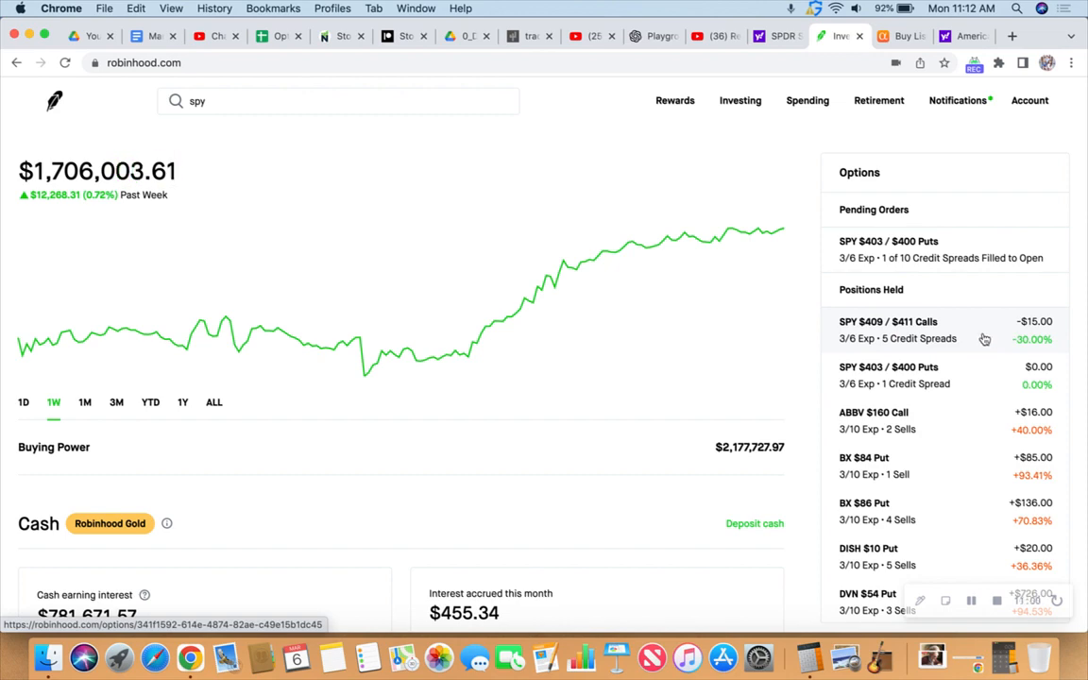
- Bring back the Yahoo Finance SPY one-minute chart, price near 407.03
{"action": "left_click", "coordinate": [778, 36]}
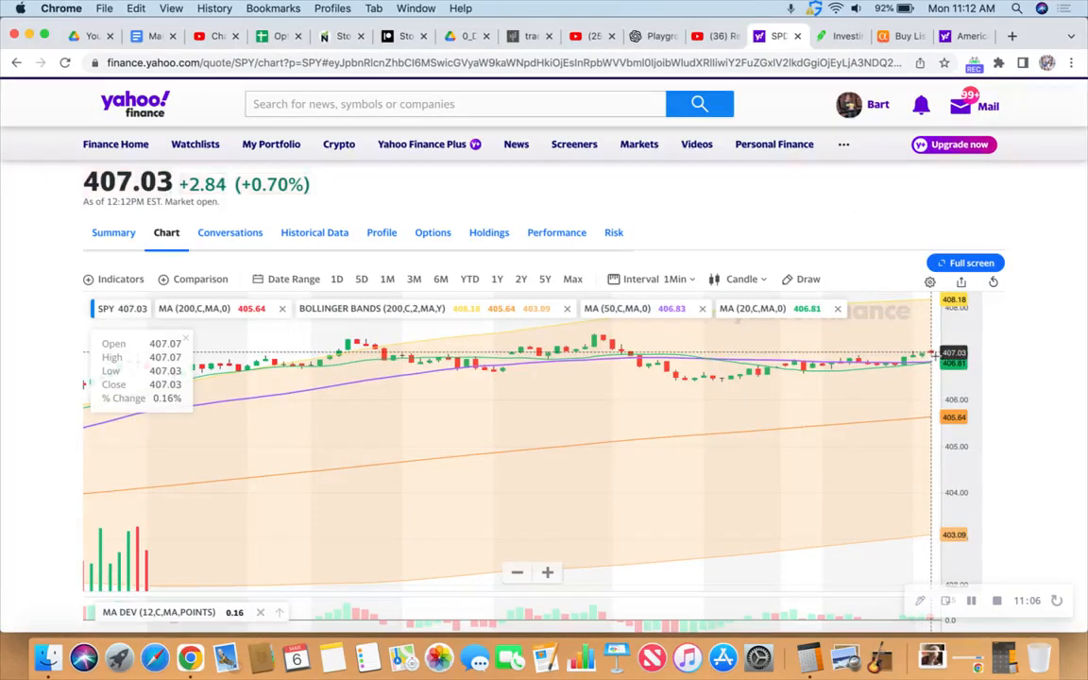
{"action": "mouse_move", "coordinate": [1029, 361]}
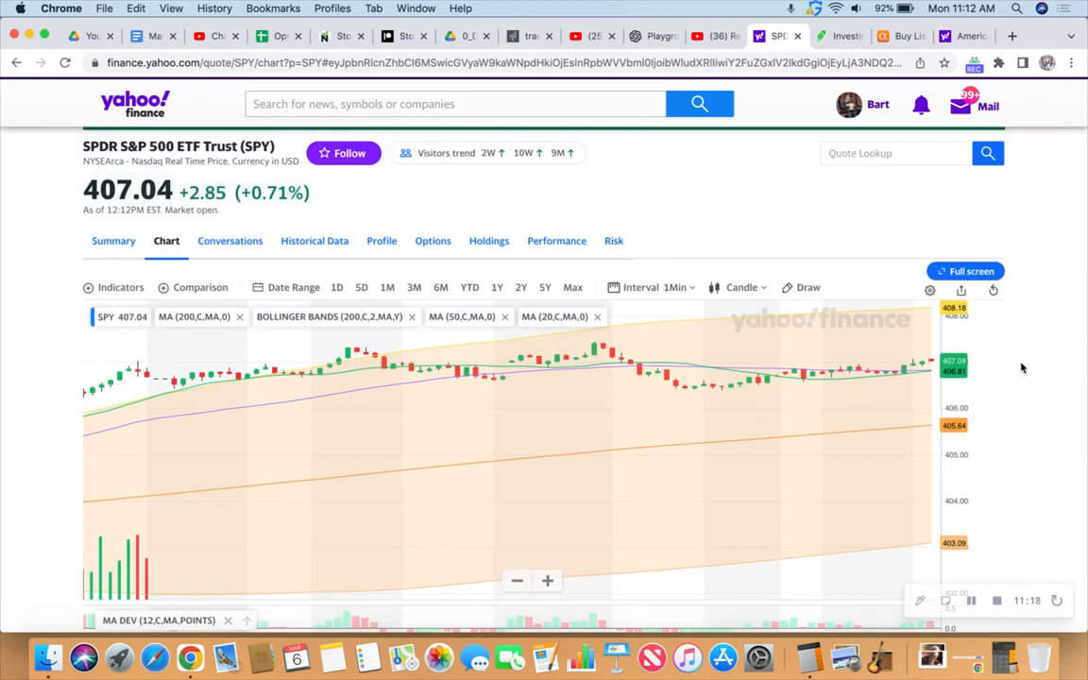
{"action": "mouse_move", "coordinate": [842, 195]}
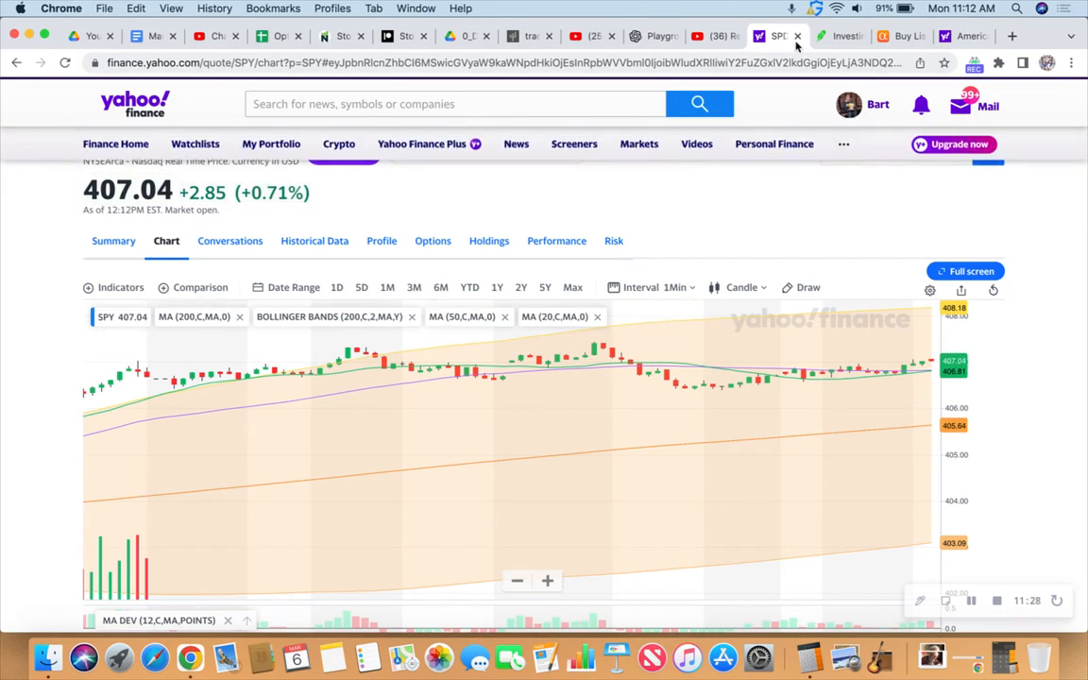
- Return to Robinhood to check the pending SPY $403/$400 put spread order
{"action": "left_click", "coordinate": [838, 36]}
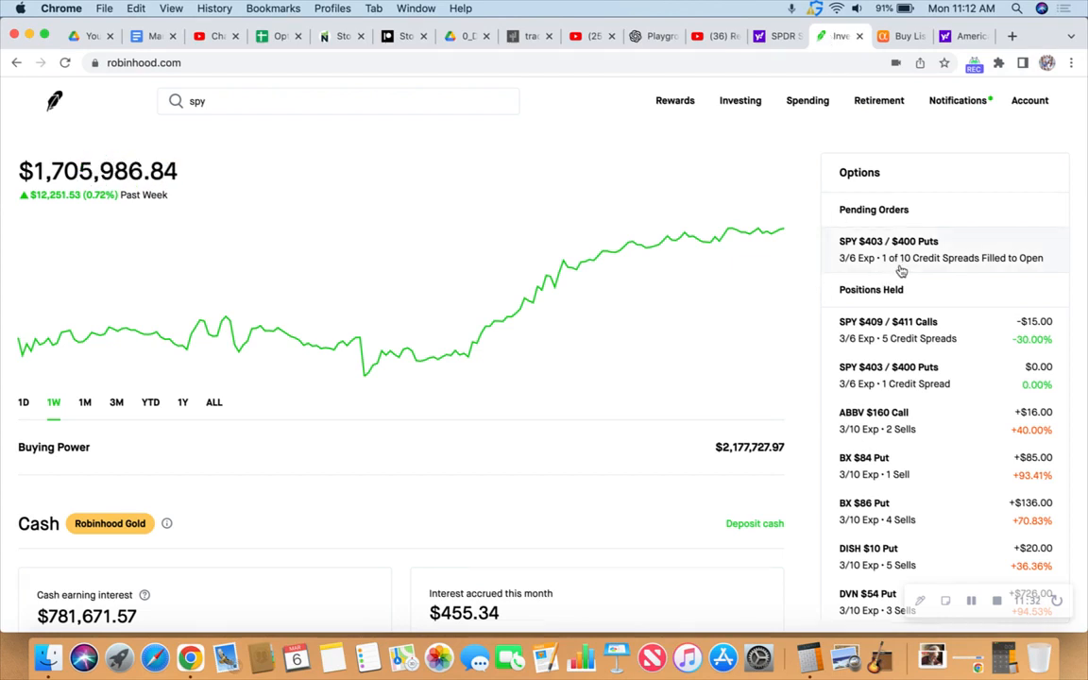
{"action": "mouse_move", "coordinate": [912, 272]}
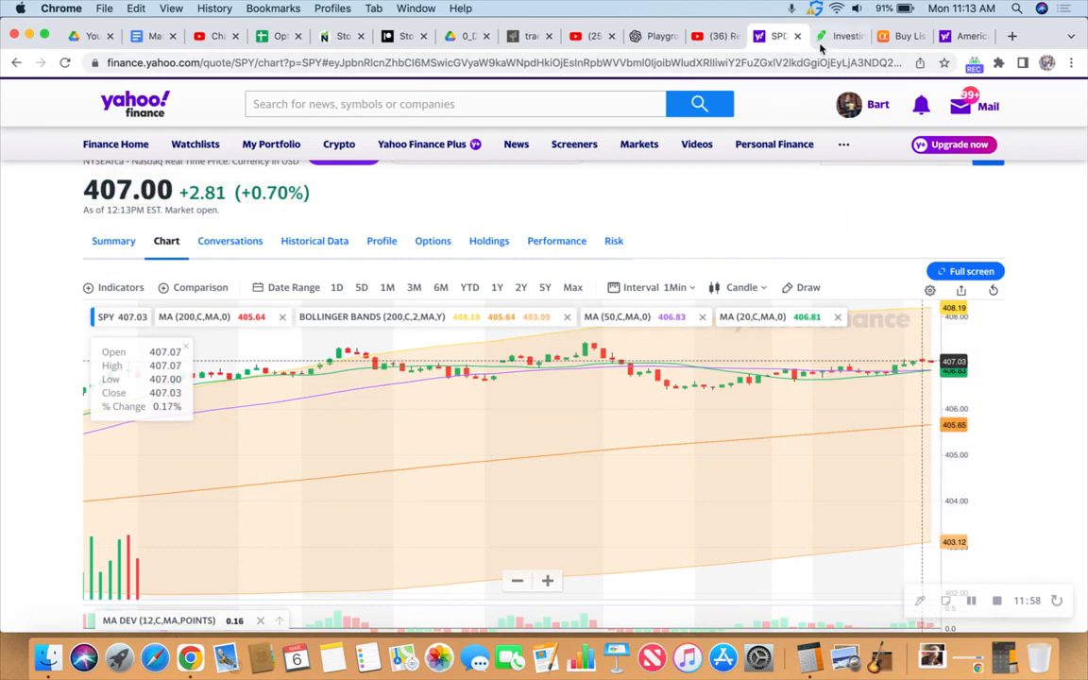
- Go back to the Robinhood portfolio home with its options positions list, near $1.706M
{"action": "left_click", "coordinate": [835, 36]}
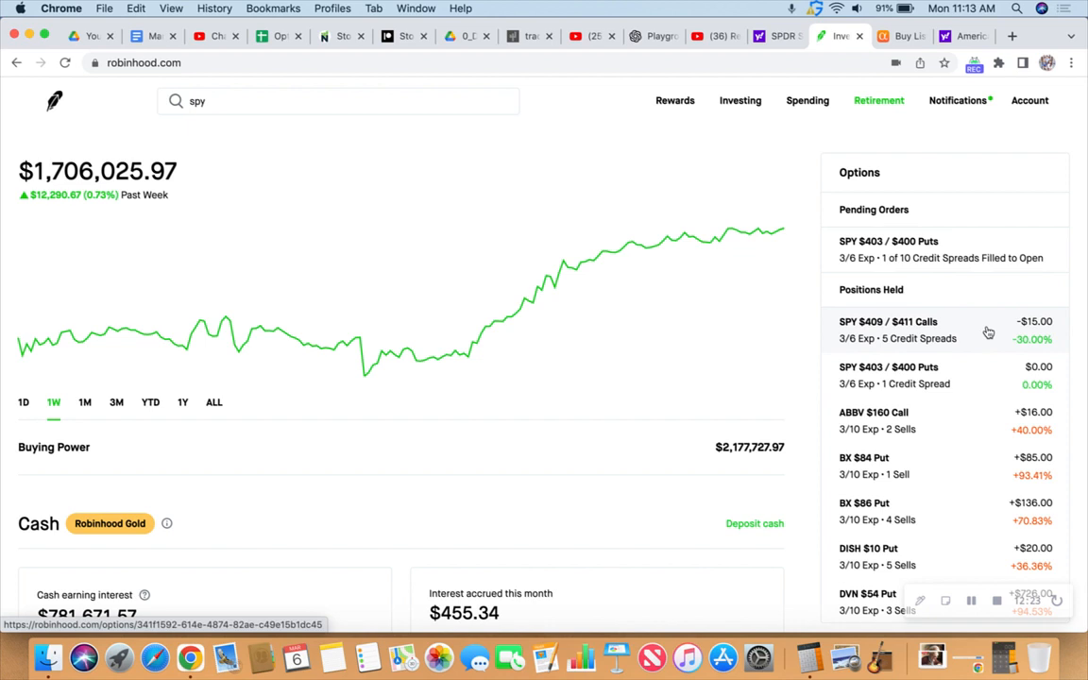
{"action": "mouse_move", "coordinate": [833, 338]}
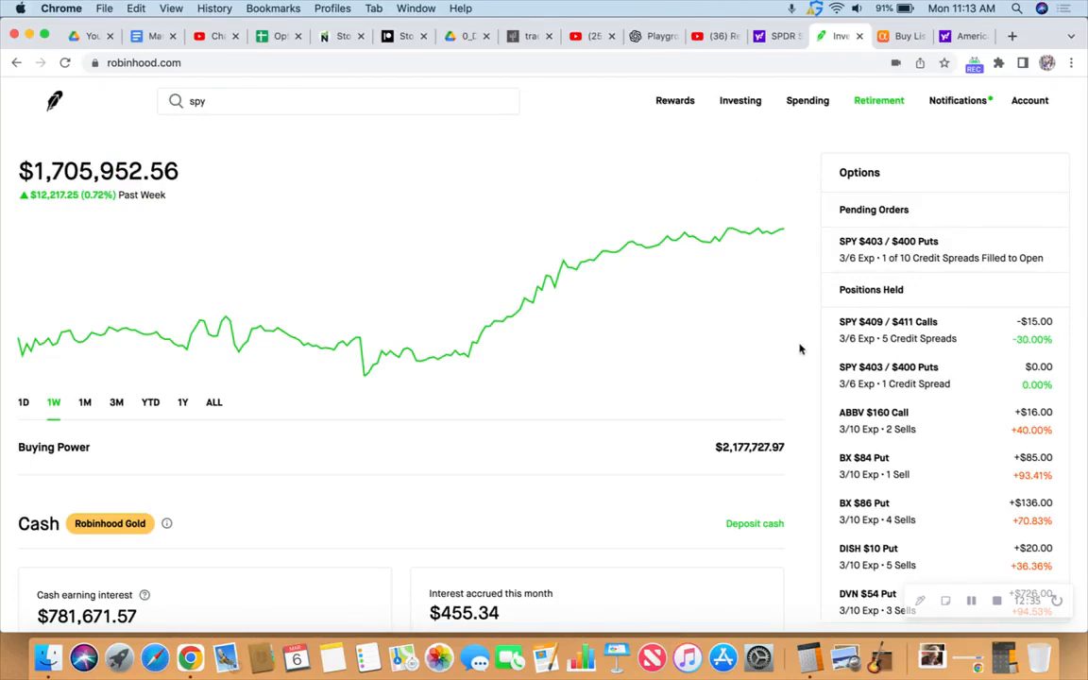
{"action": "mouse_move", "coordinate": [801, 382]}
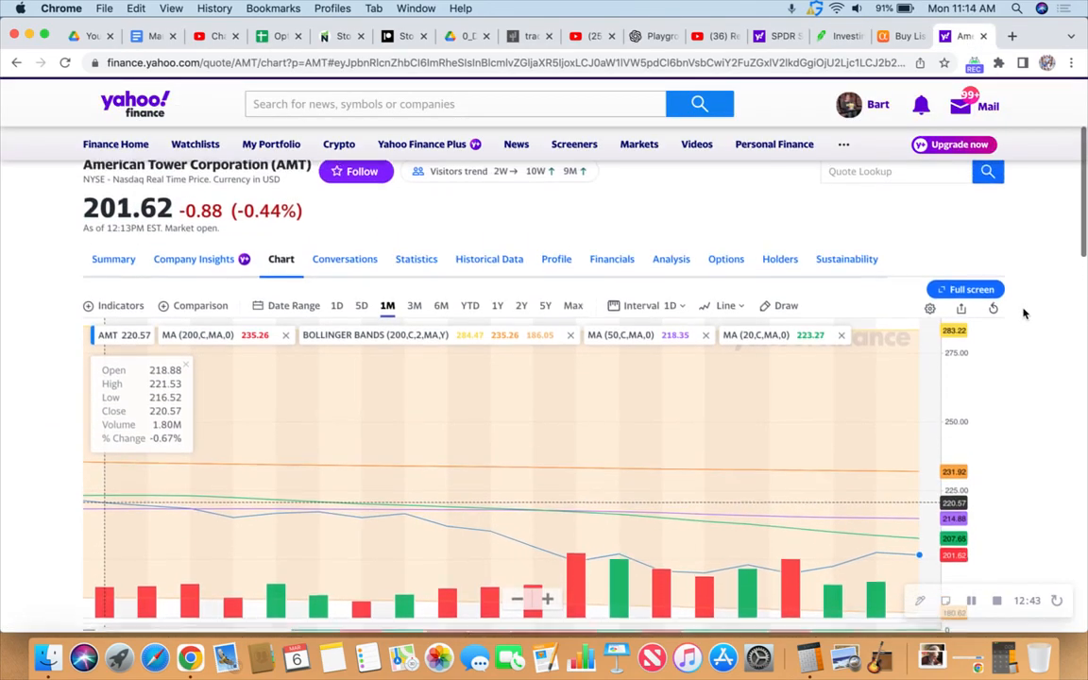
- Show AMT's one-month price chart at $201.62 and review its key statistics
{"action": "scroll", "scroll_direction": "down", "scroll_amount": 3}
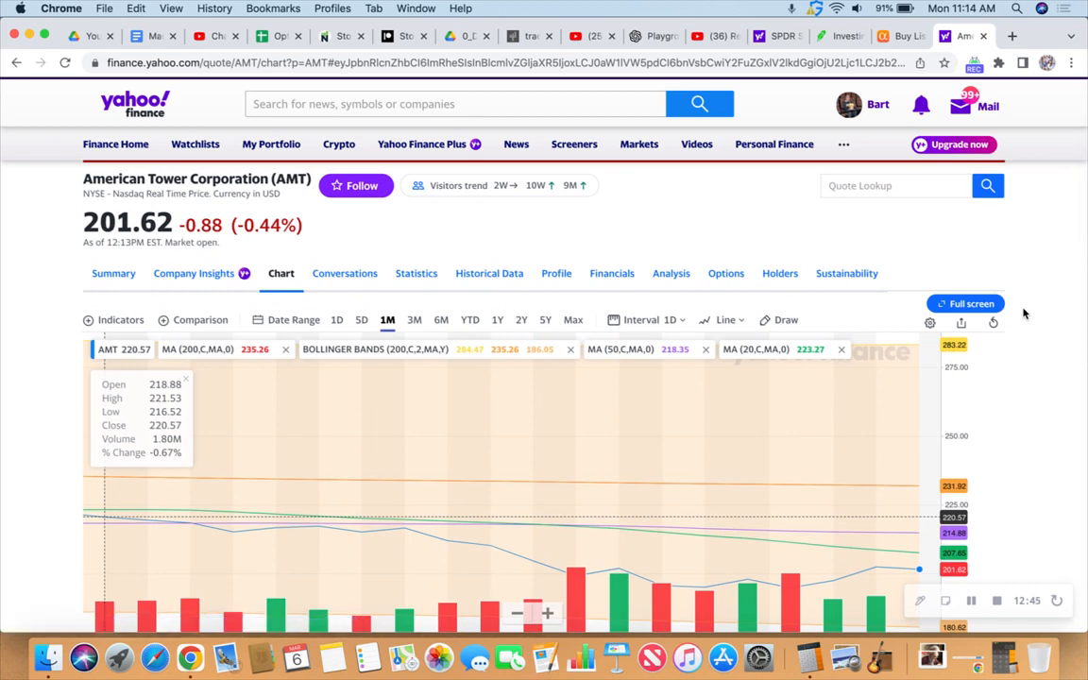
{"action": "mouse_move", "coordinate": [32, 275]}
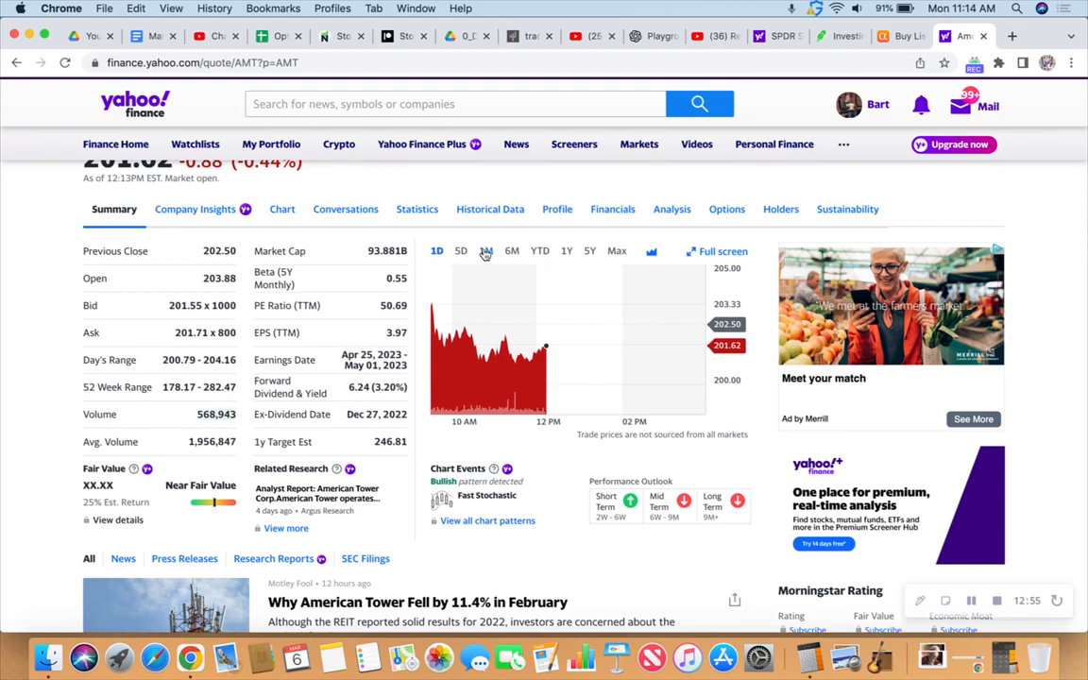
{"action": "left_click", "coordinate": [485, 249]}
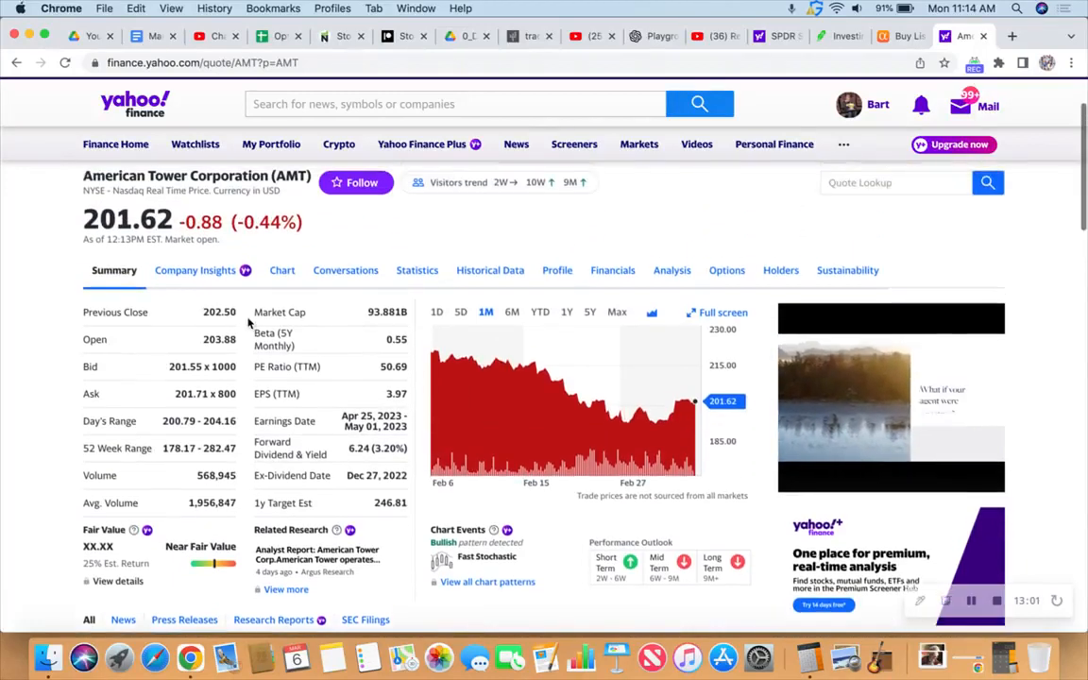
{"action": "scroll", "scroll_direction": "down", "scroll_amount": 3}
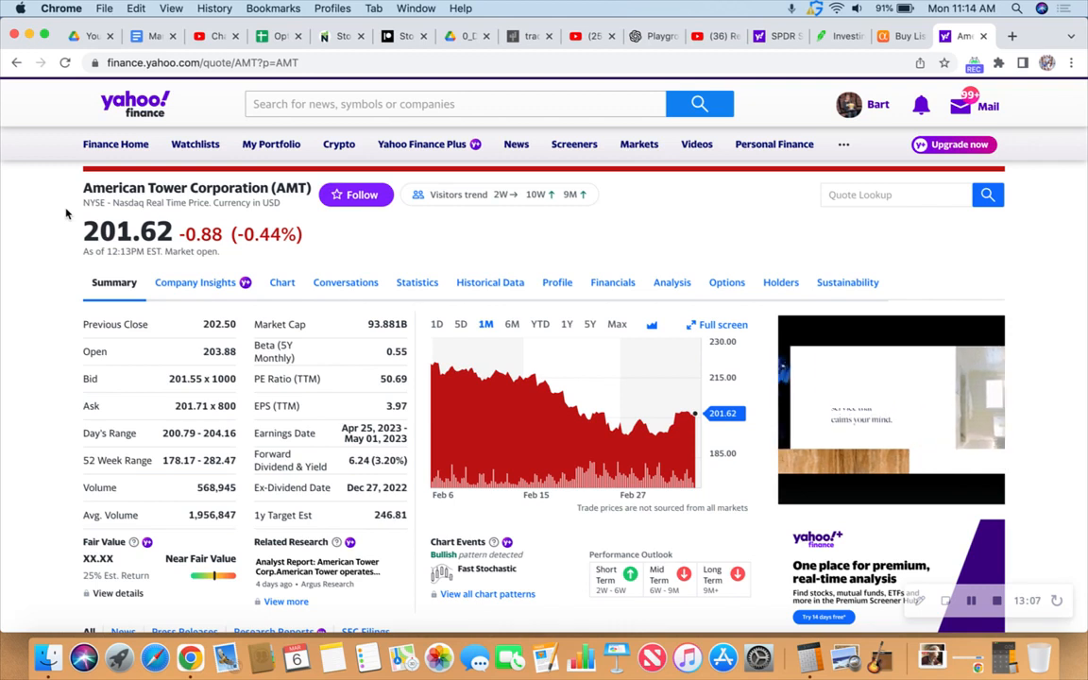
{"action": "mouse_move", "coordinate": [62, 298]}
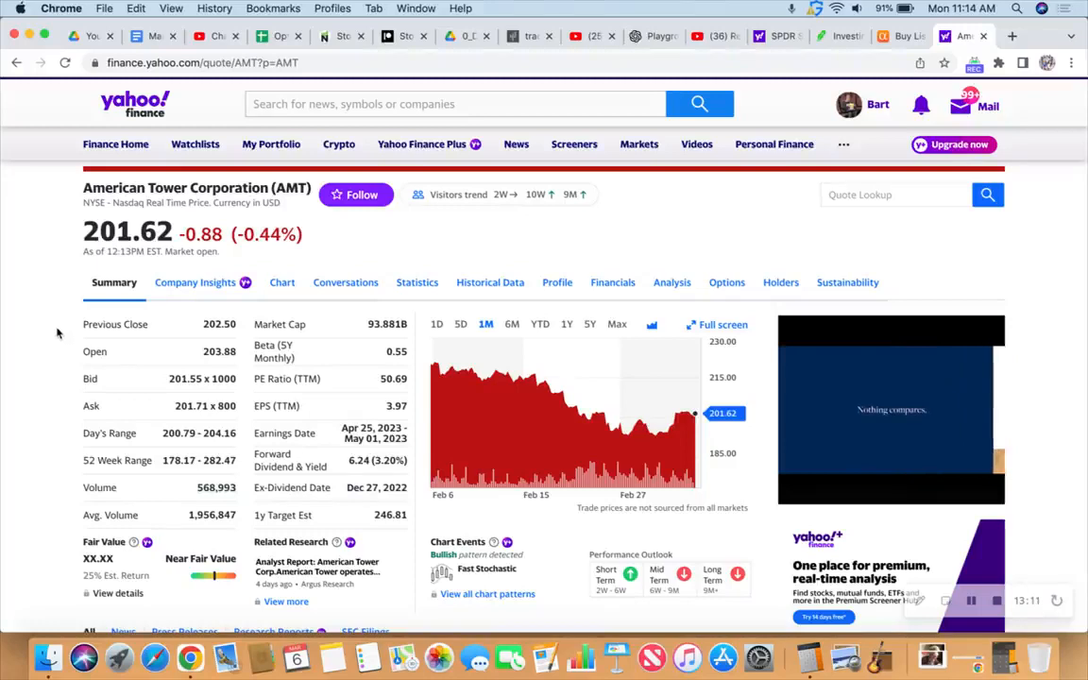
{"action": "scroll", "scroll_direction": "down", "scroll_amount": 3}
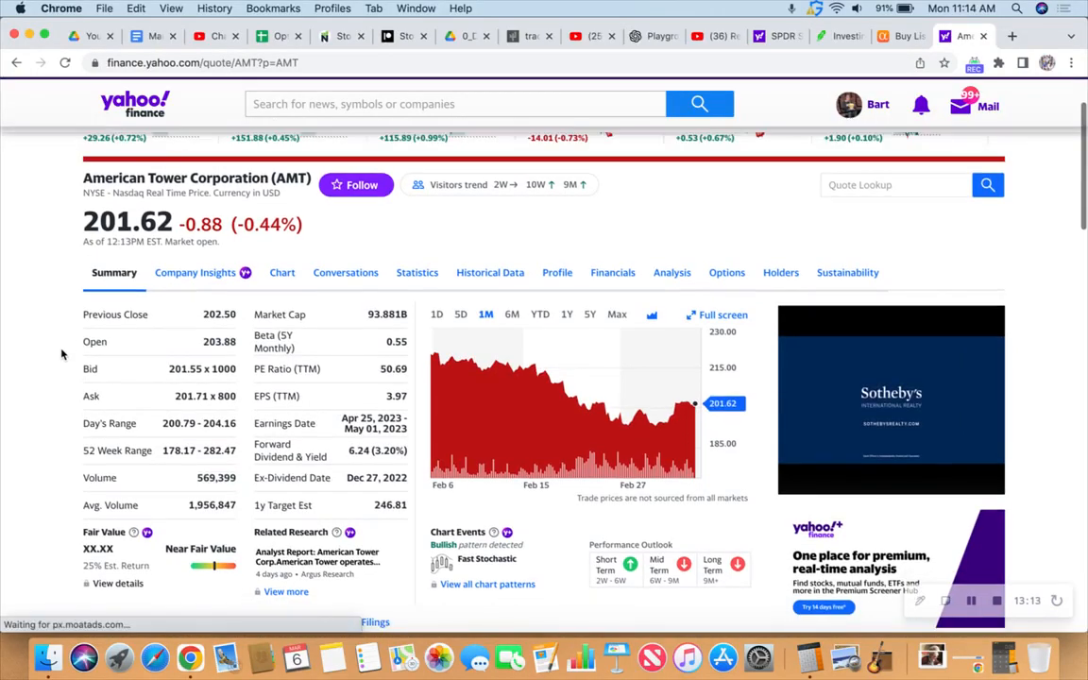